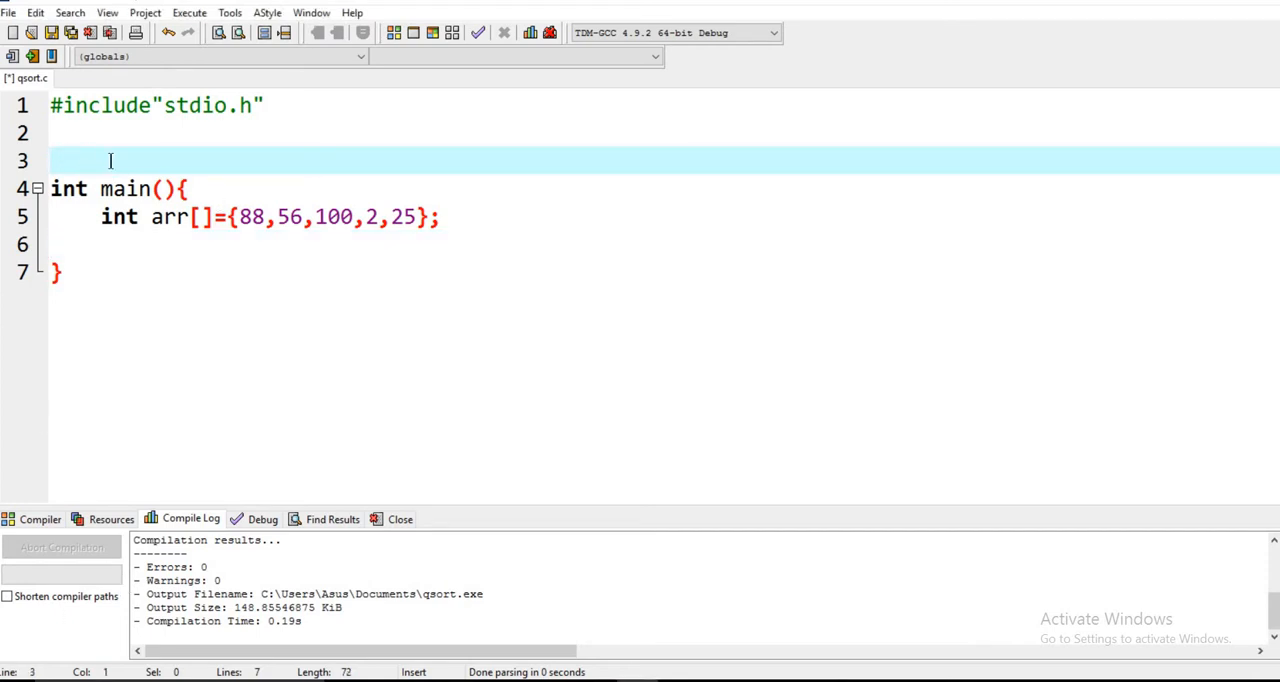
- On line 2 below the include, start declaring int cmpfunc(
left_click(118, 246)
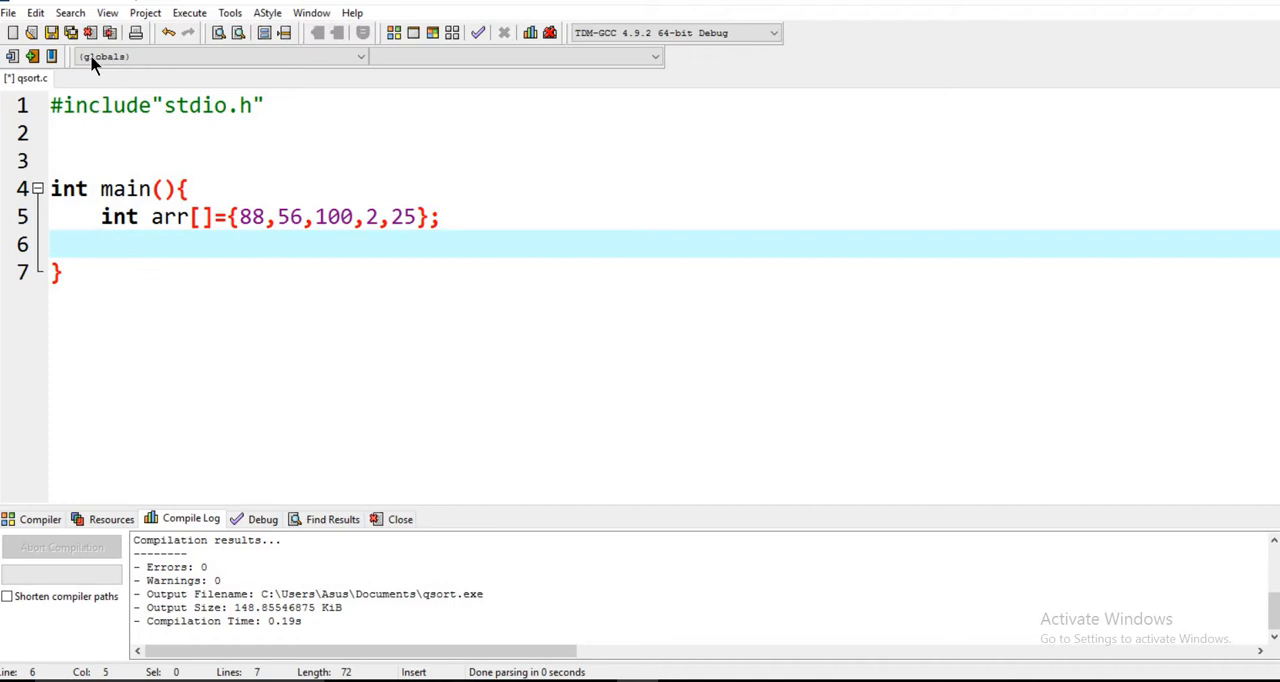
left_click(85, 133)
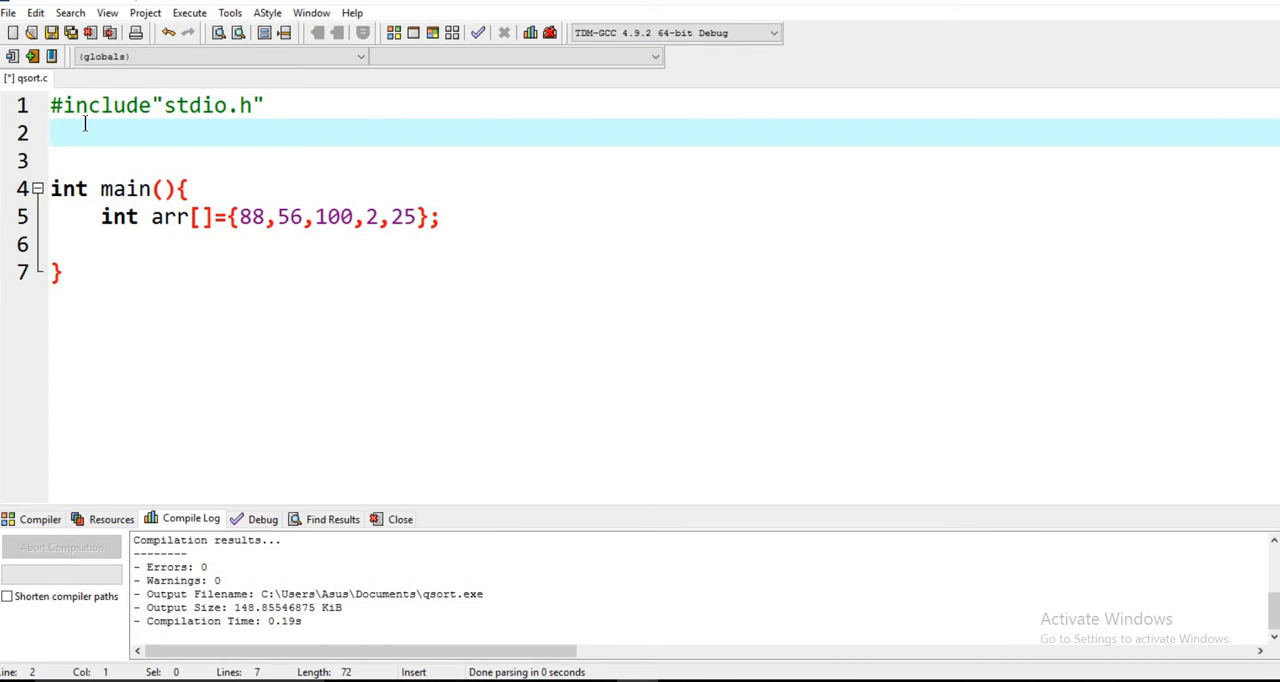
type("in")
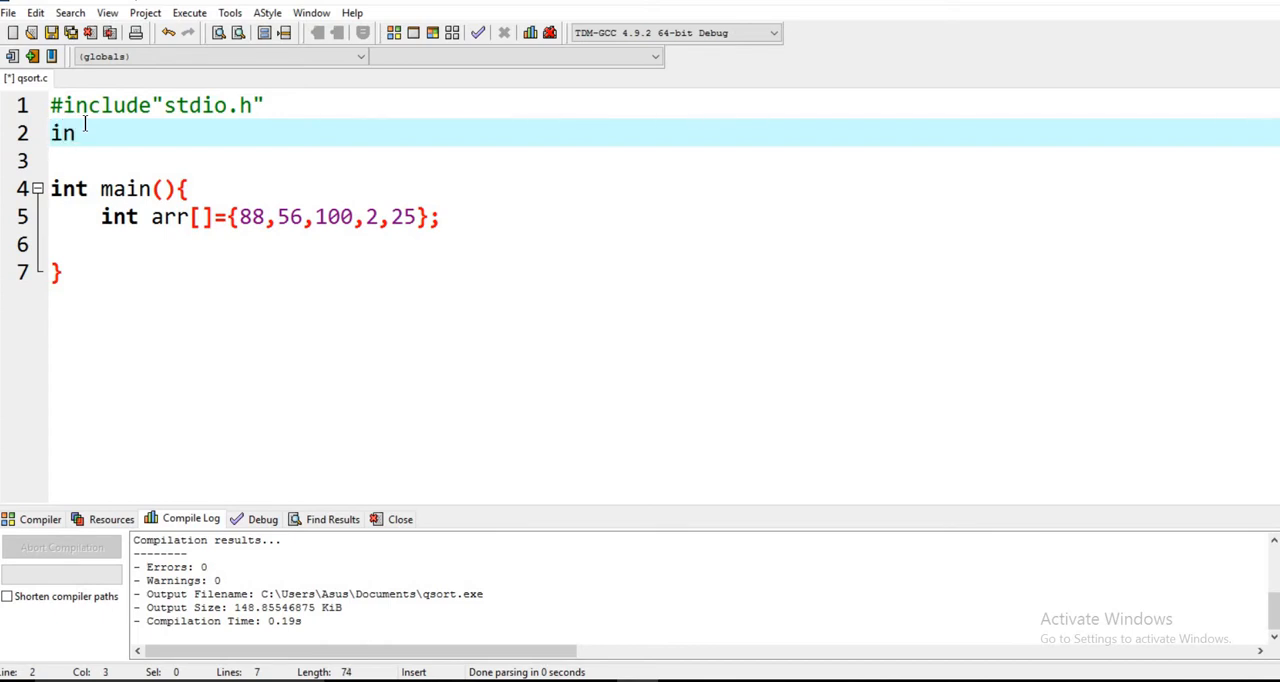
type("t cmp")
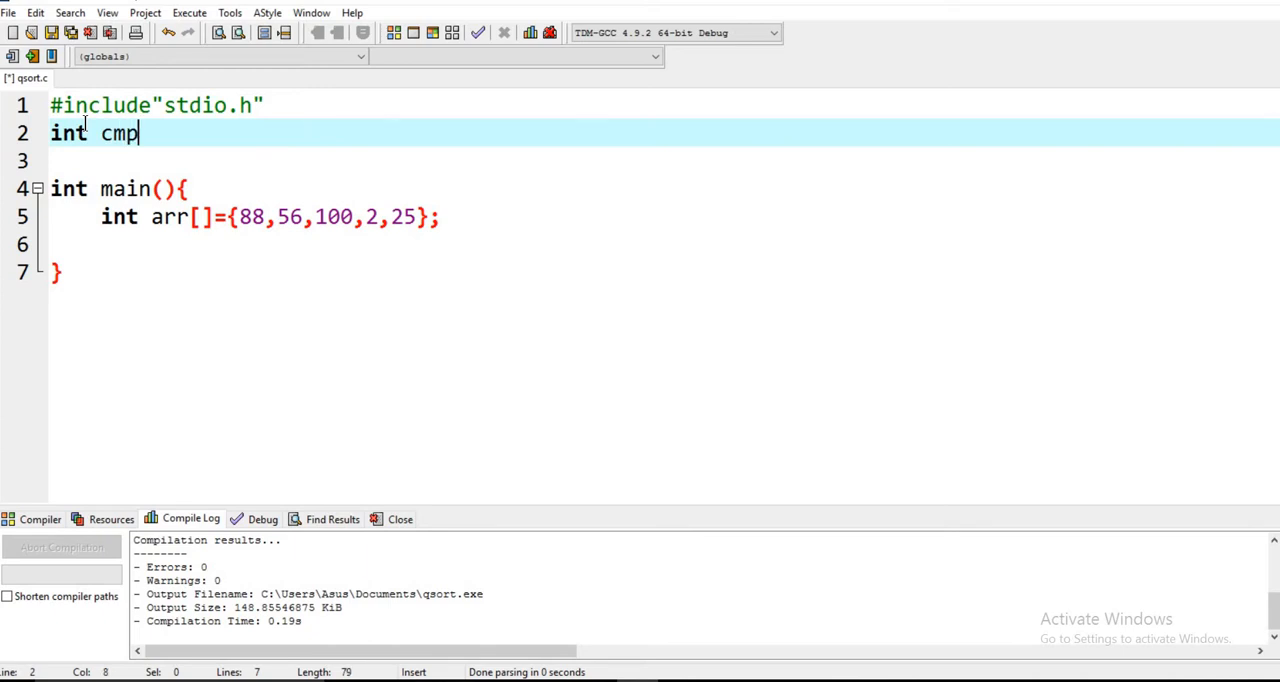
type("func")
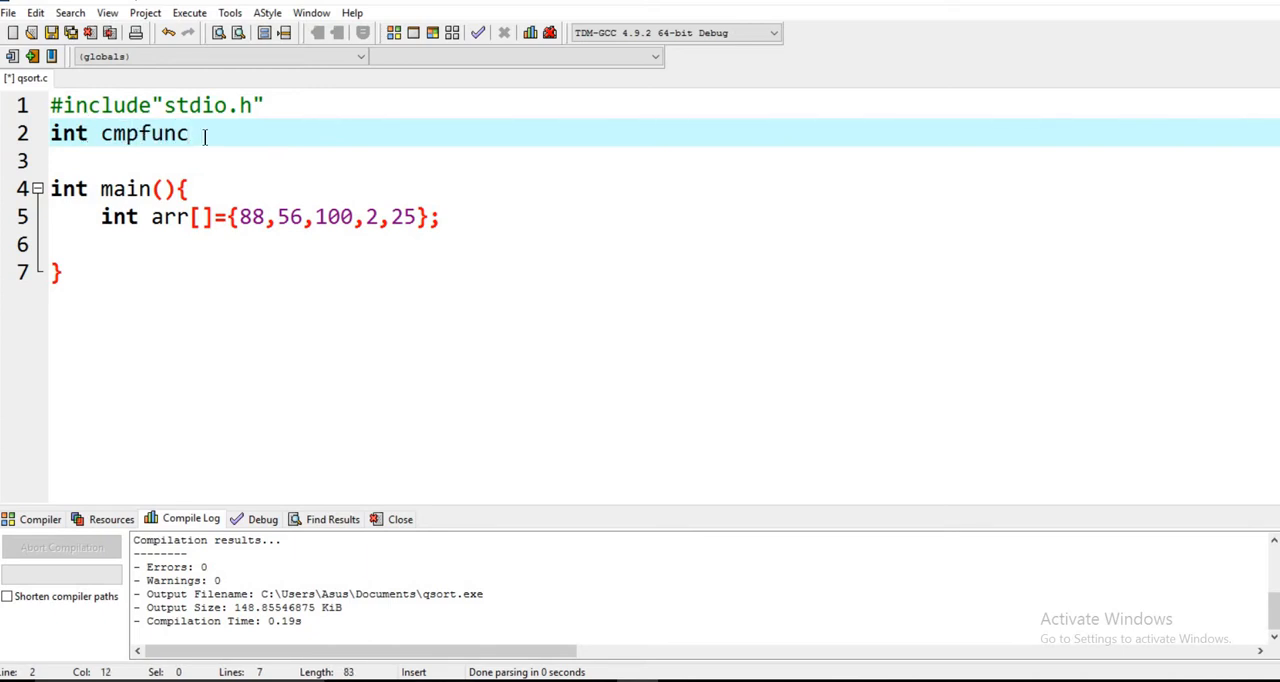
type("(")
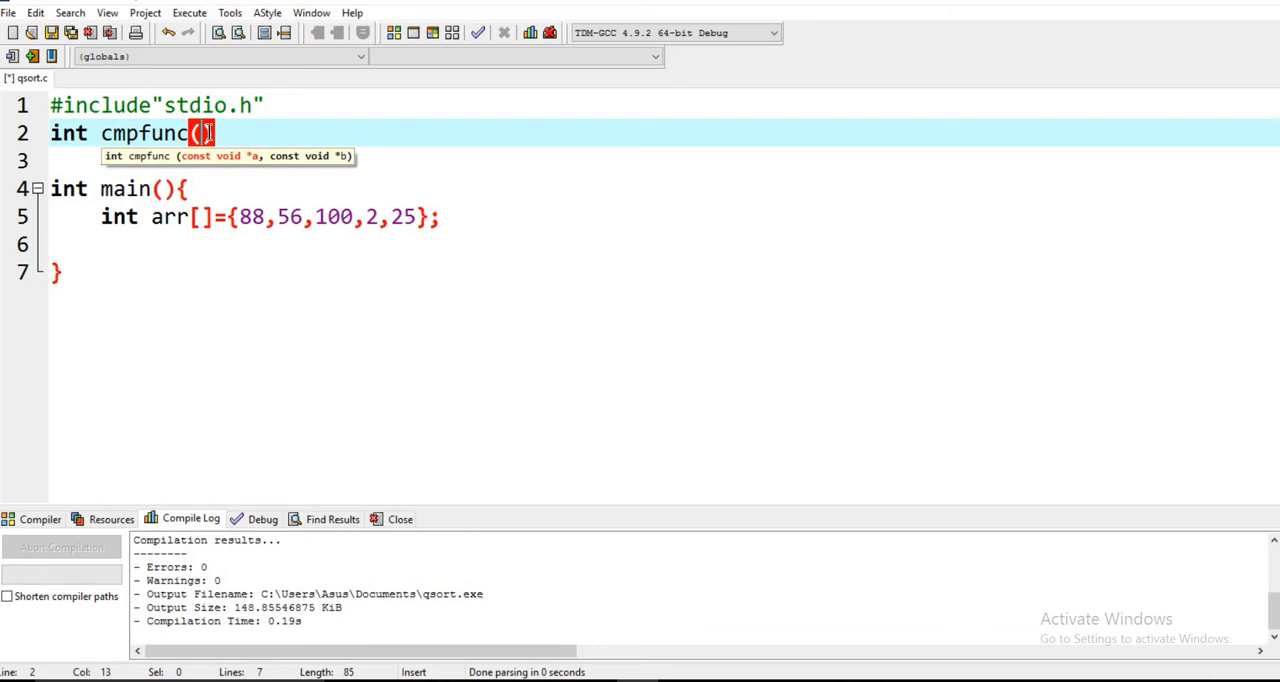
- Add the cmpfunc parameters void const *a, void const *b
type("v")
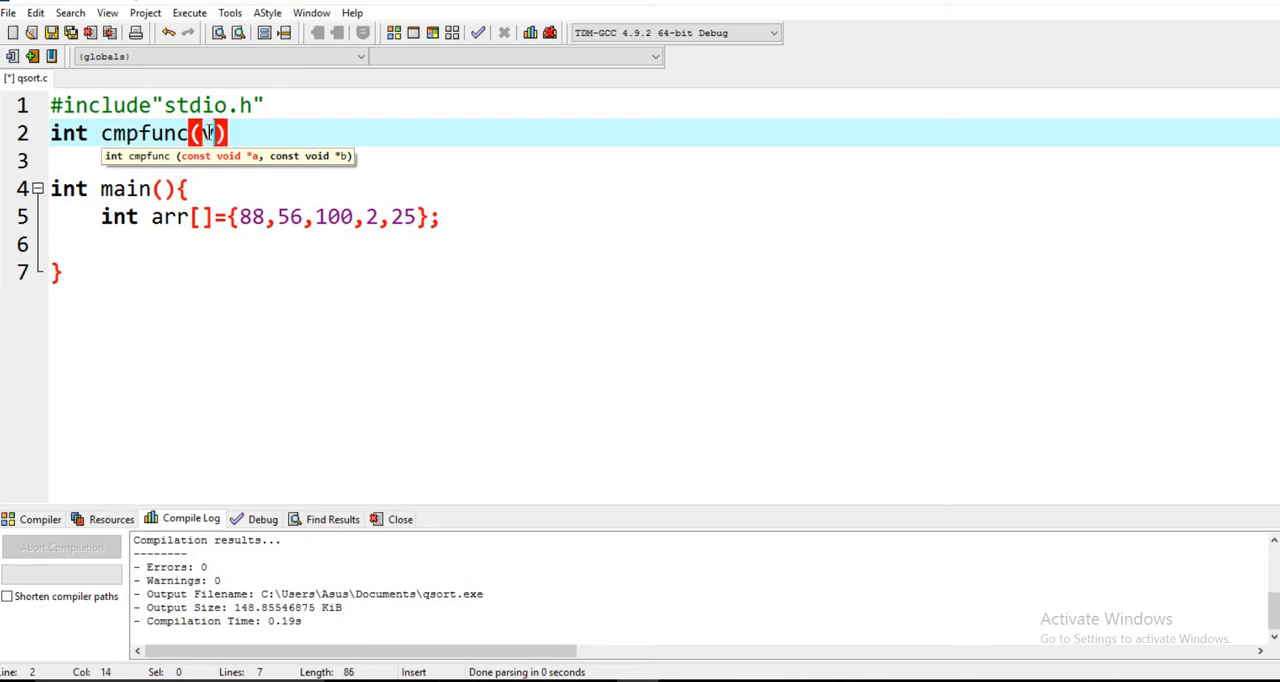
type("void cn")
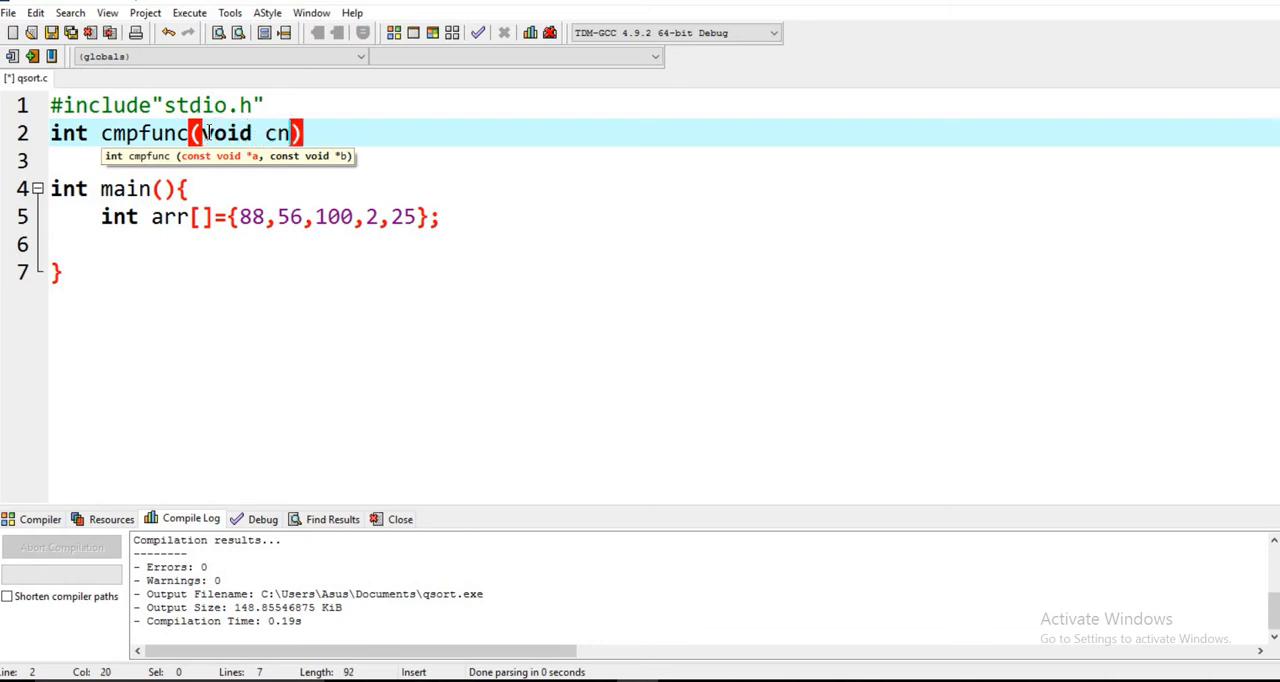
key("Backspace")
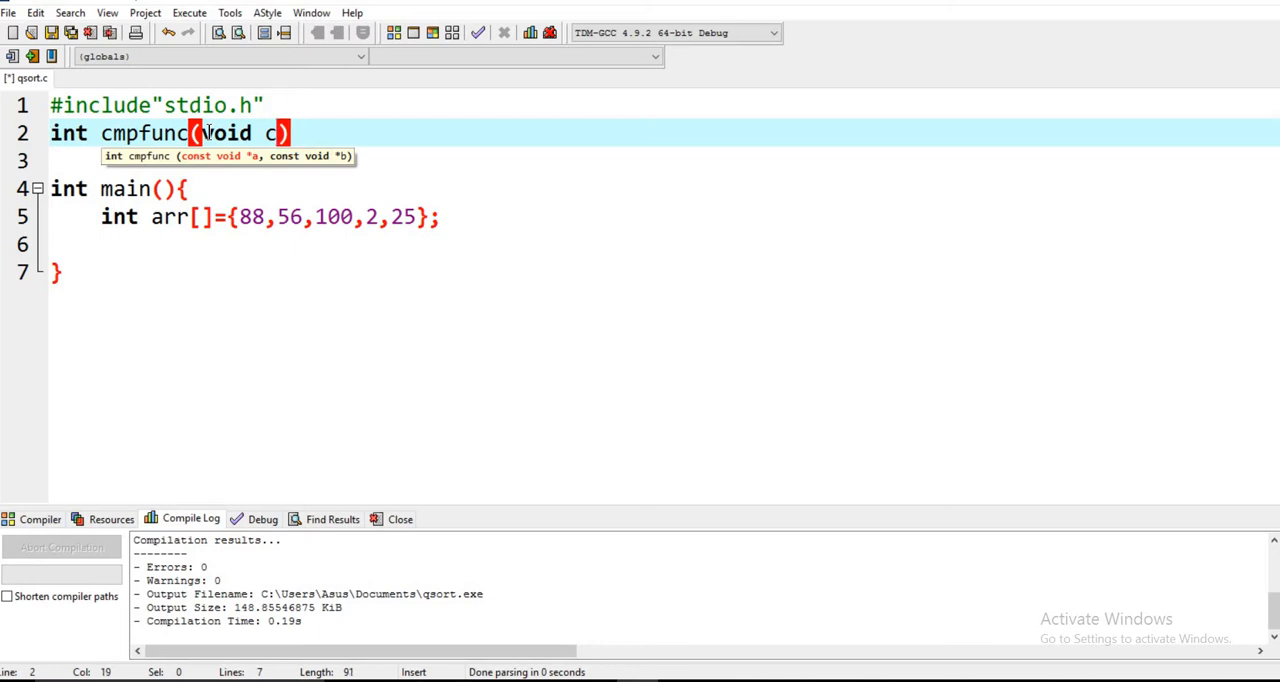
type("onst")
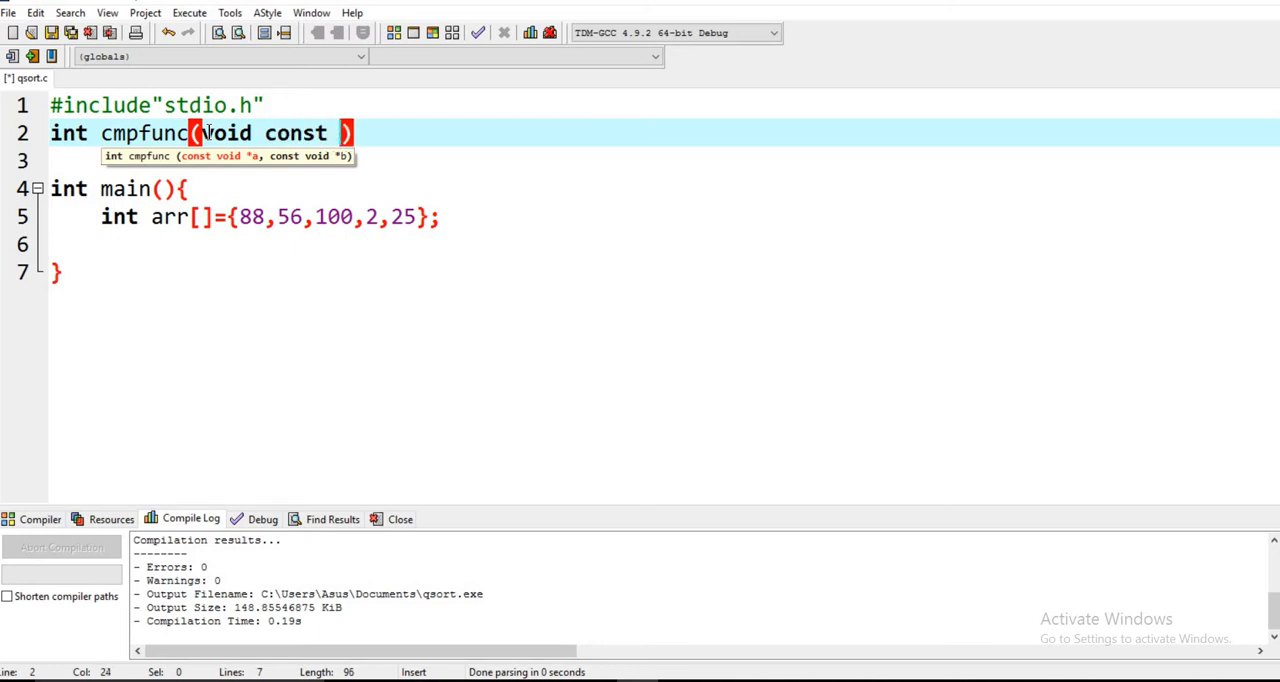
type("*")
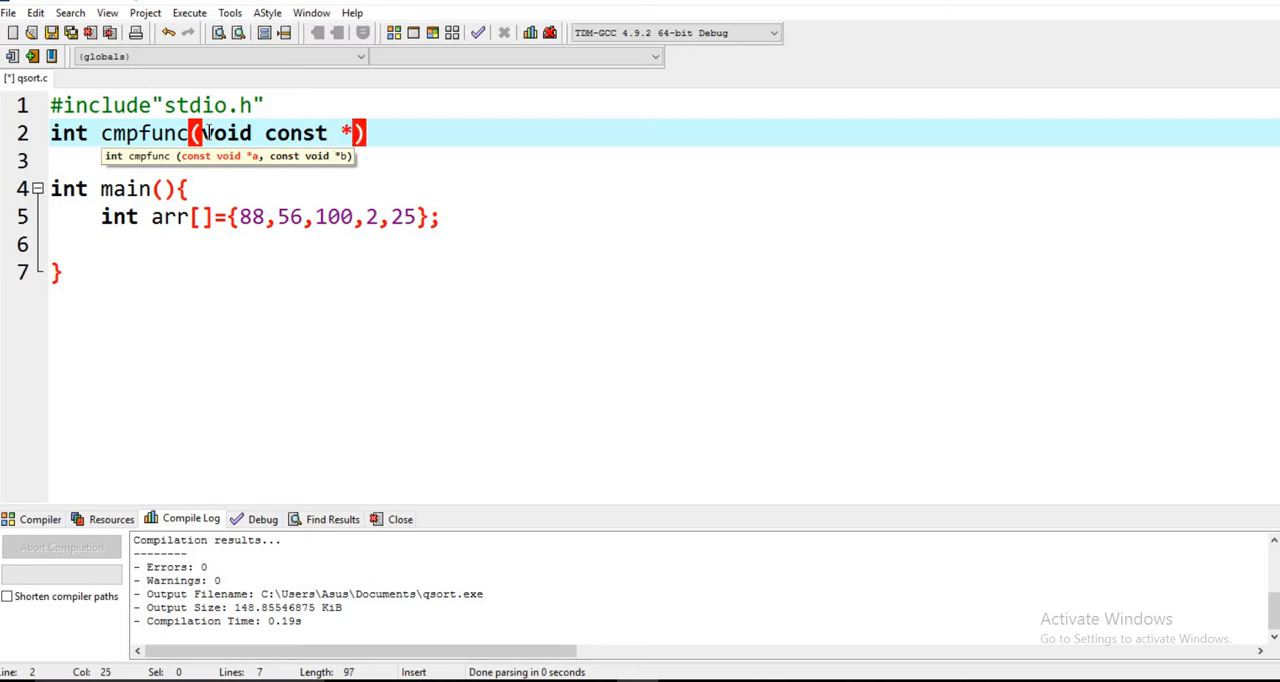
type("a,")
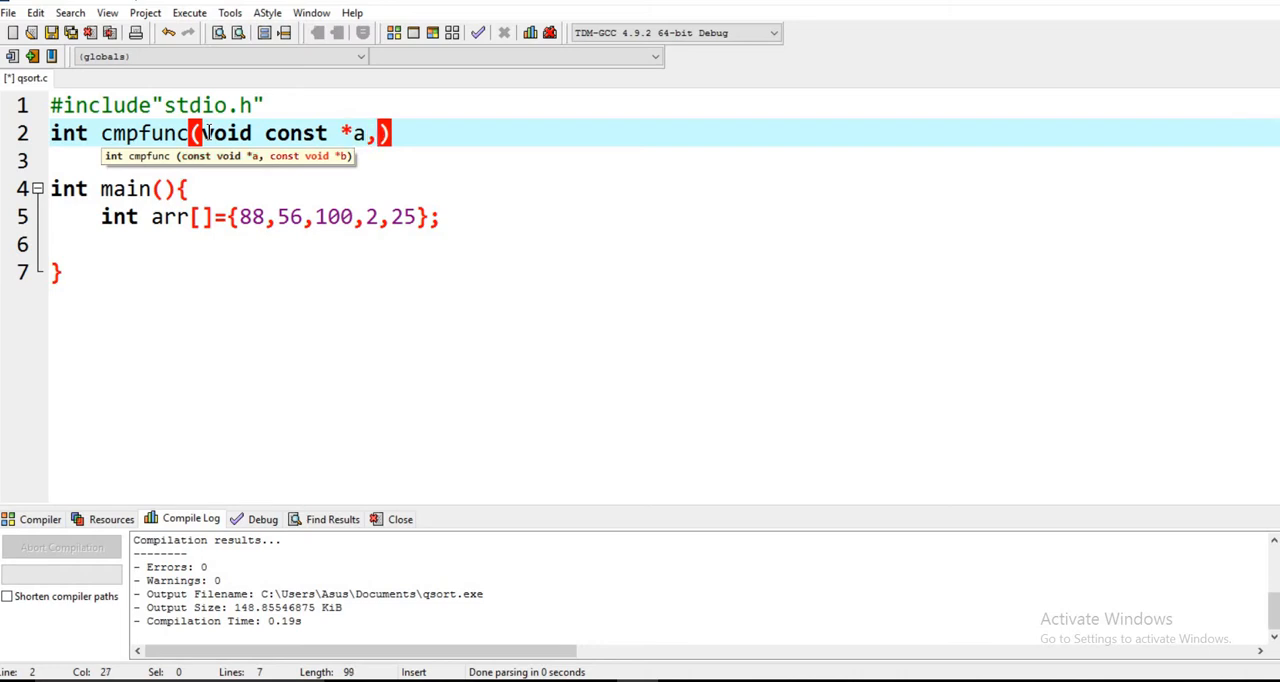
type("void")
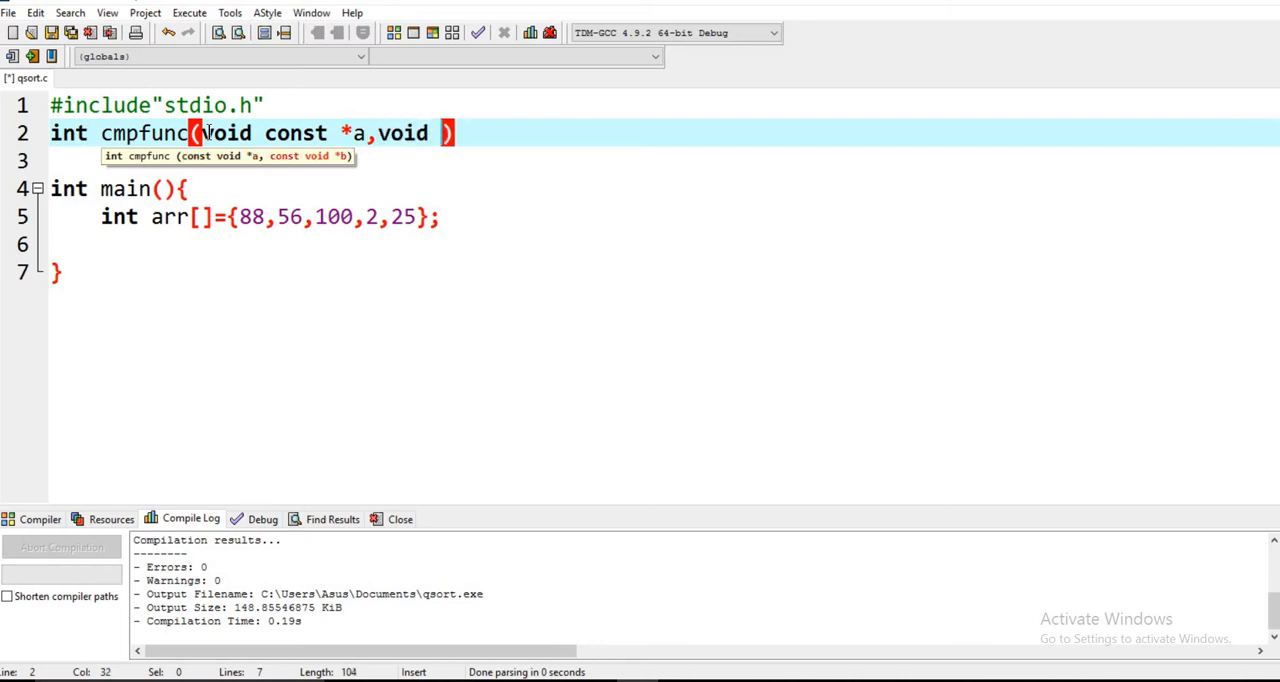
type("const")
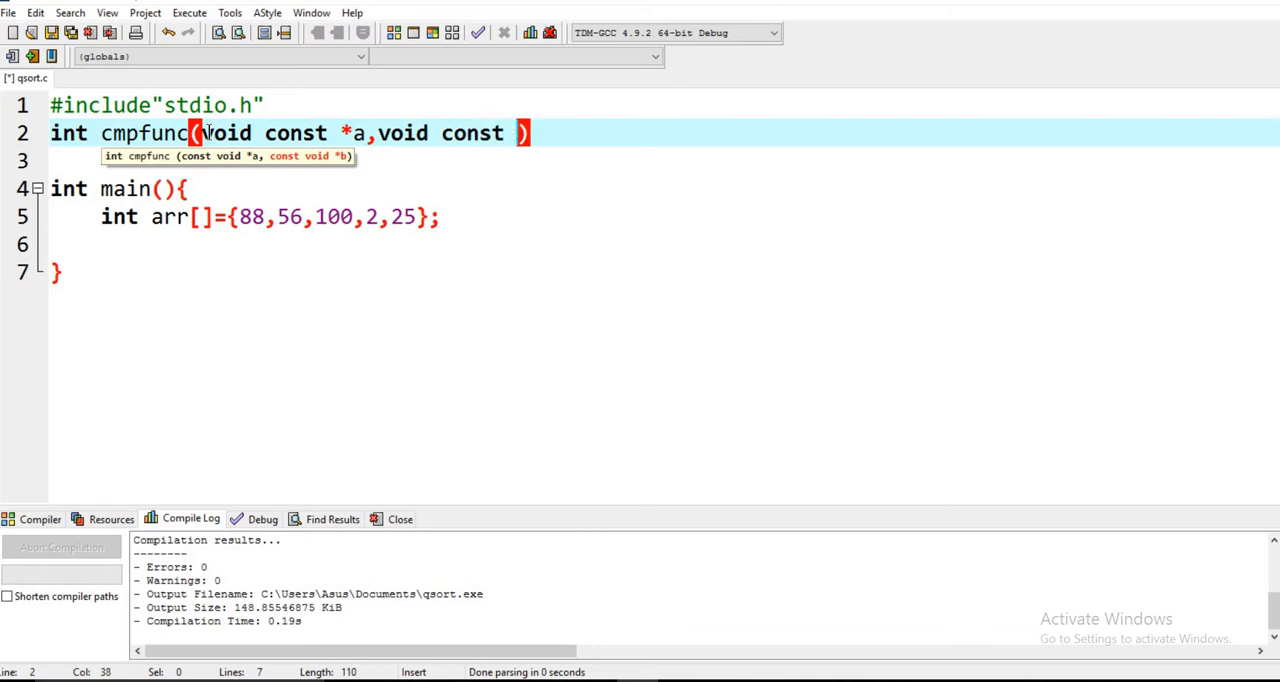
type("*b")
left_click(660, 161)
type("{")
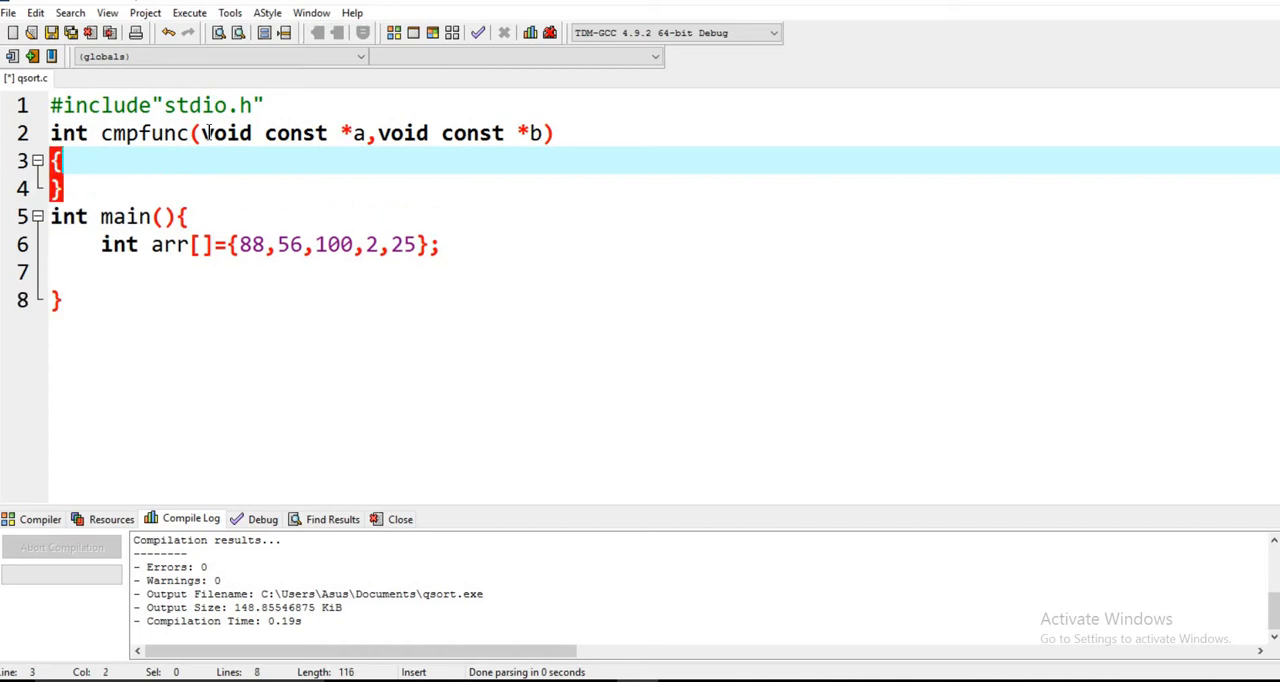
- Start the cmpfunc body with return ()
type("re")
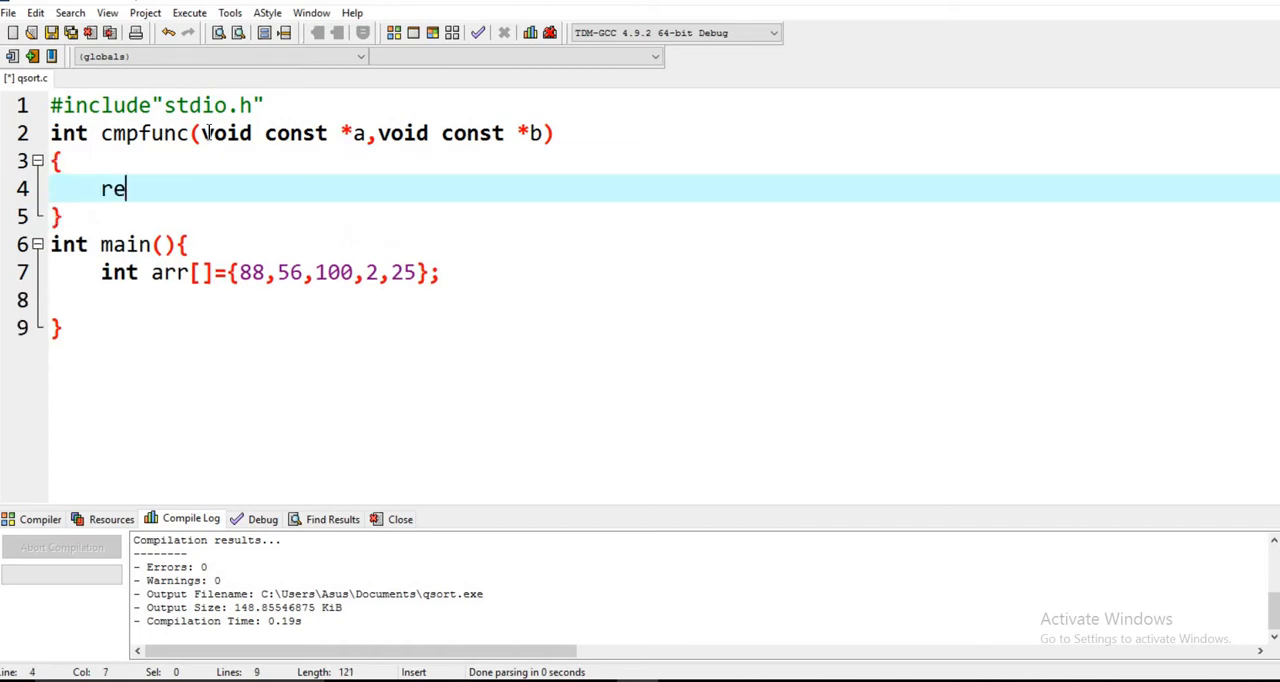
type("turn")
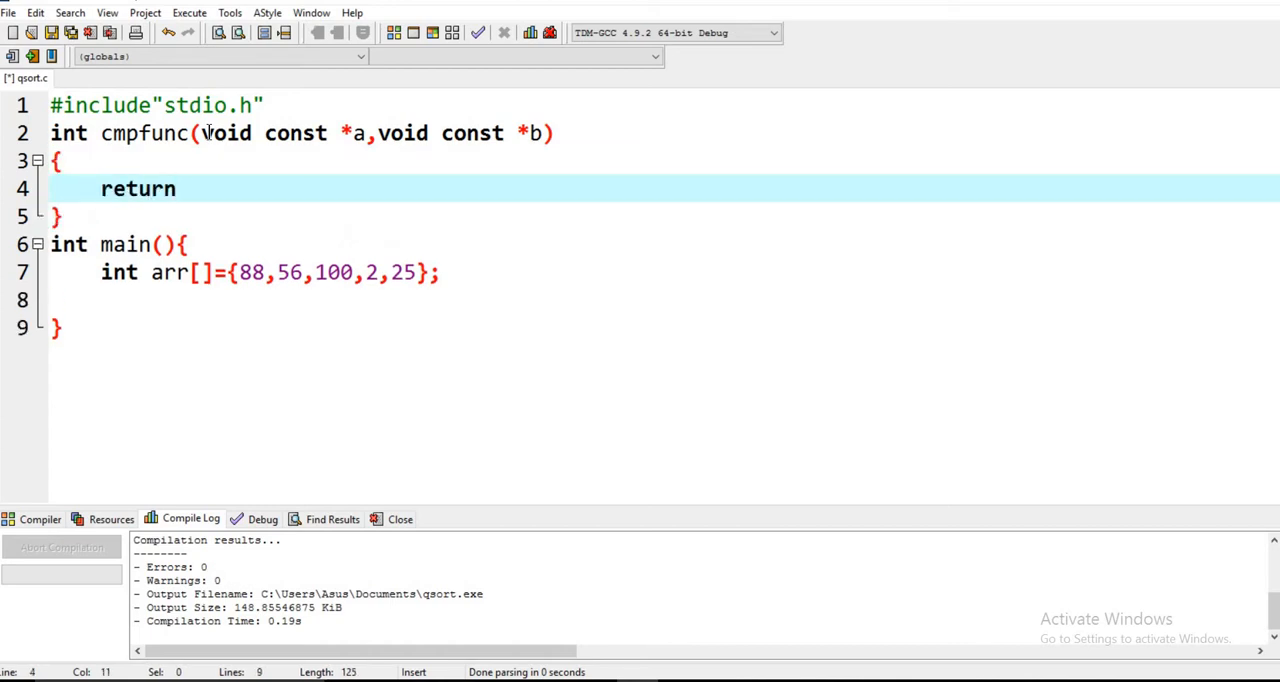
type("()")
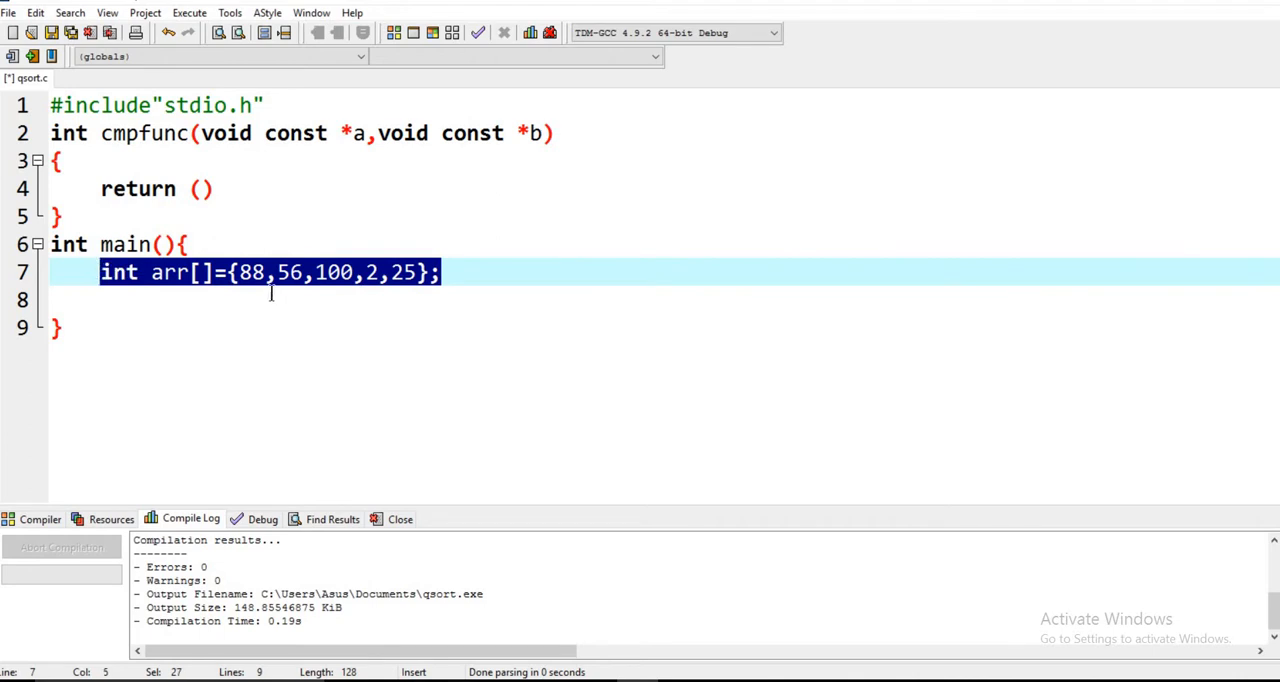
- Complete the return expression as *(int*)a - *(int*)b with a closing semicolon
left_click(201, 189)
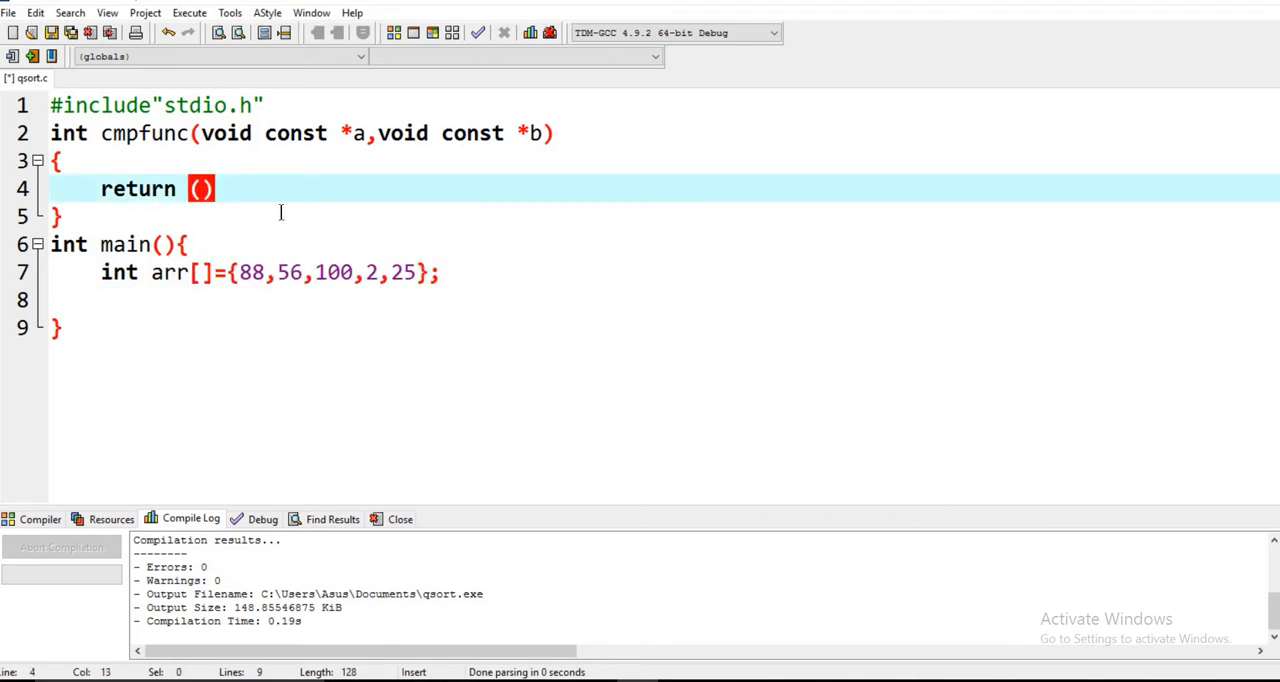
type("*")
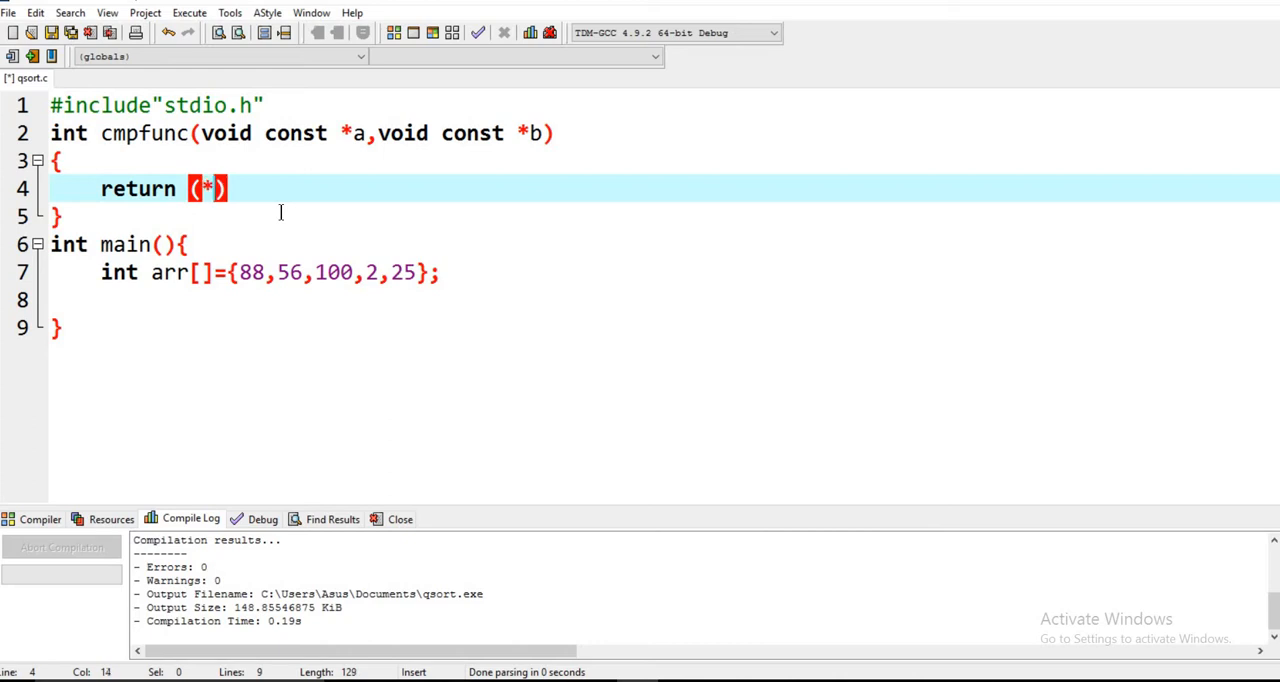
type("()")
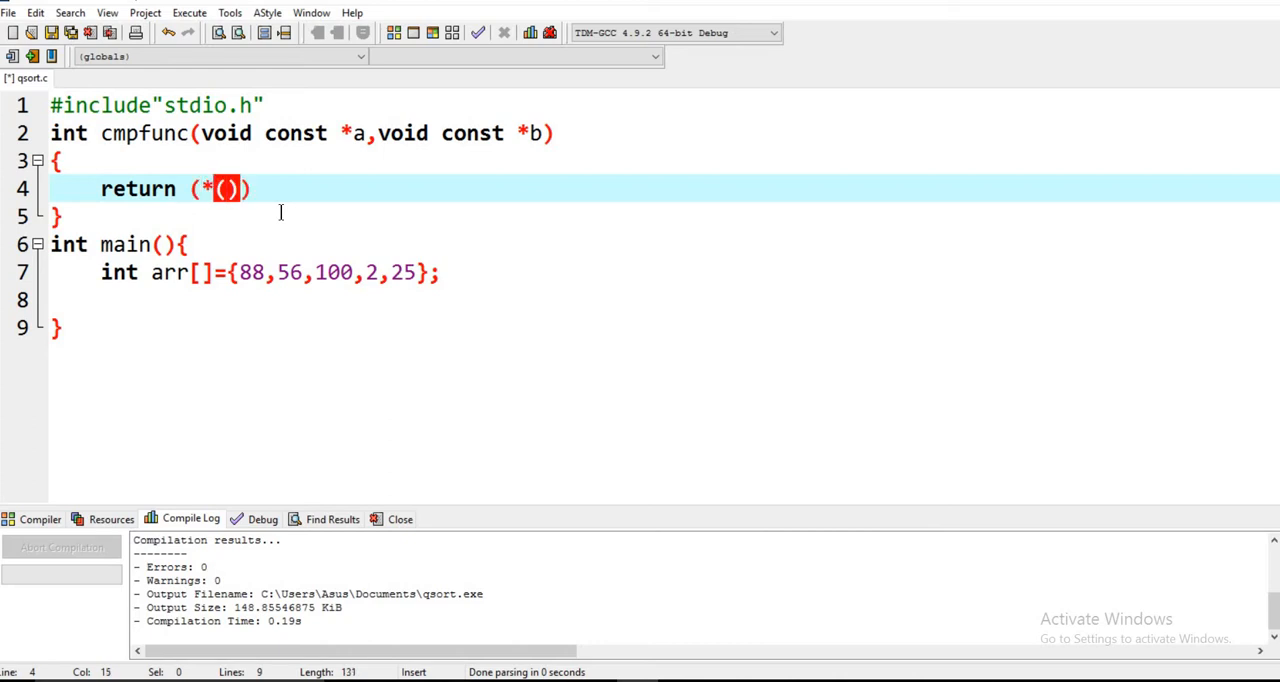
type("()")
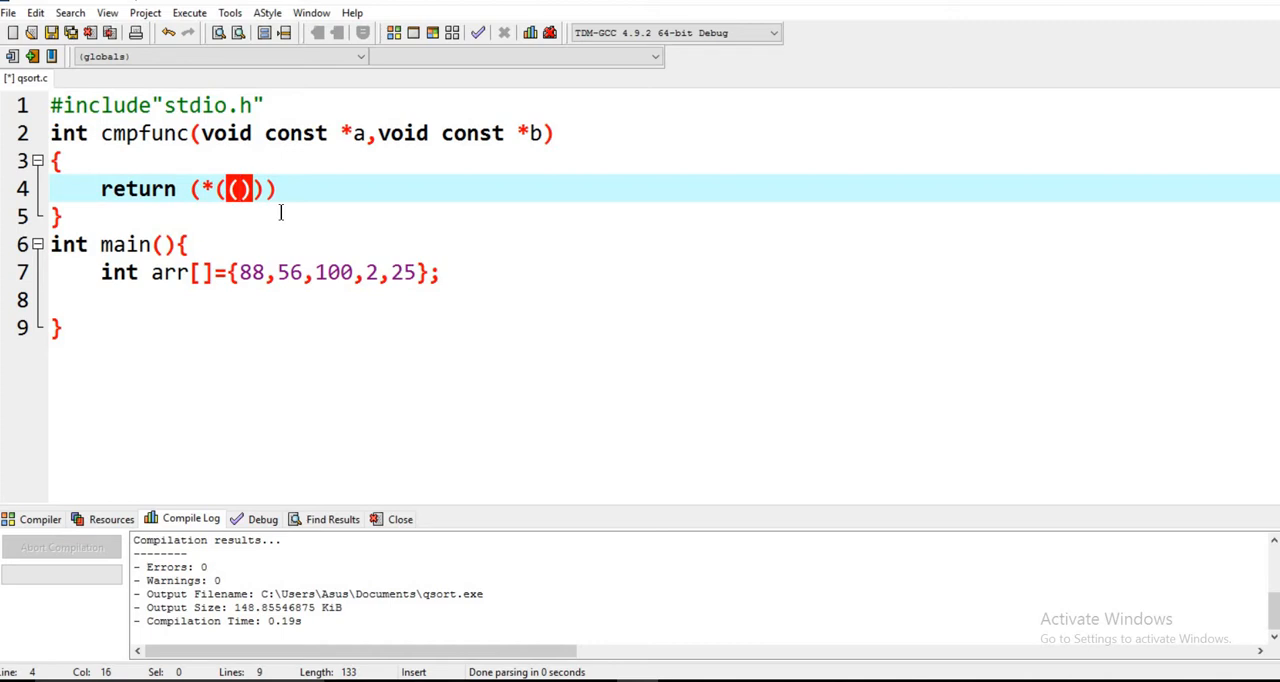
key("Backspace")
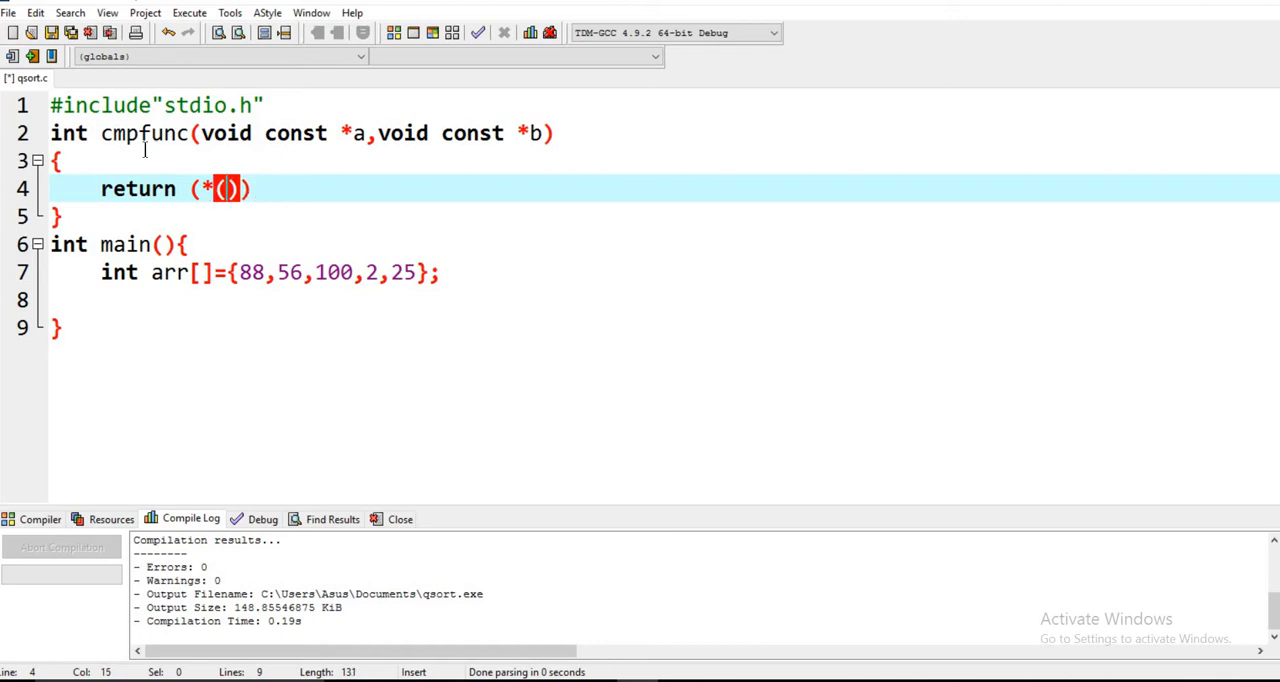
type("int*")
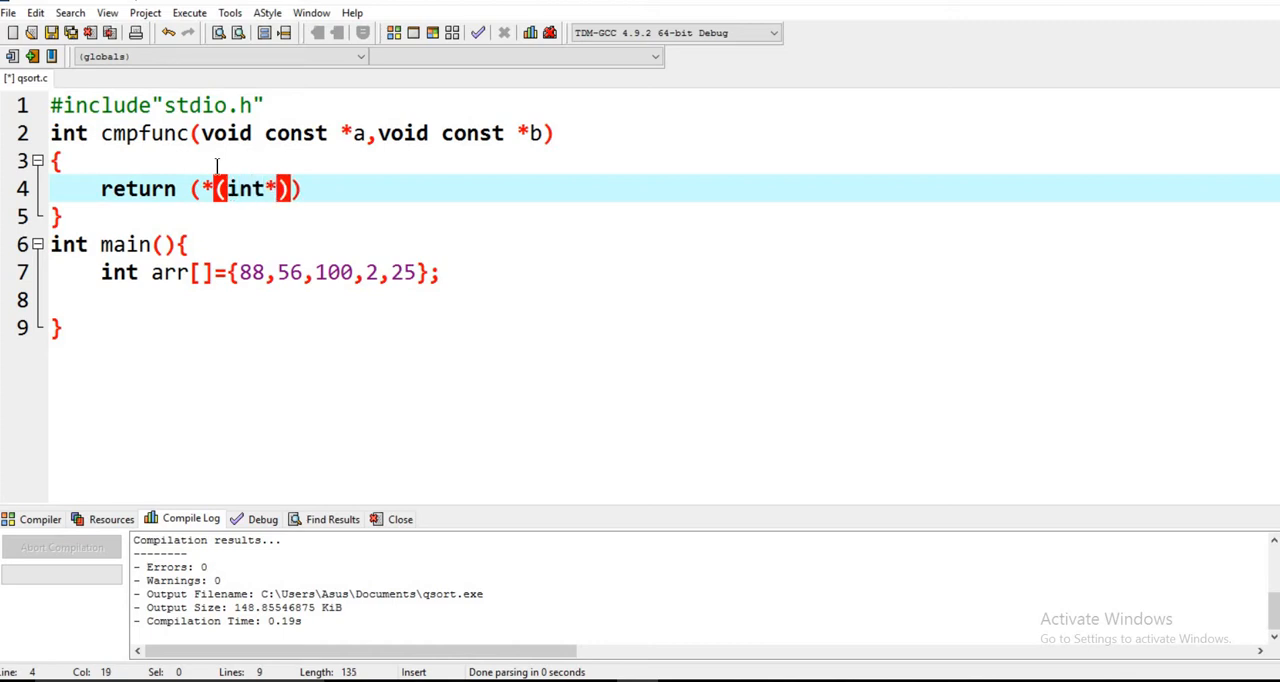
type("a")
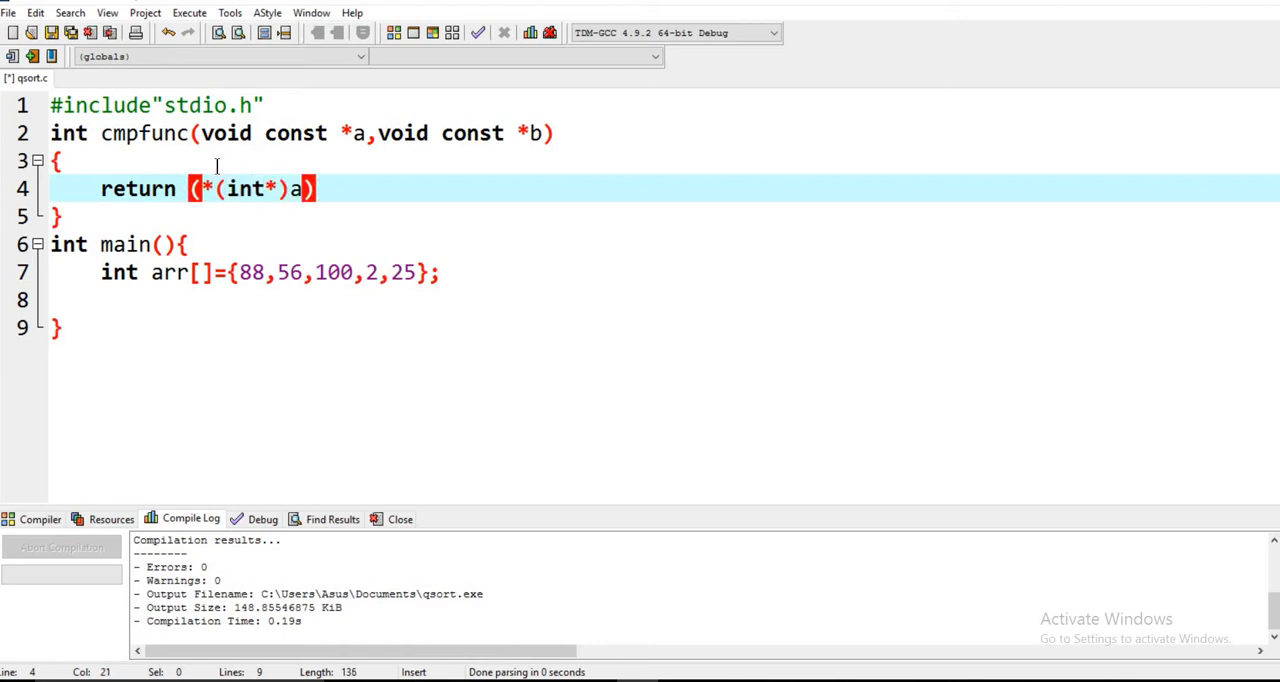
type("-")
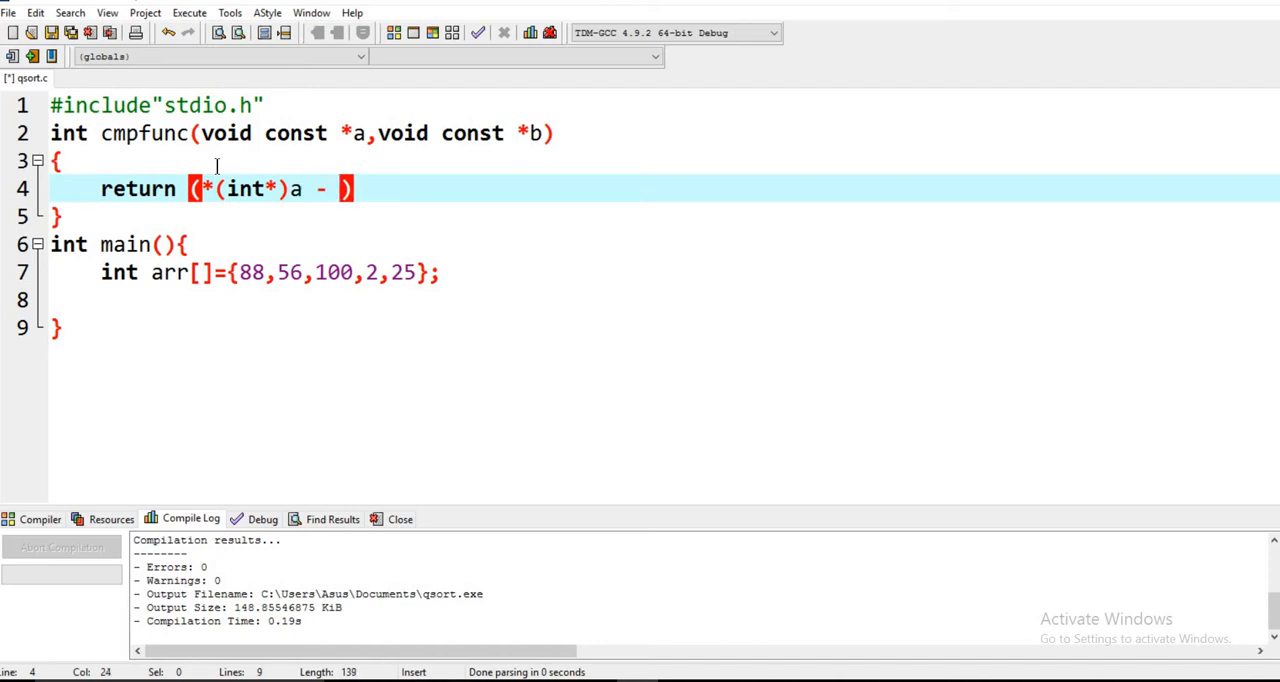
type("*")
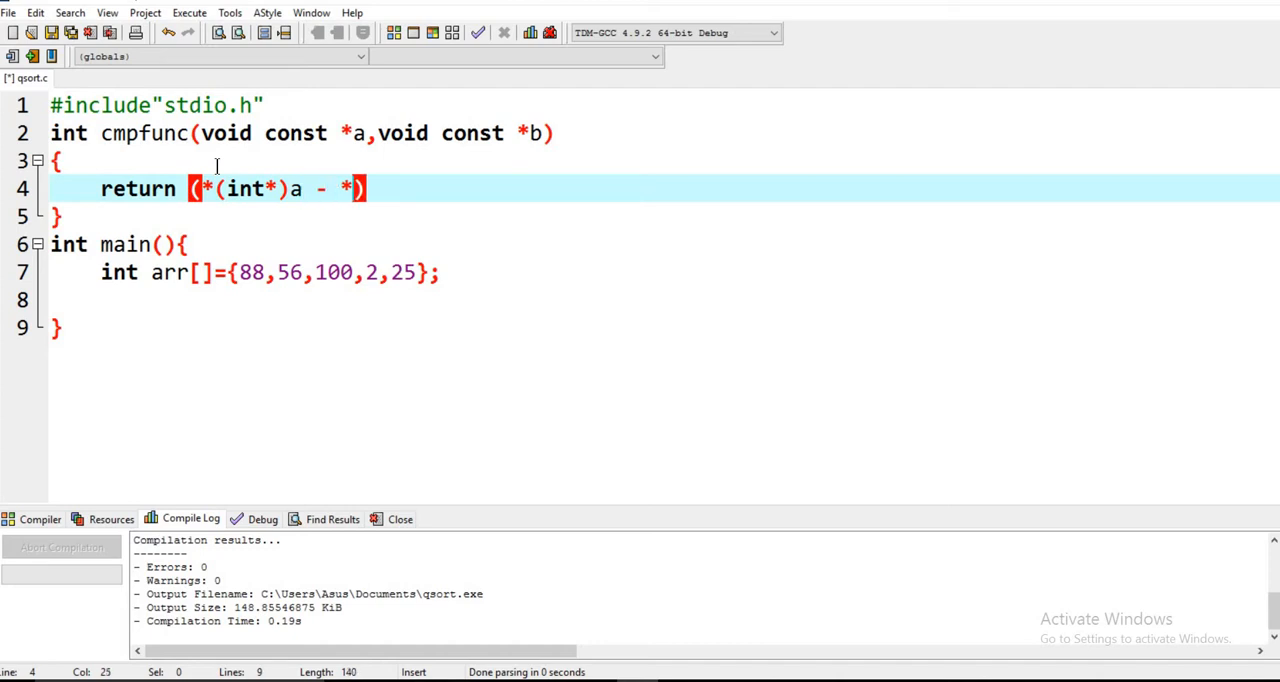
type("(int*")
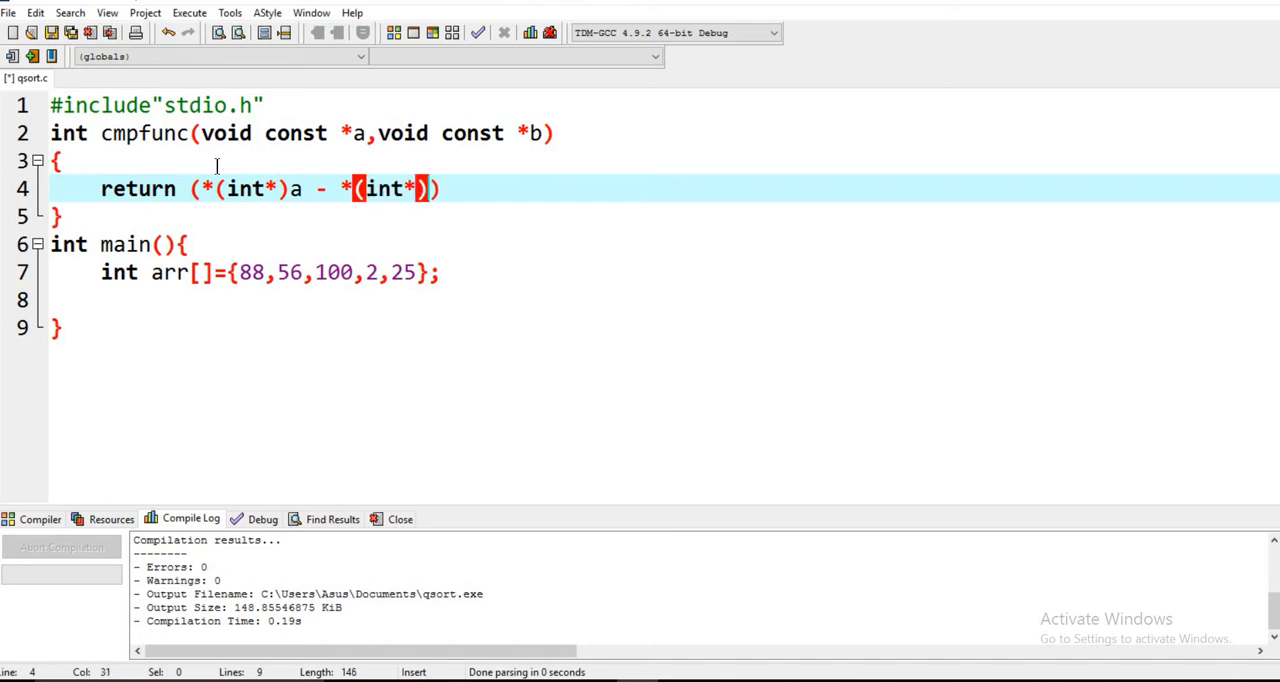
type("b")
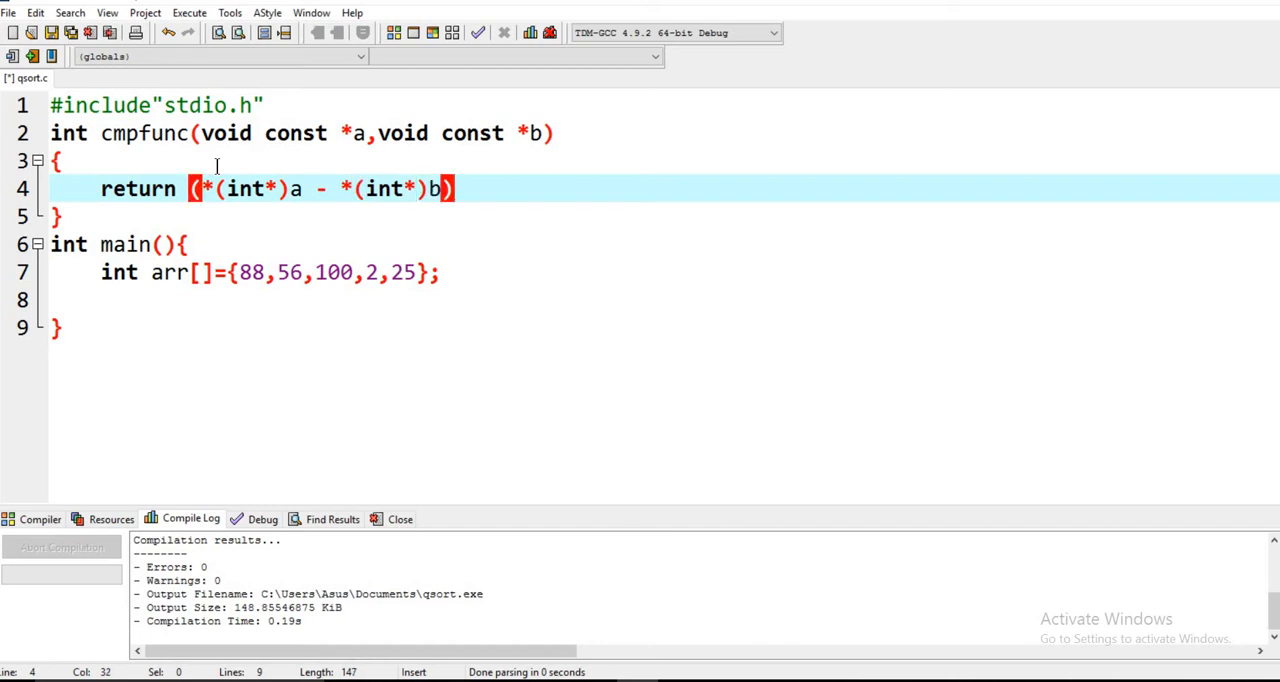
type(";")
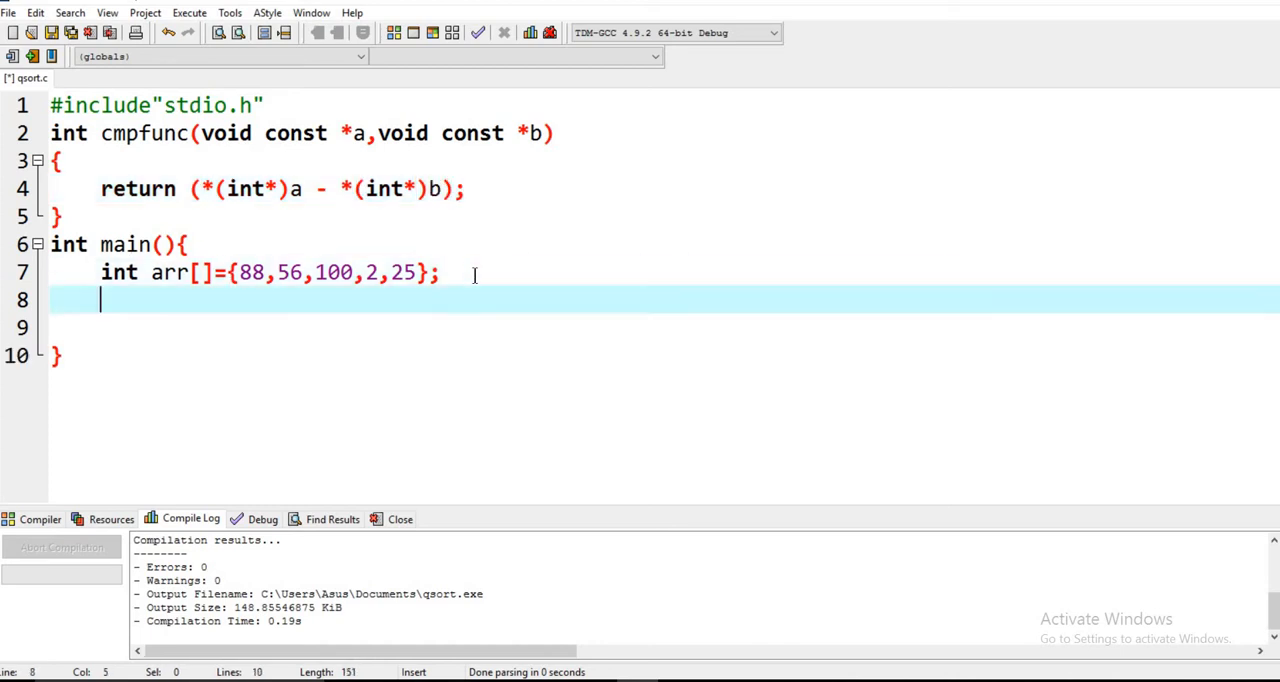
- On a new line after the array, write printf("before sorting")
key("Return")
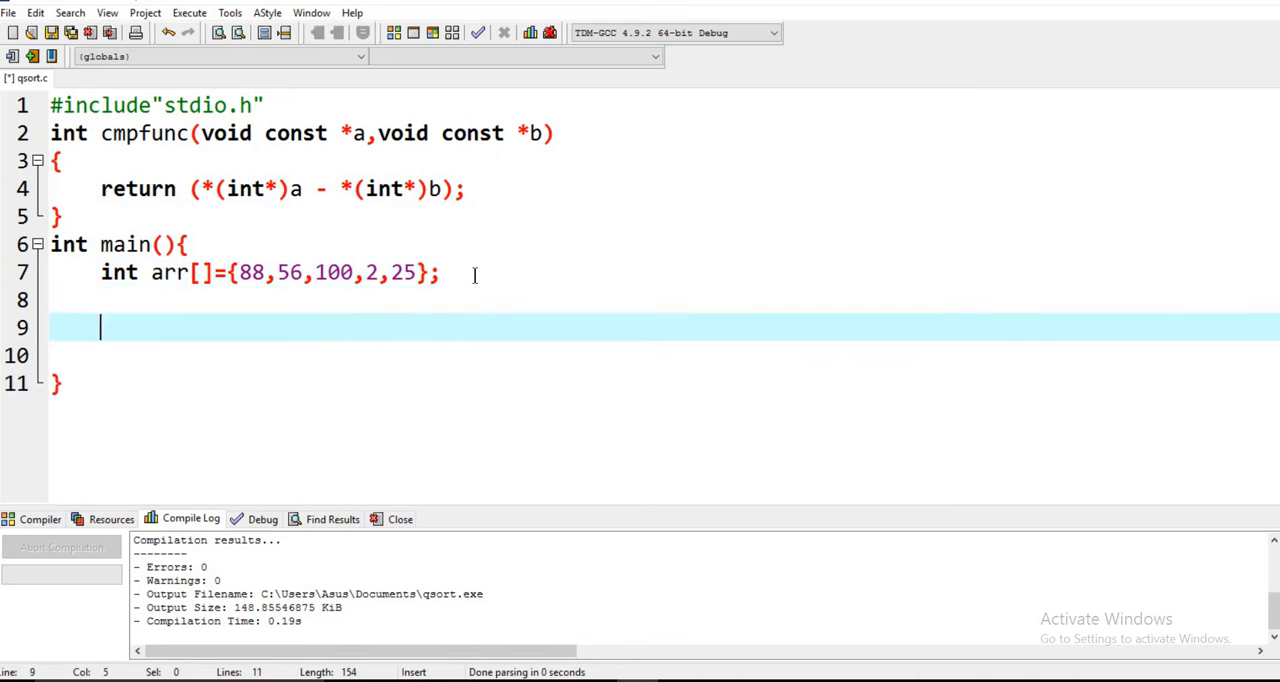
type("prin")
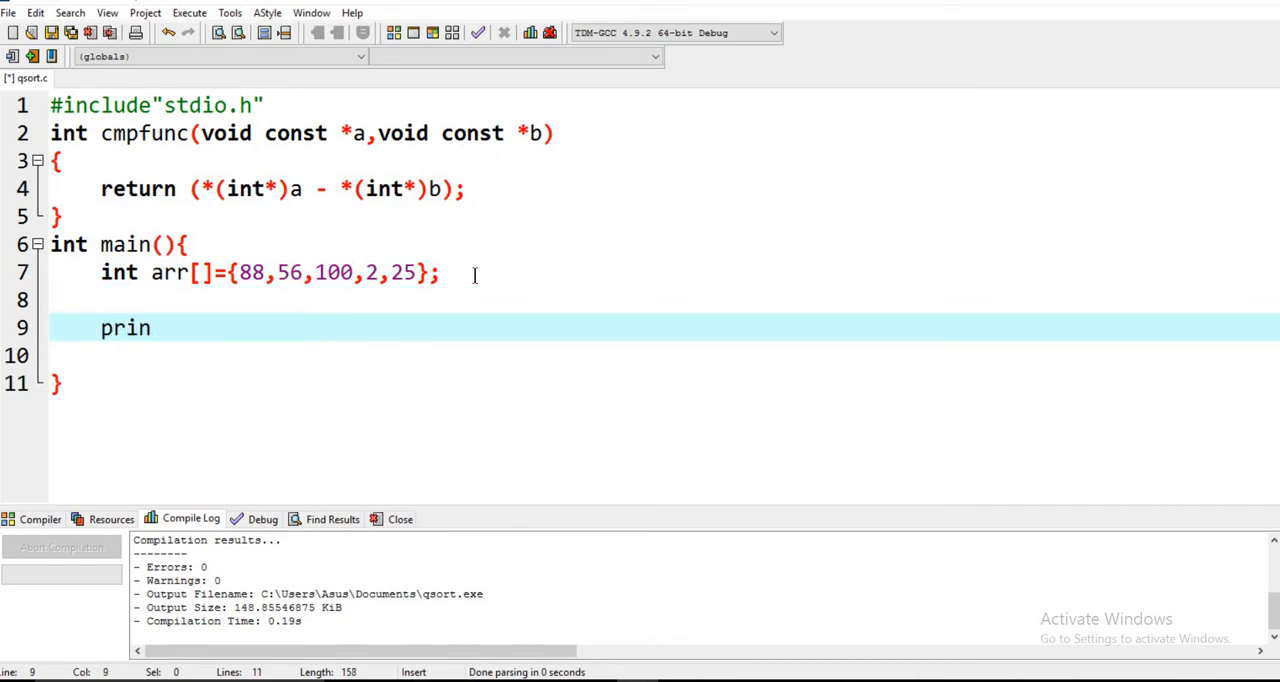
type("t")
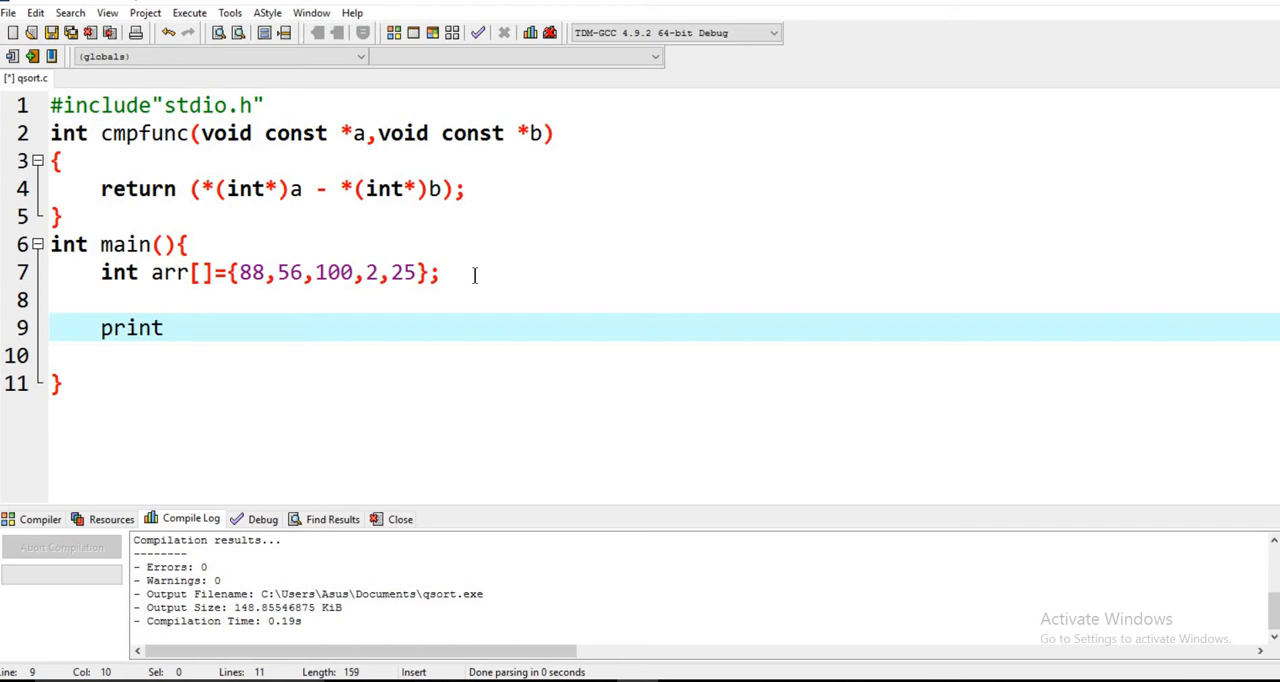
type("f()")
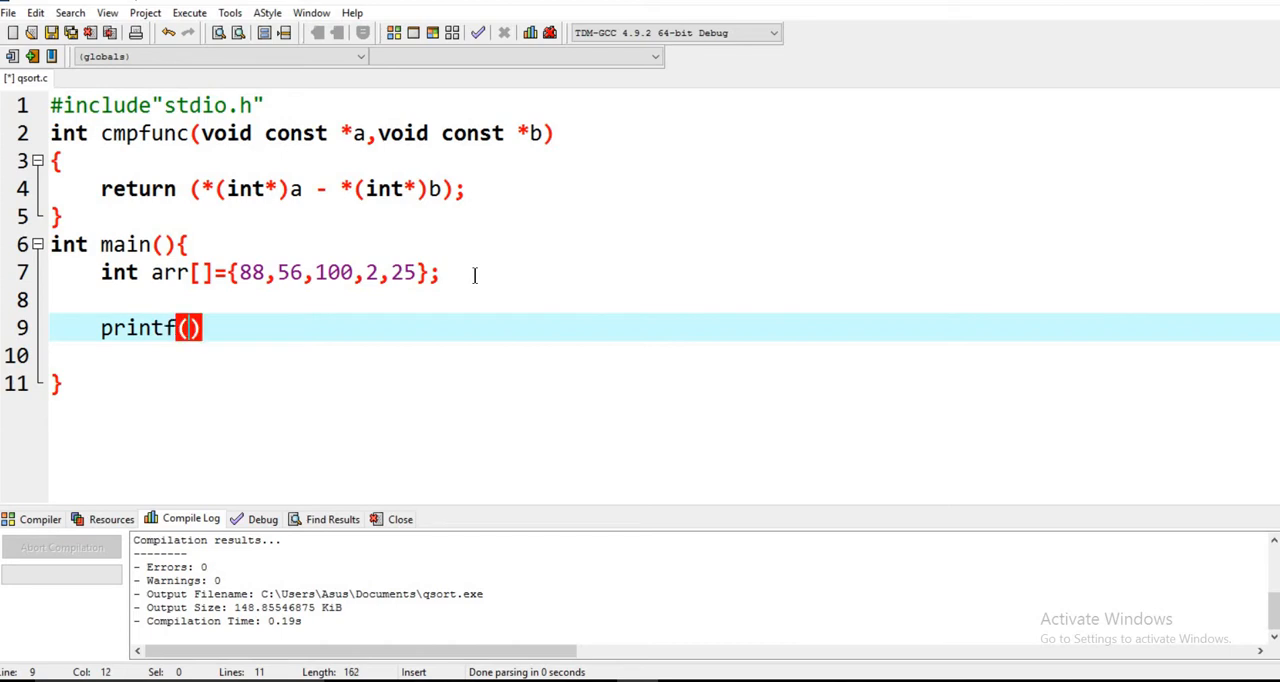
type("\"\"")
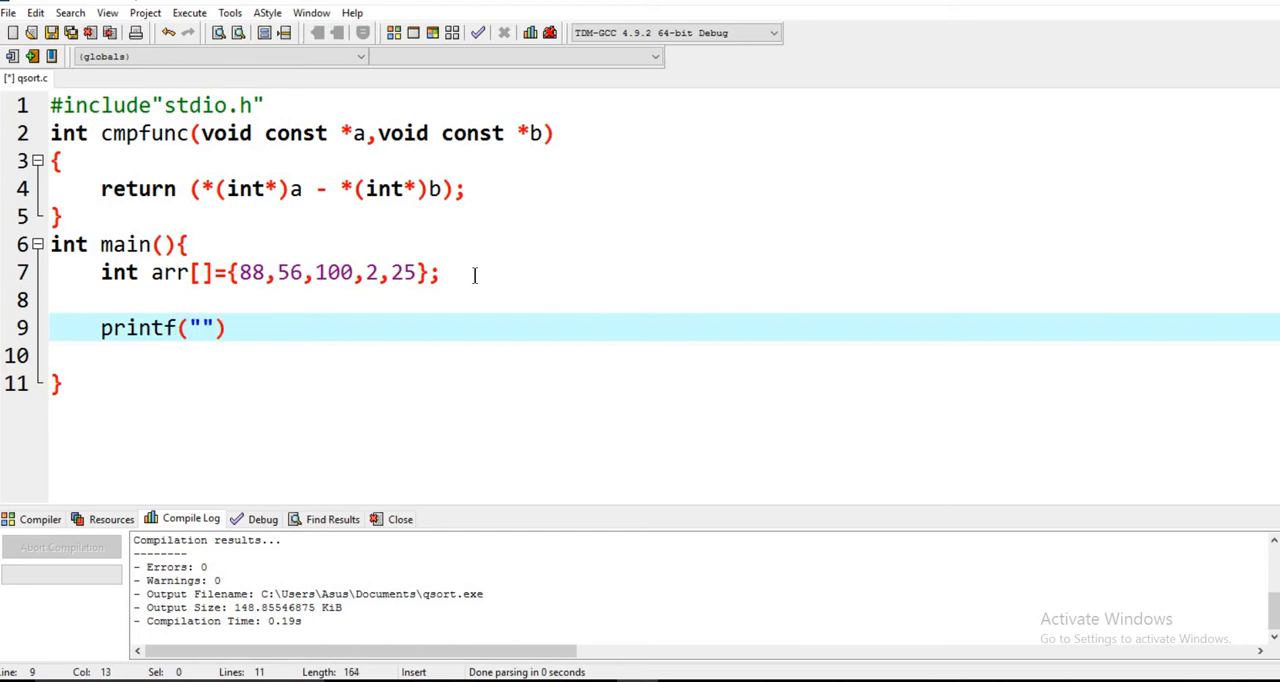
type("bef")
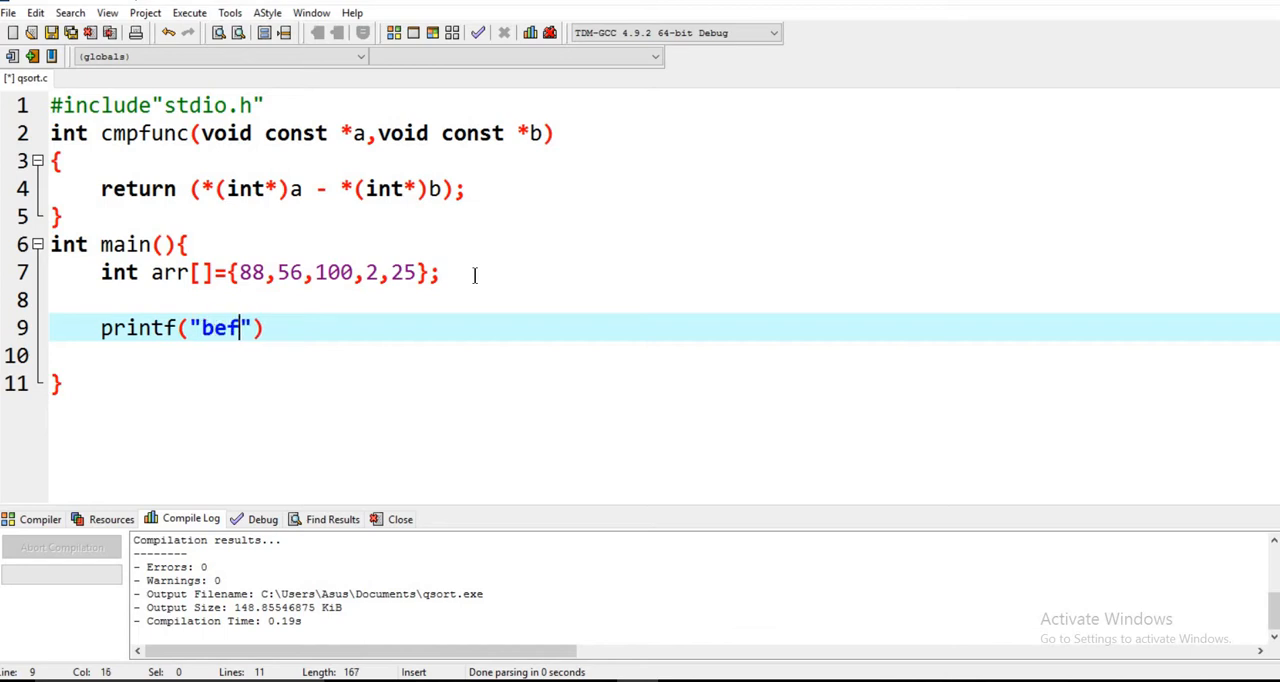
type("o")
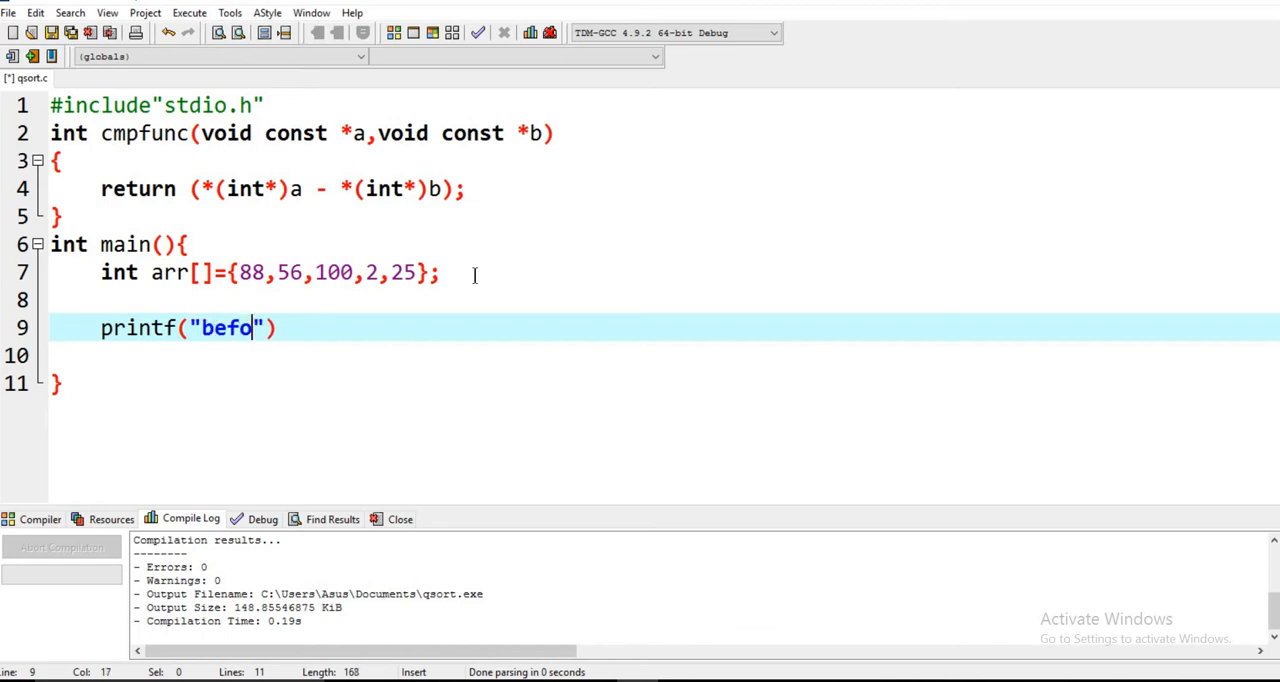
type("re so")
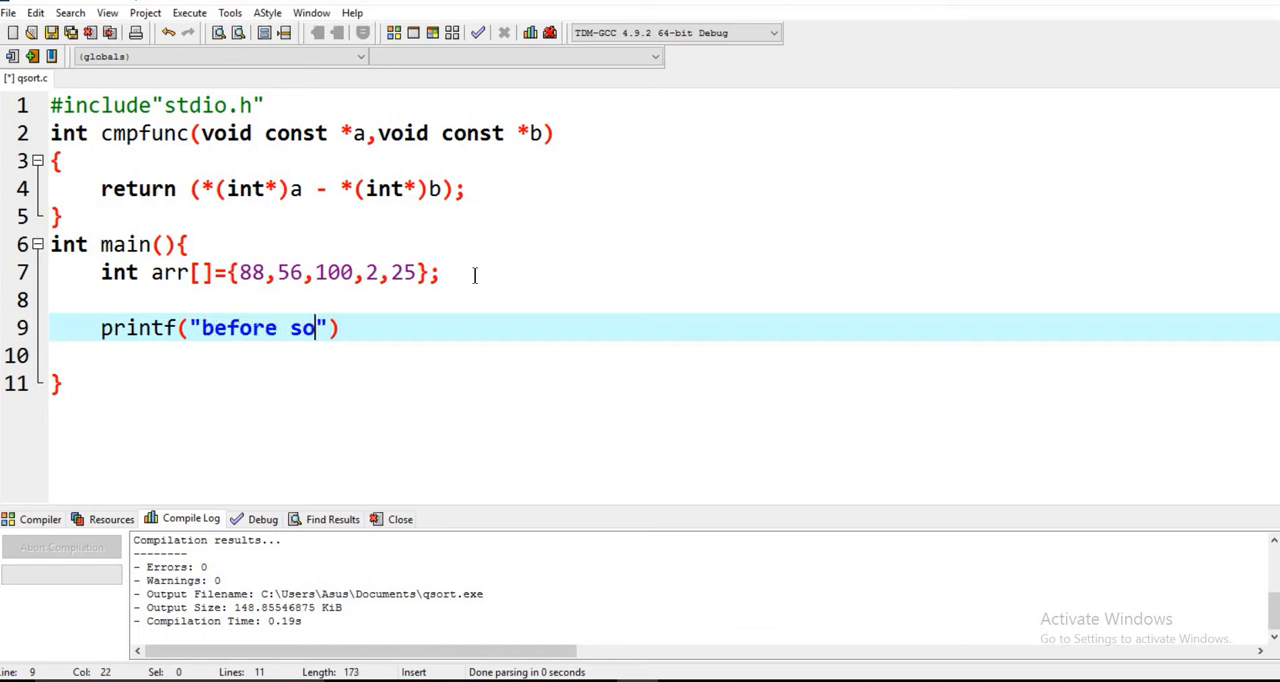
type("rting")
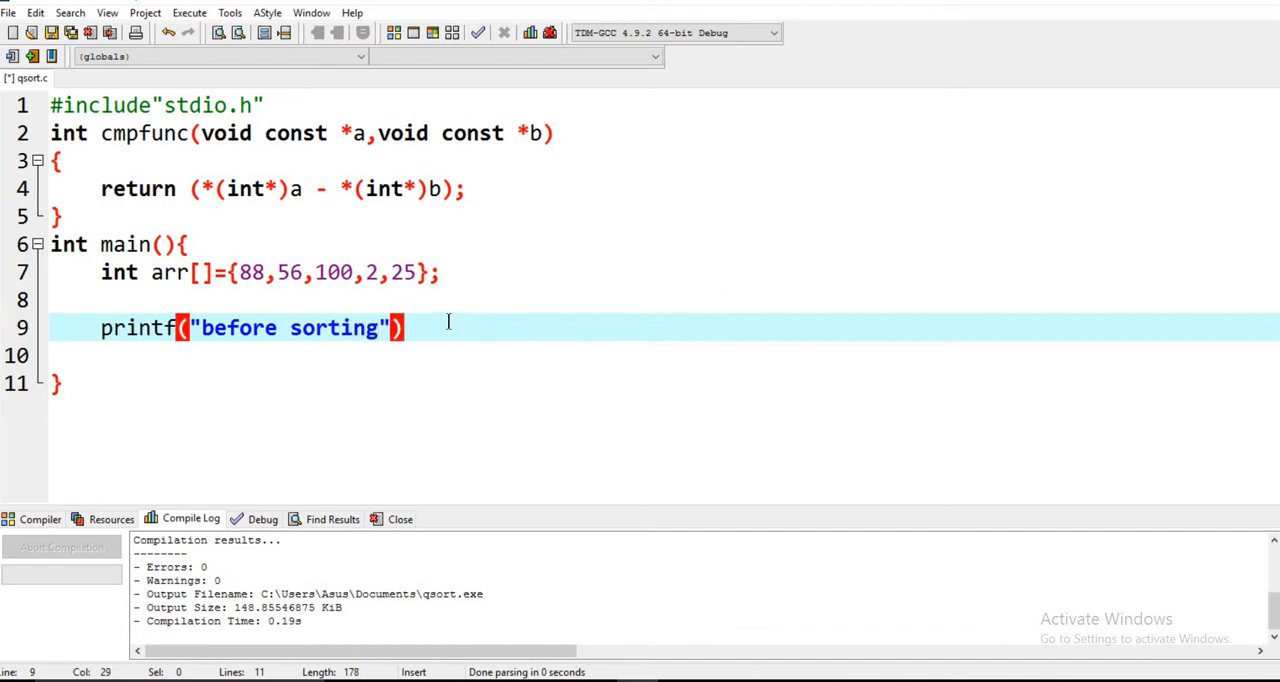
mouse_move(342, 240)
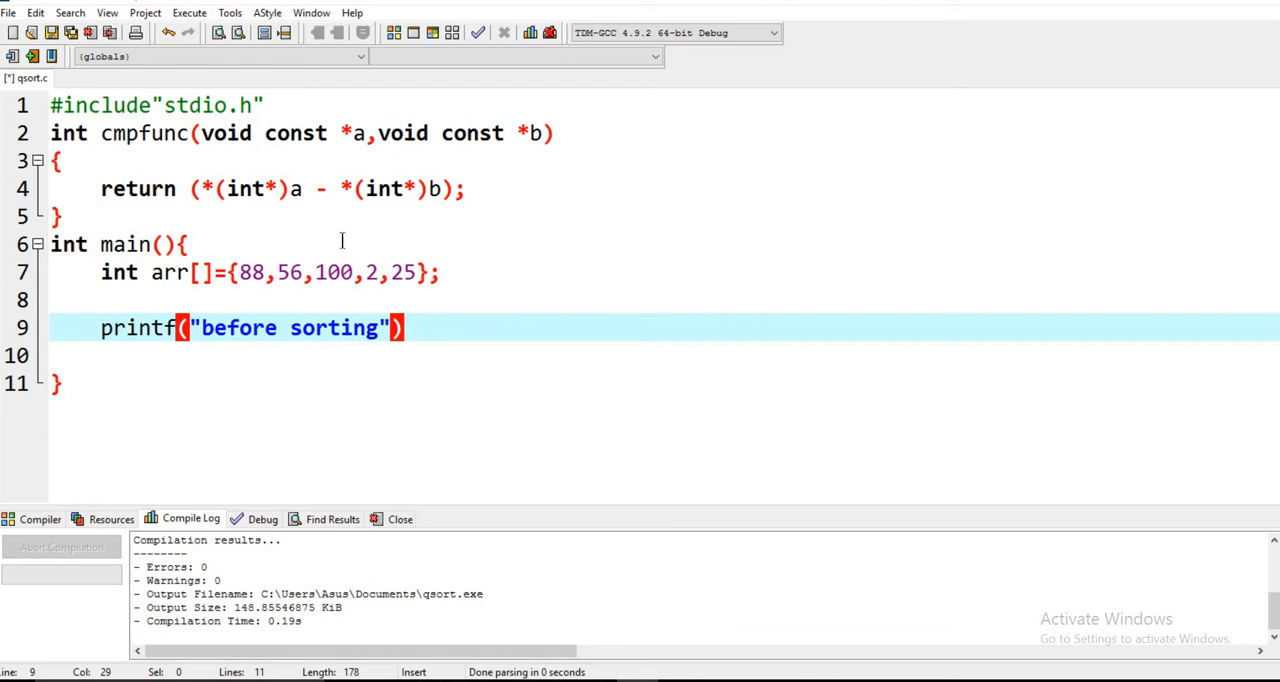
mouse_move(355, 370)
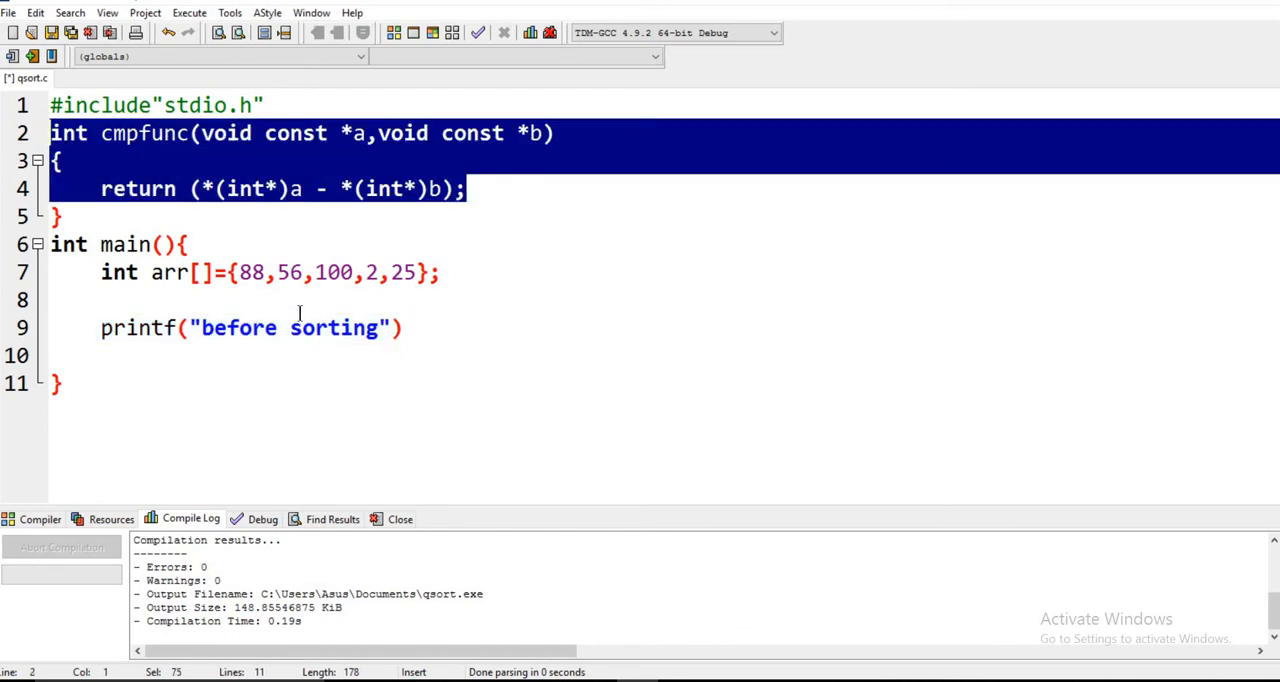
- Highlight the cmpfunc definition, then return to the before-sorting line
left_click(57, 217)
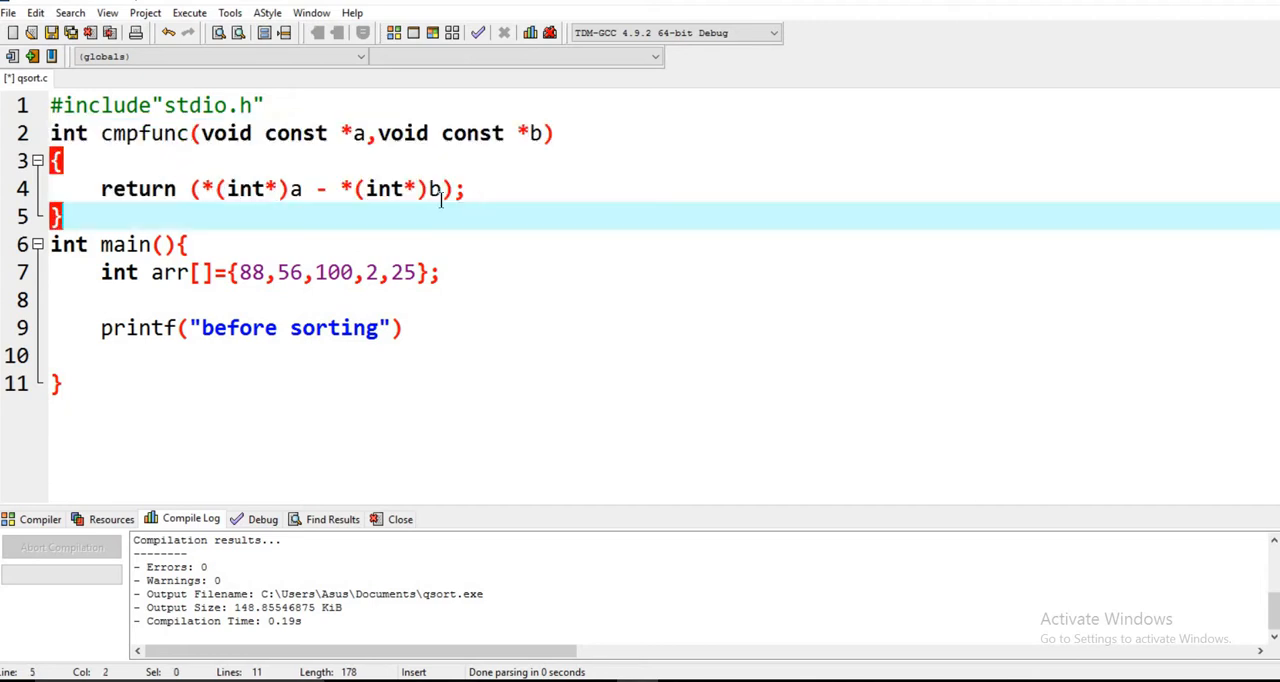
left_click_drag(58, 217, 58, 133)
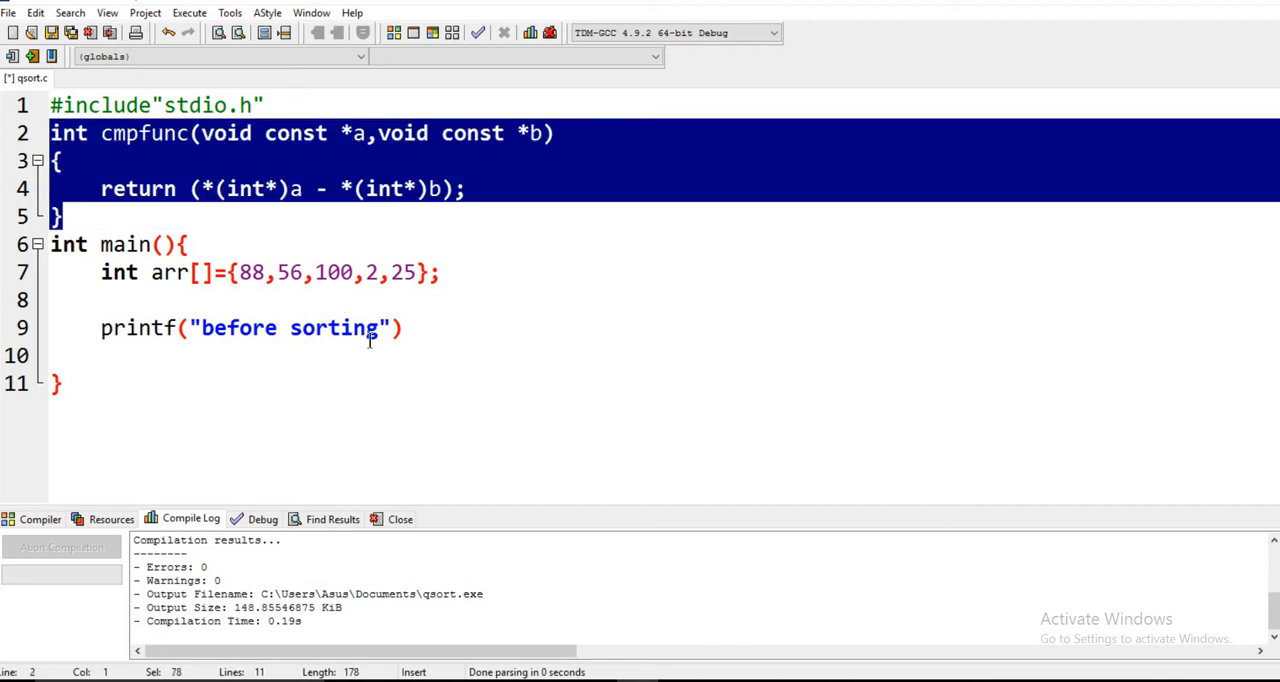
left_click(408, 328)
type(";")
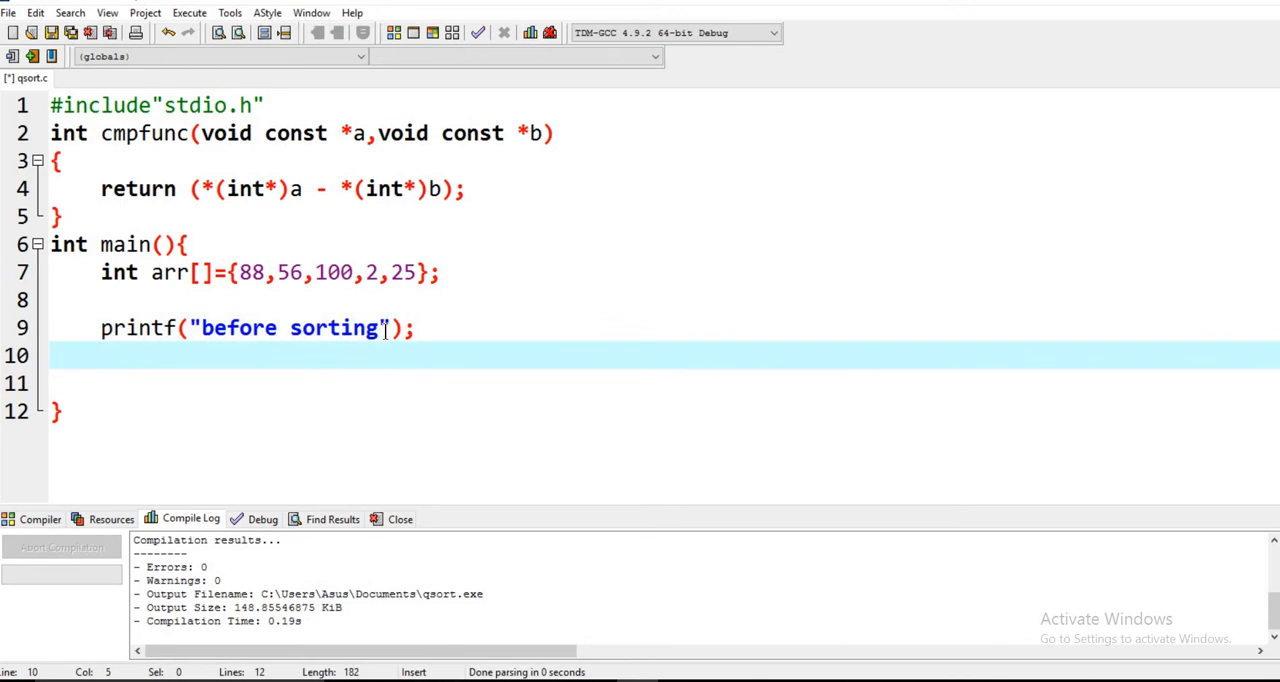
- Write the loop header for(int n=0; n<5; n++)
type("for()")
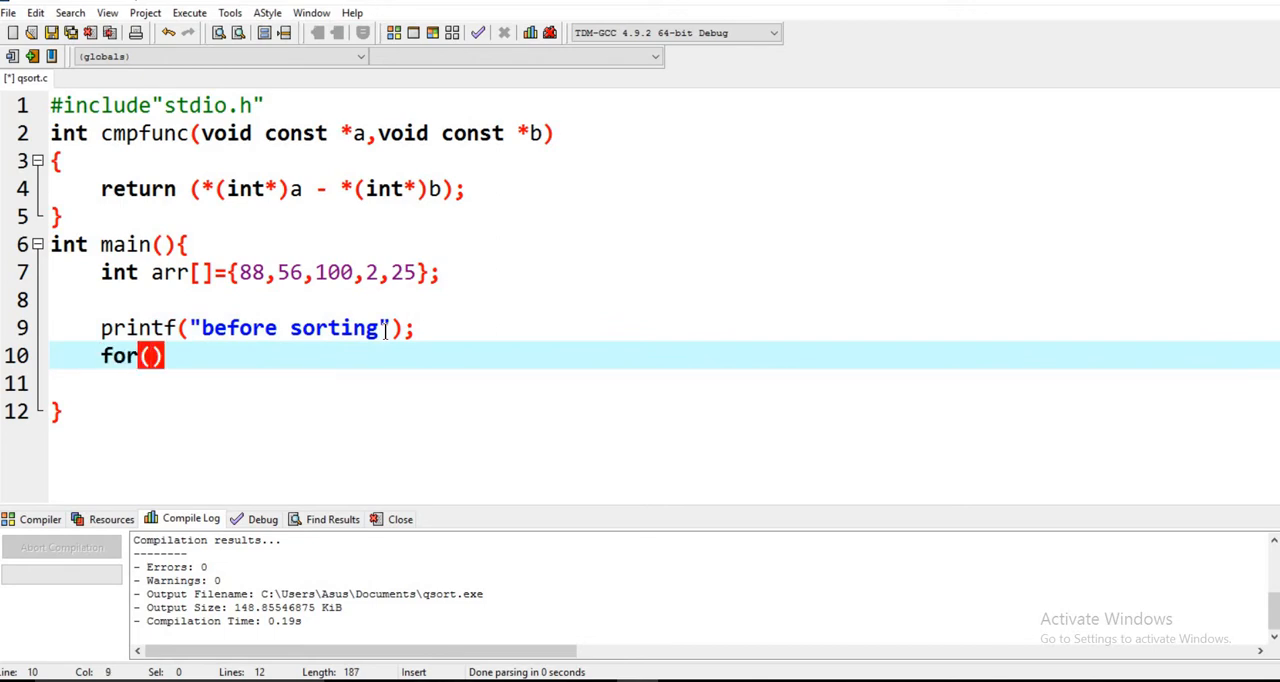
type("in")
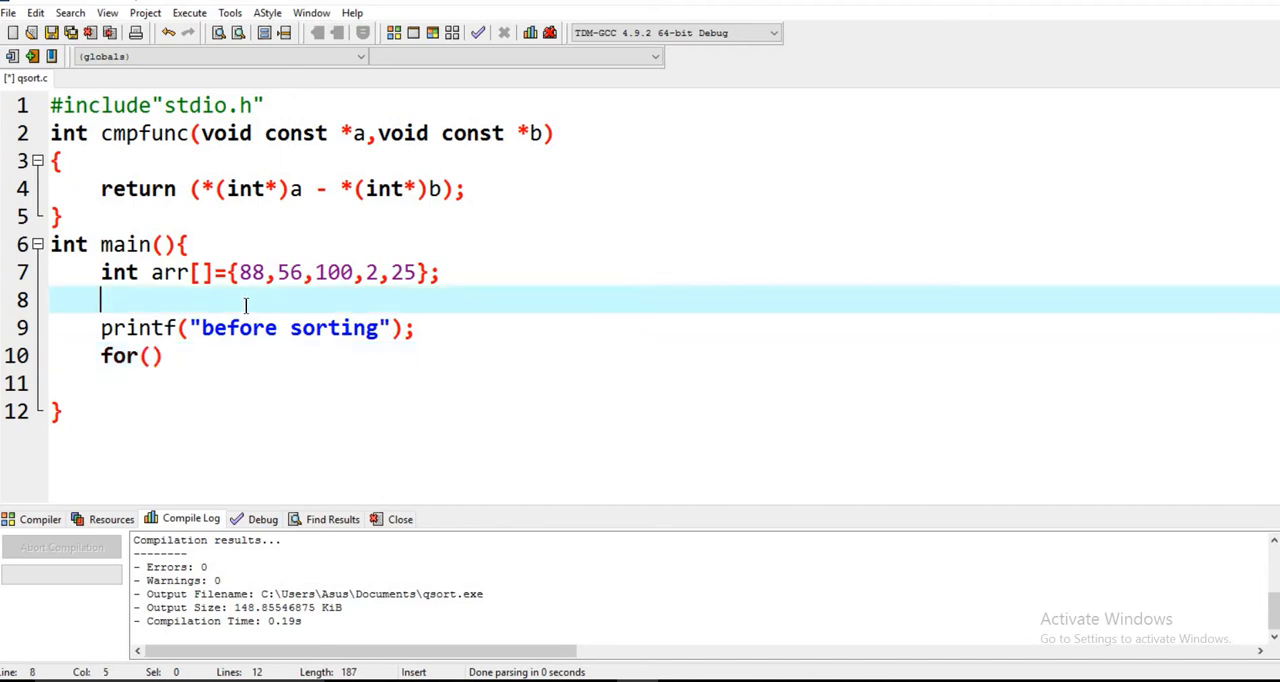
type("int n;")
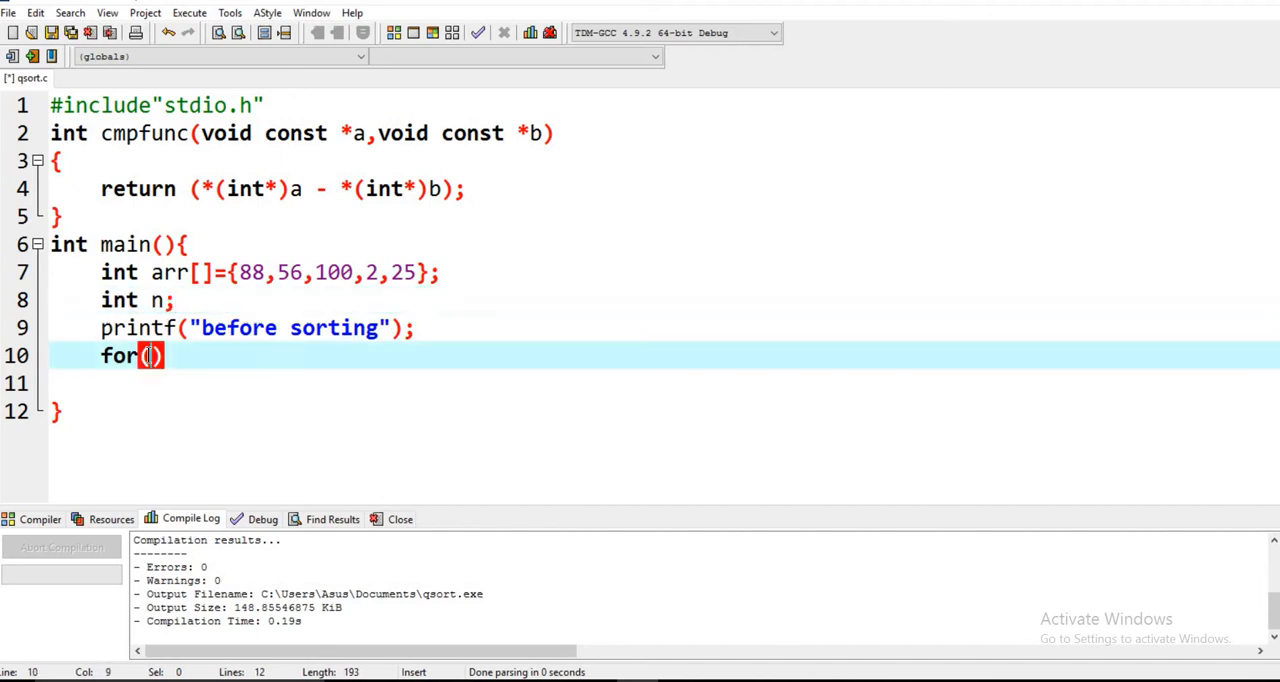
type("n=")
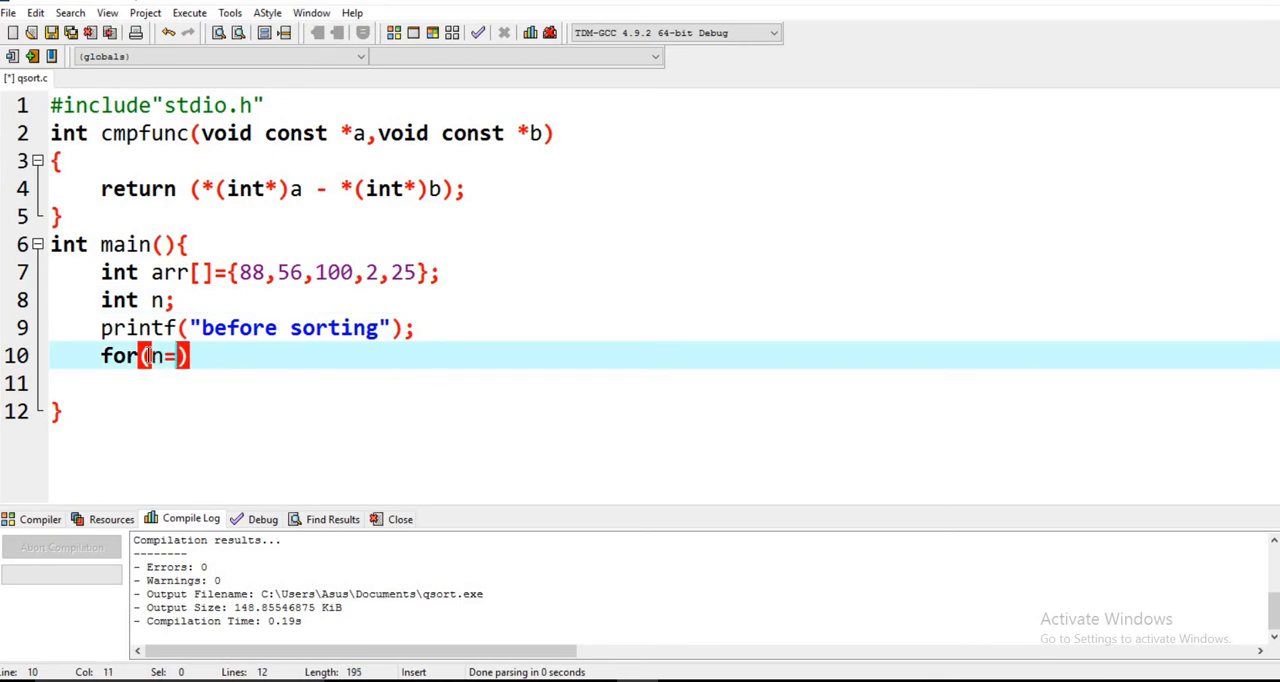
type("0")
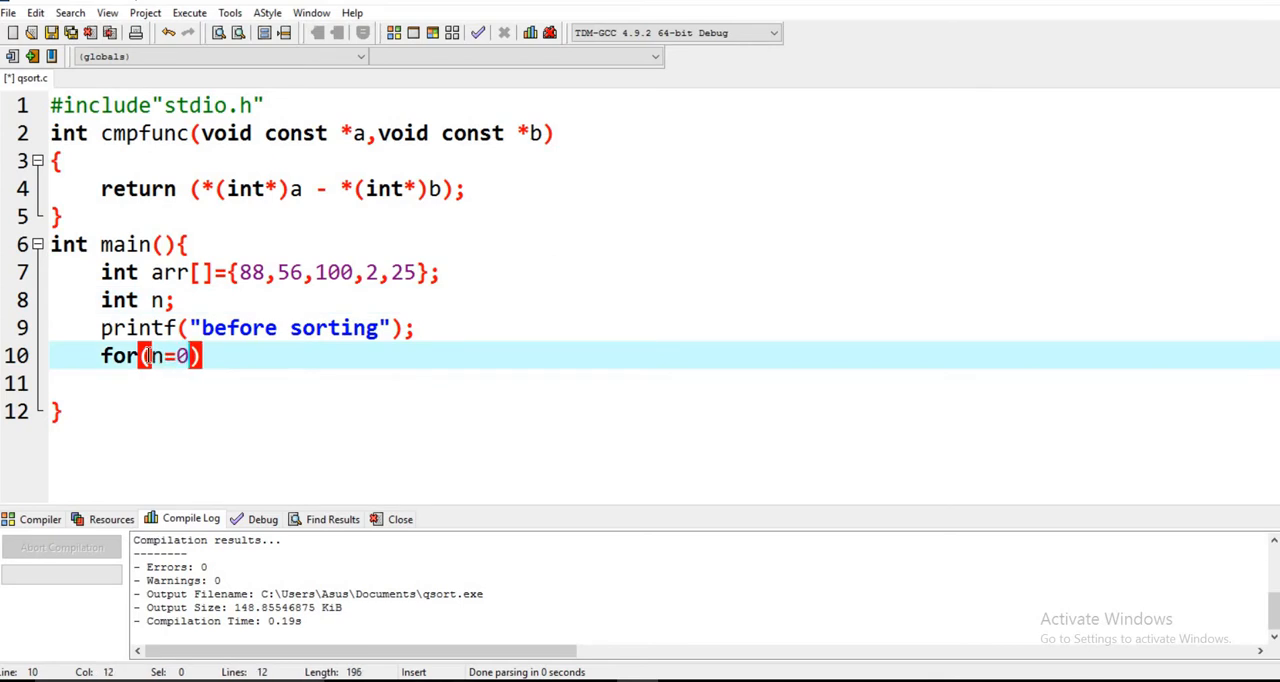
type(";h")
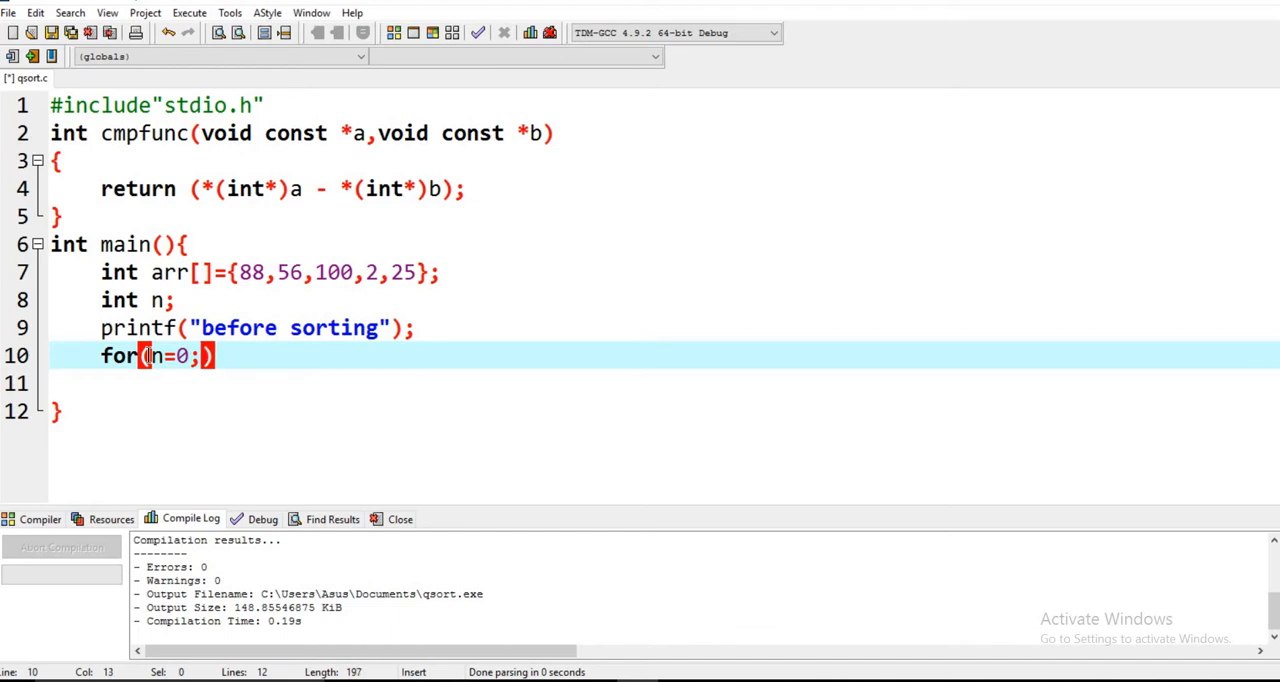
type("n<5")
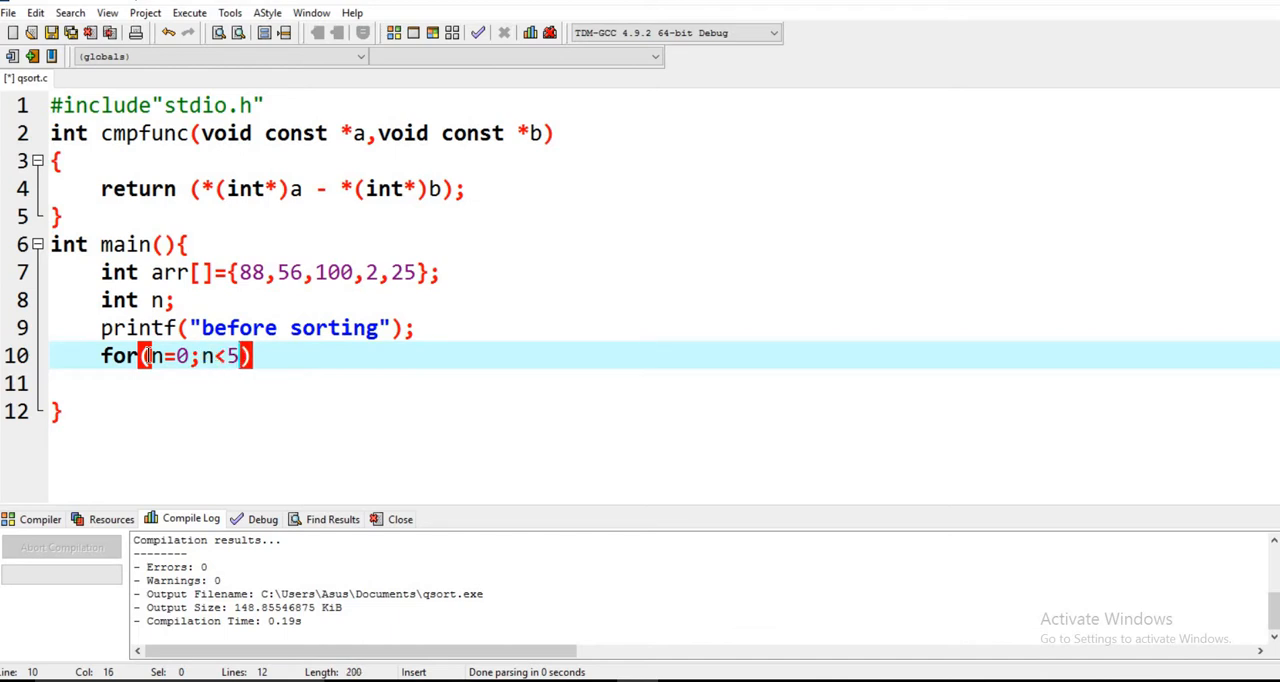
type(";")
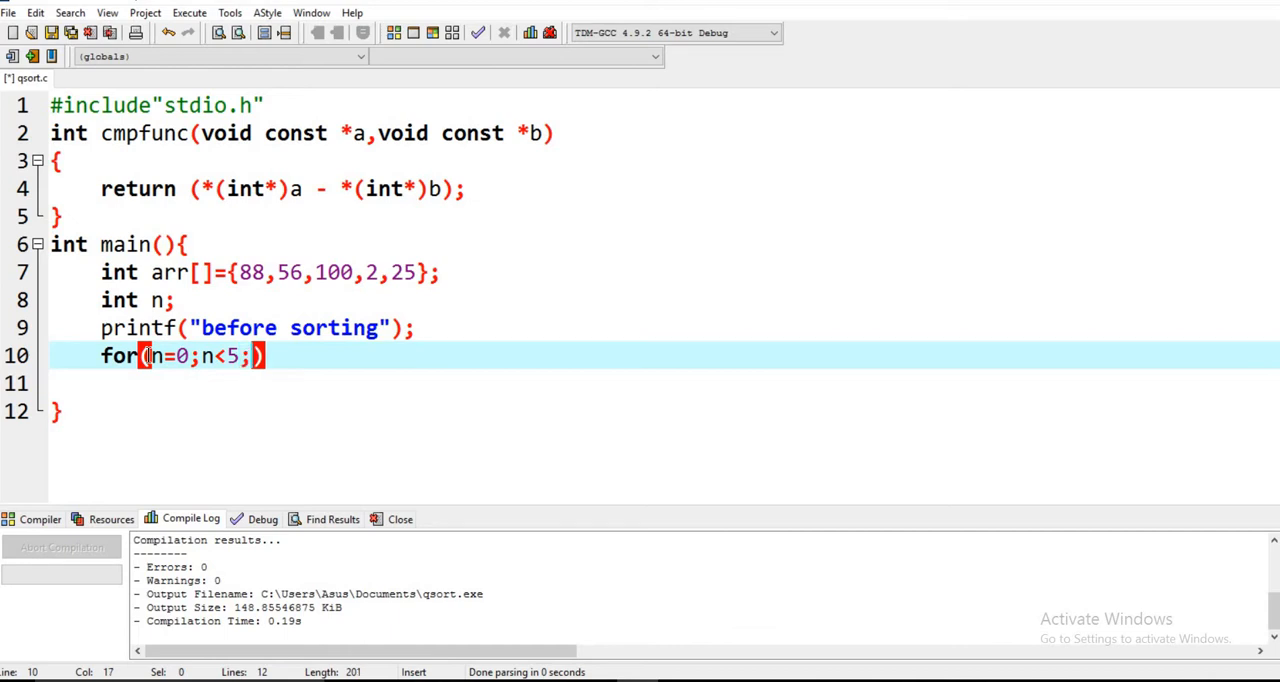
type("n++")
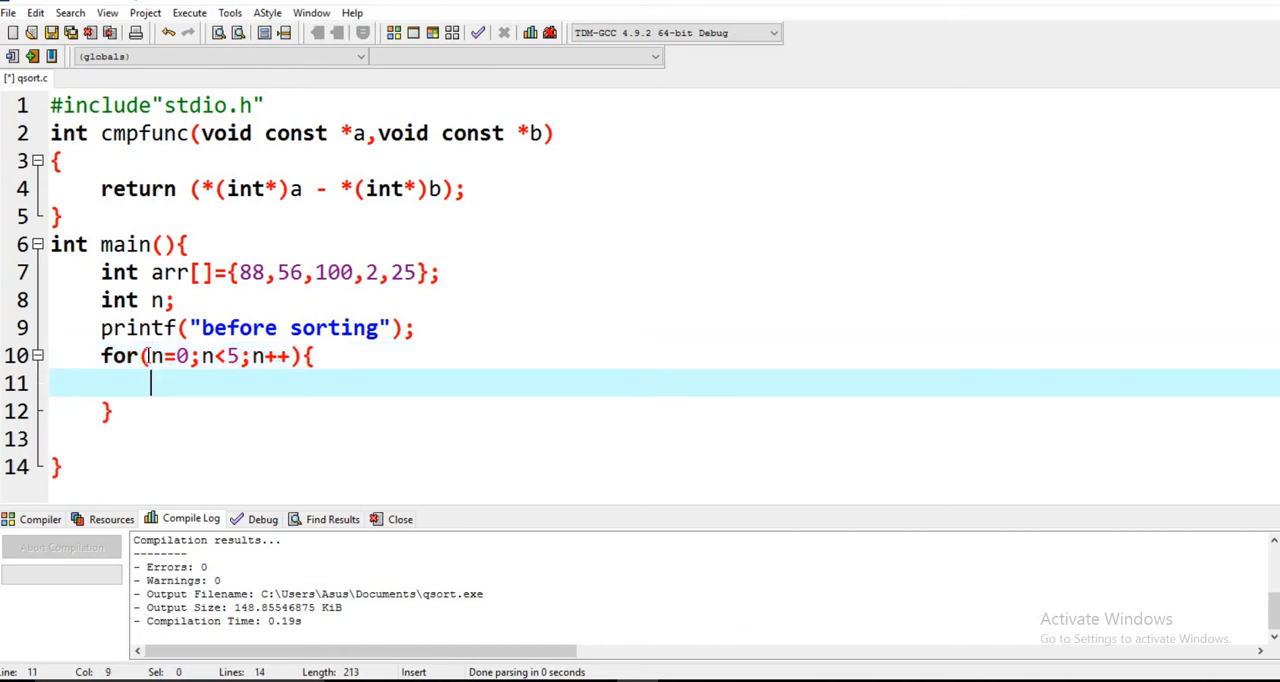
- Inside the loop, print each element with printf("%d ", arr[n]);
type("pr")
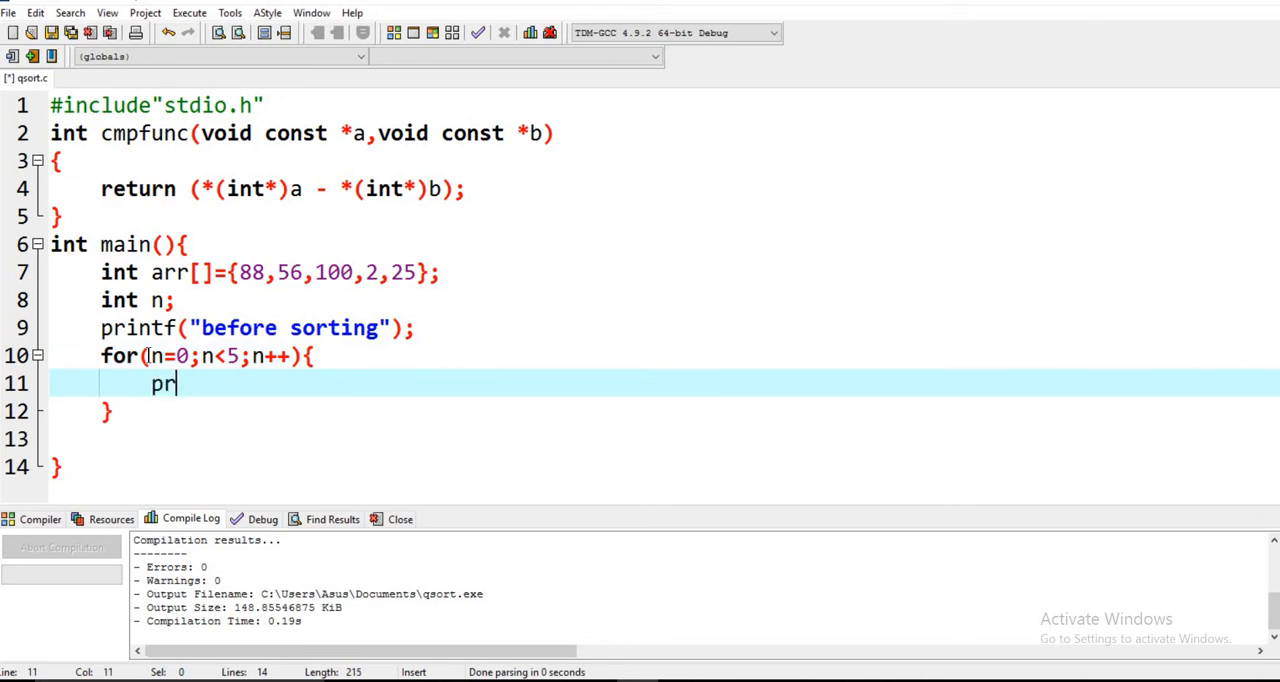
type("intf")
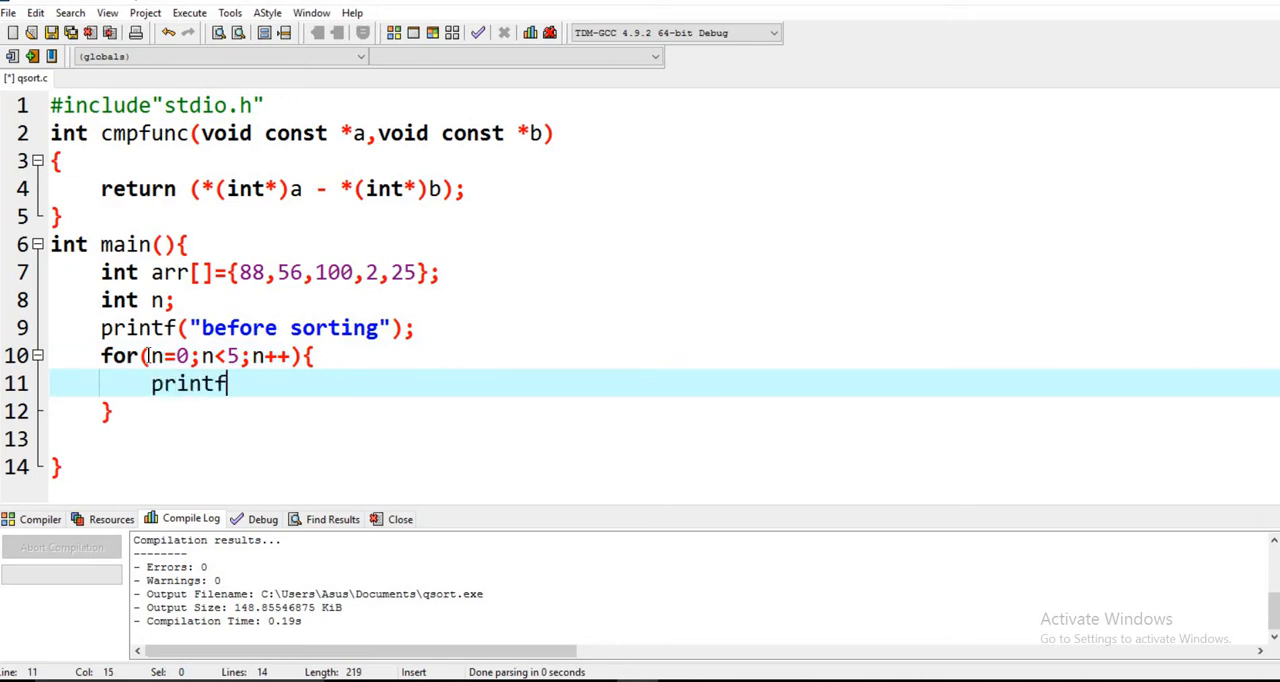
type("()")
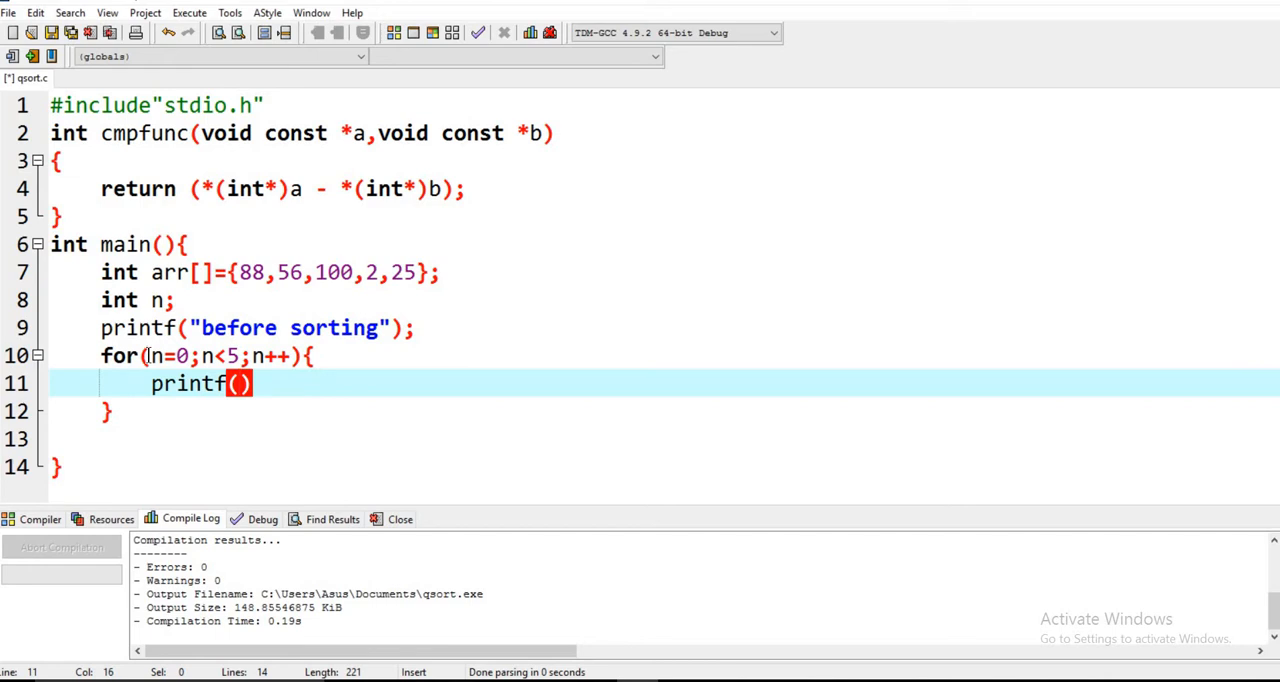
type("\"\"")
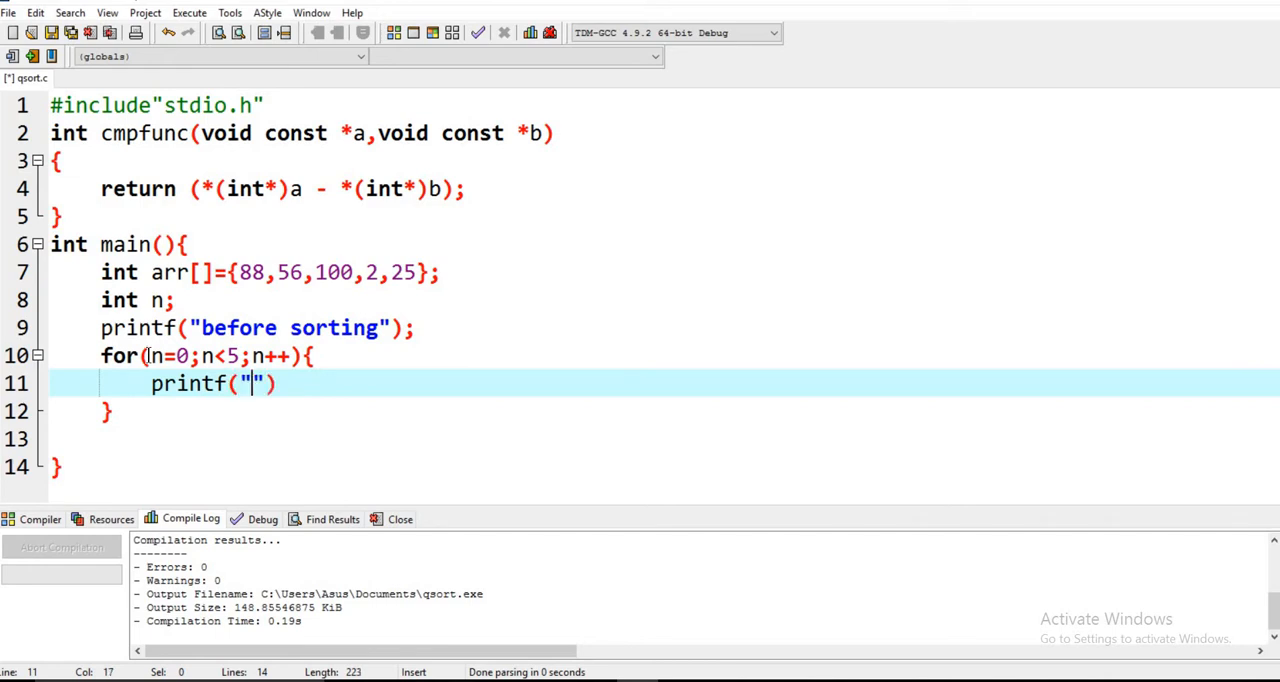
type("%d")
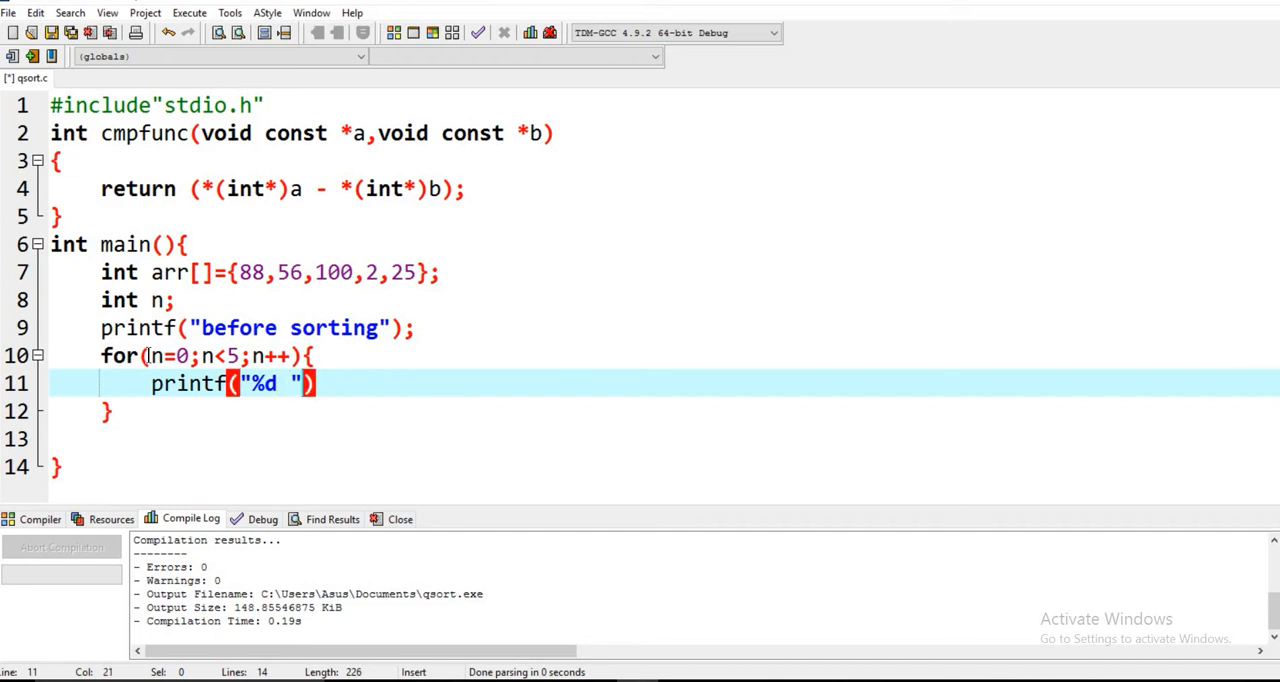
type(",")
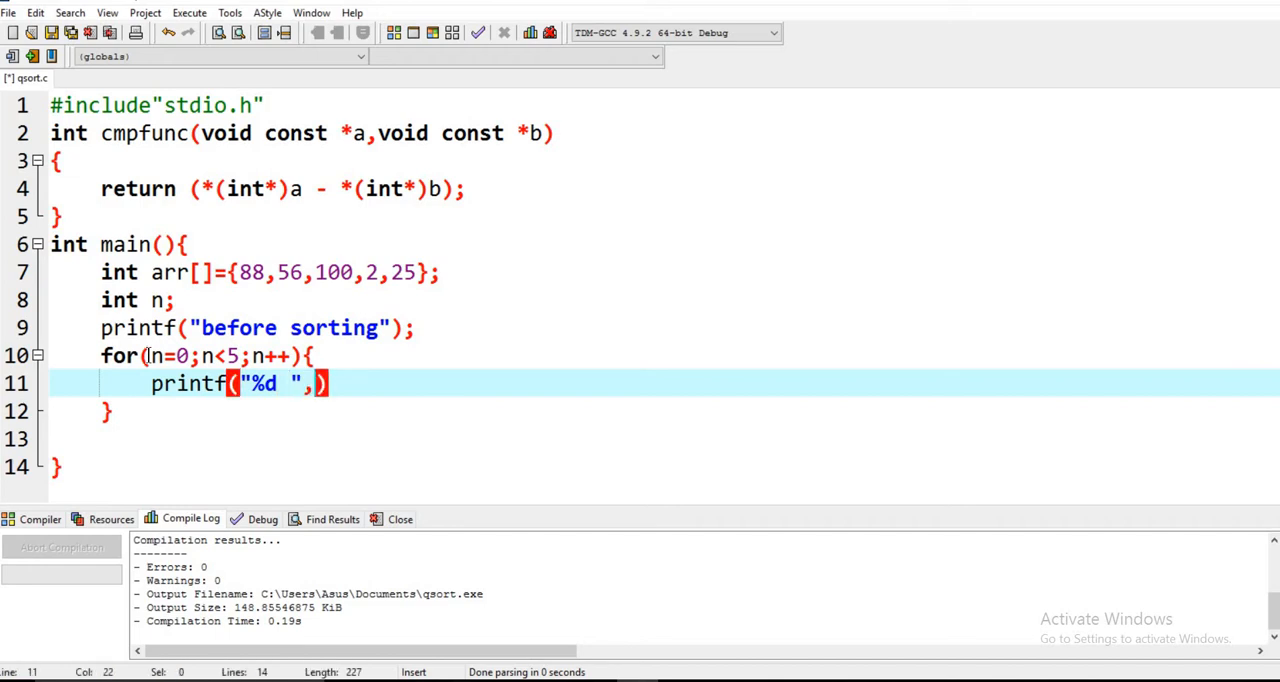
type("arr")
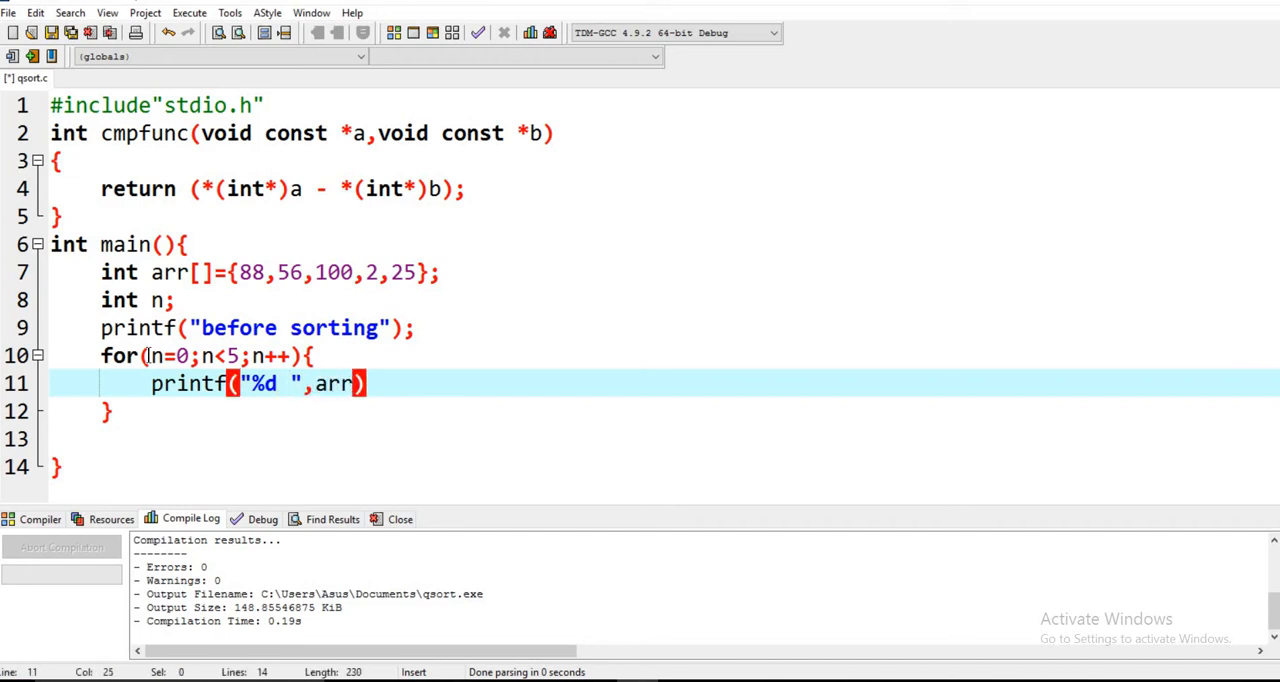
type("[]")
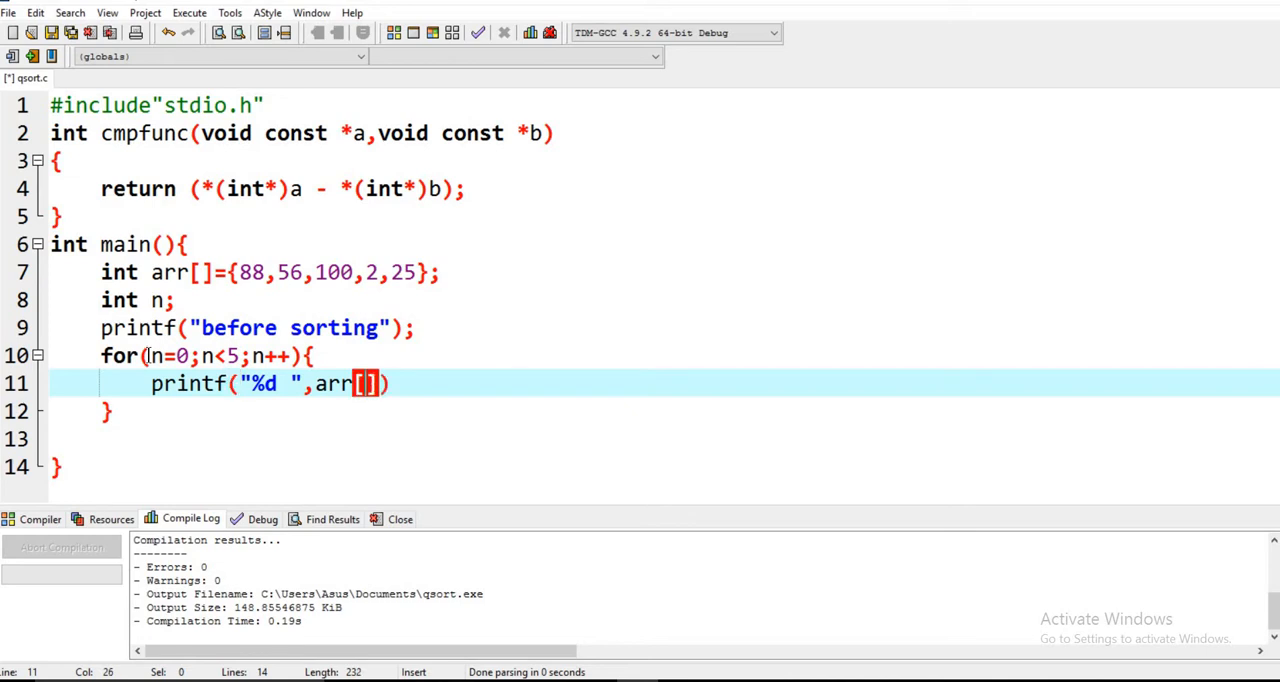
type("n")
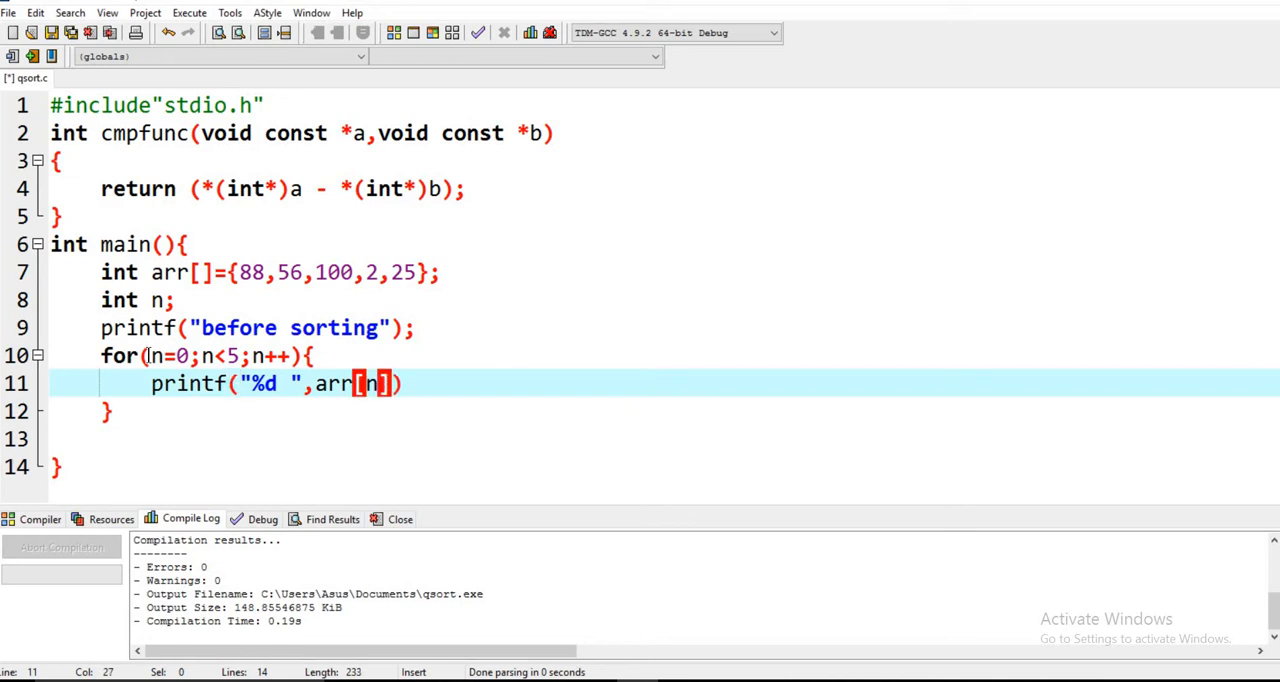
type(";")
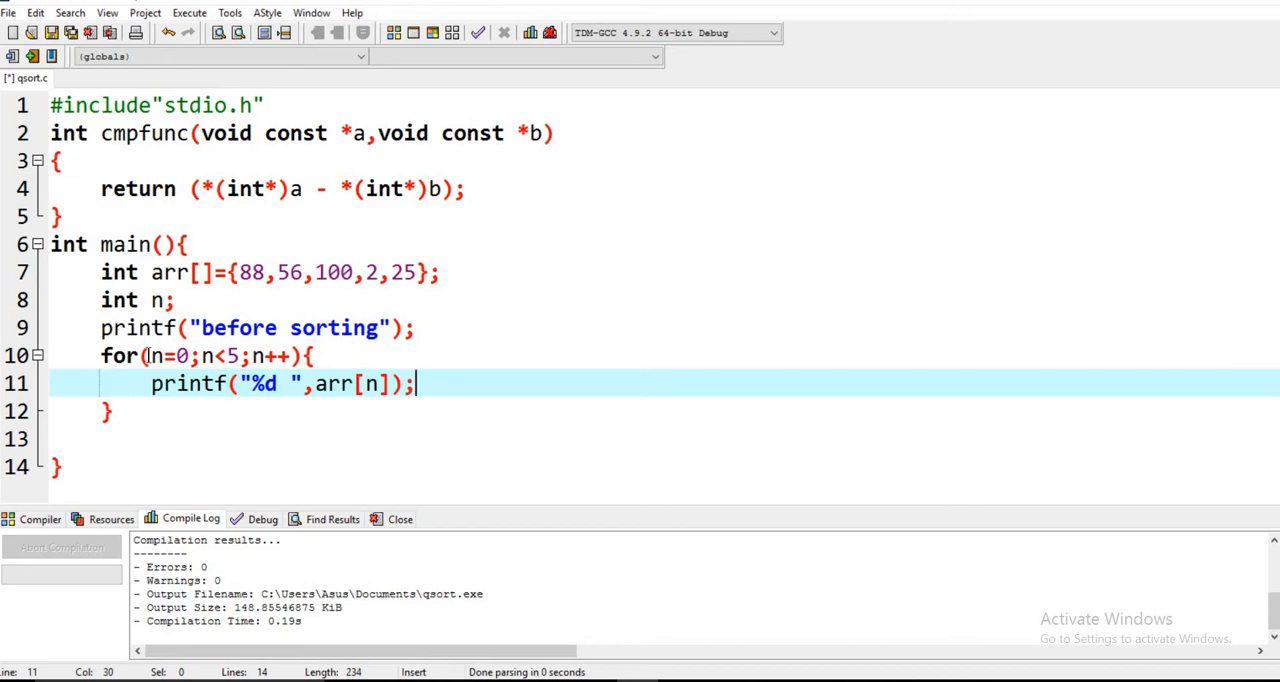
key("Return")
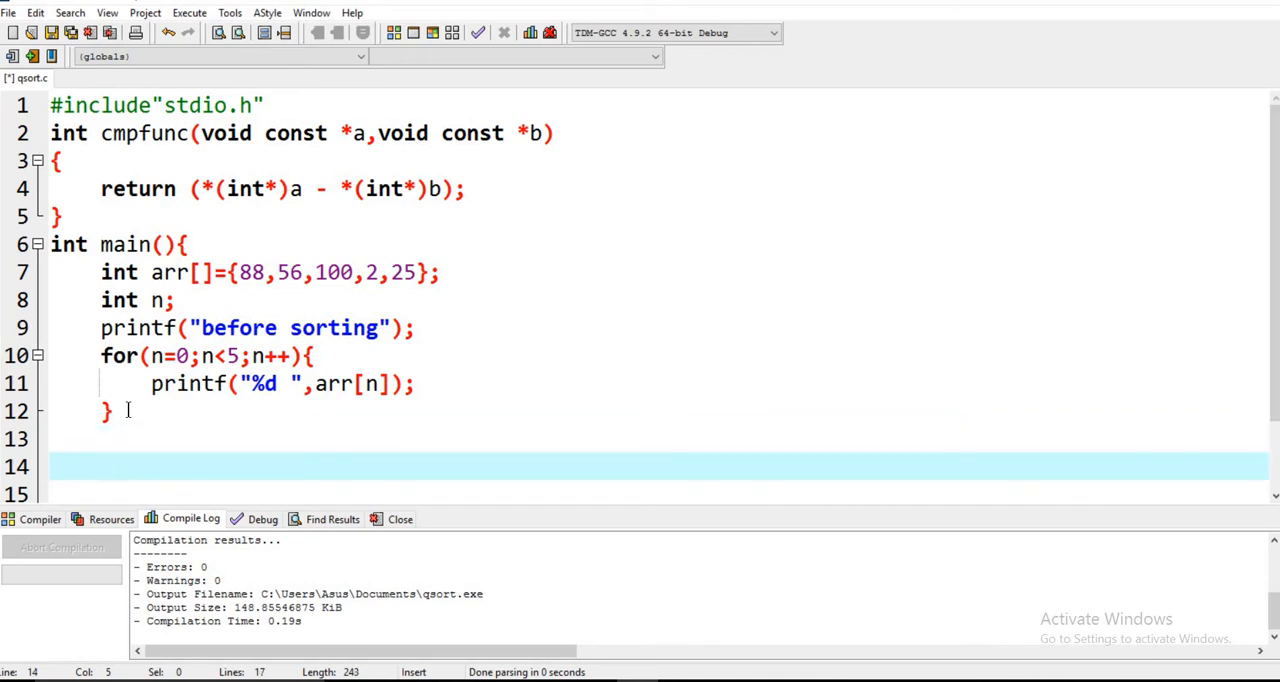
- Below the print loop, call qsort(arr, 5, sizeof(int), cmpfunc)
type("qsort")
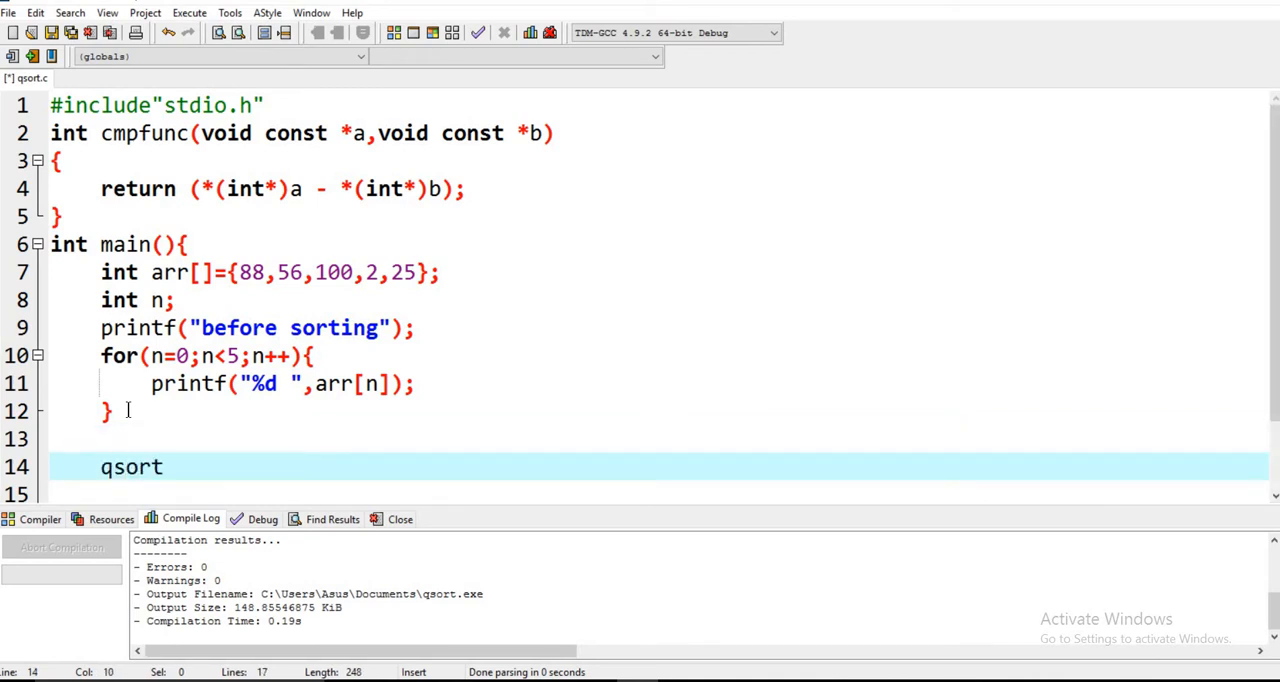
type("()")
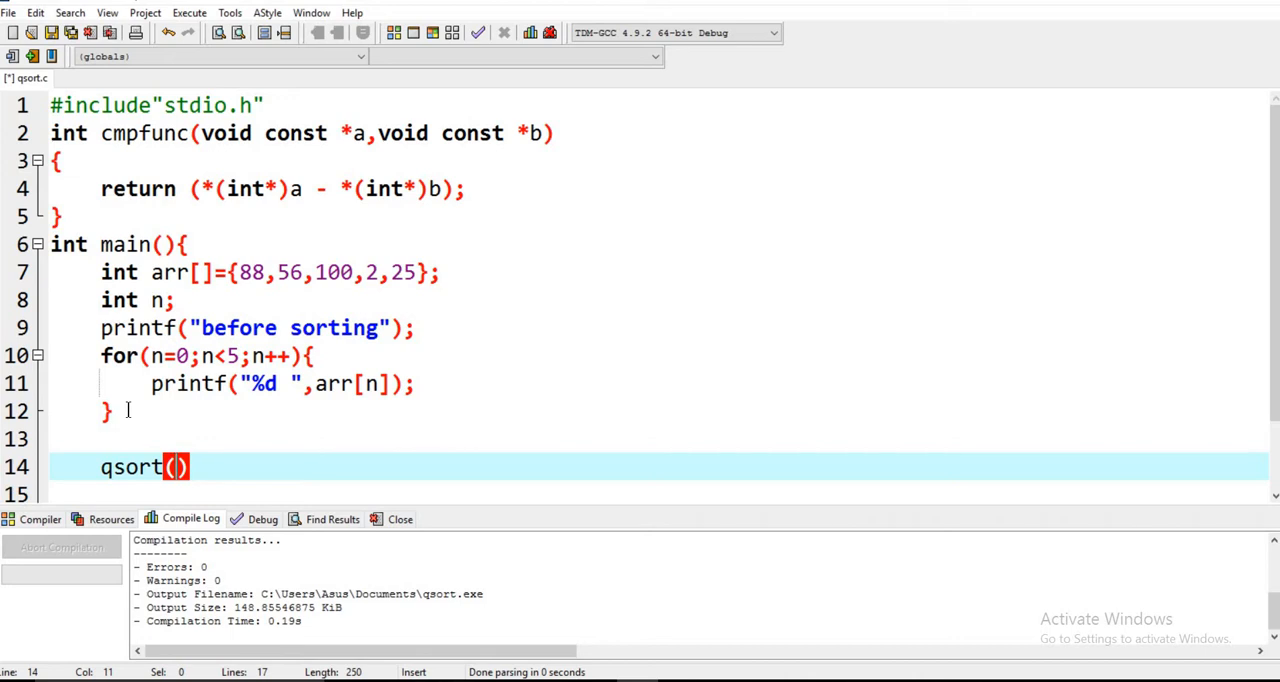
type("arr")
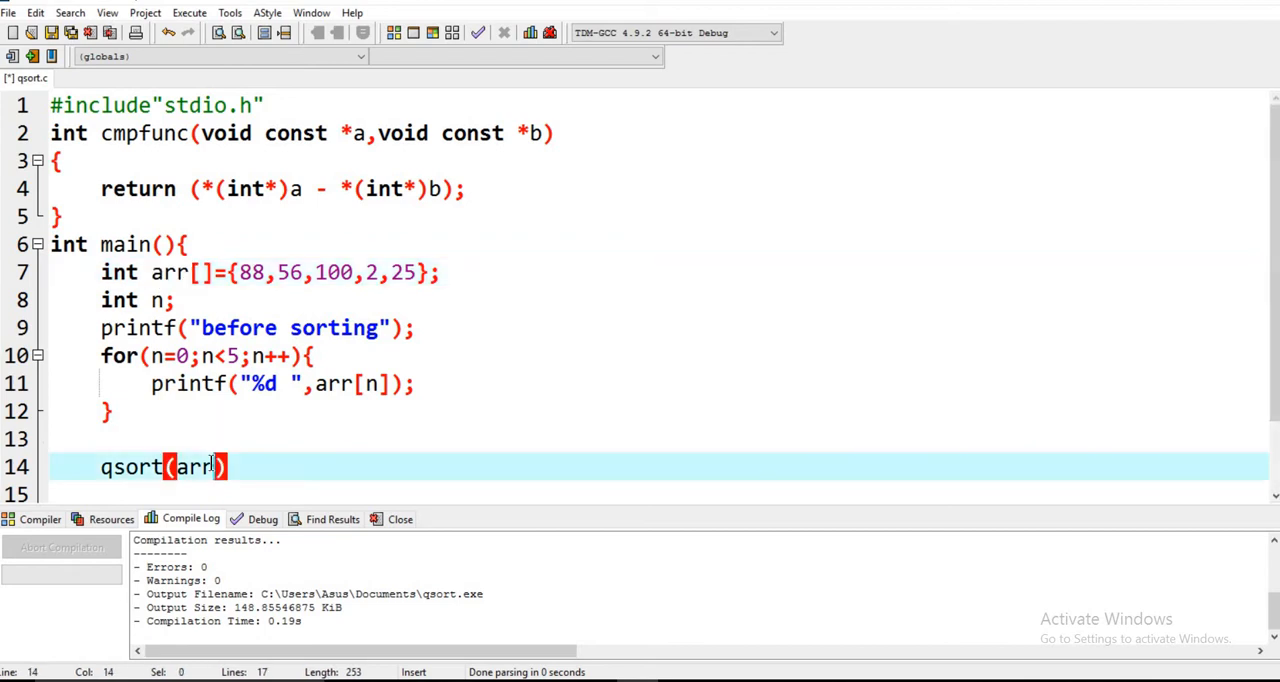
type(",")
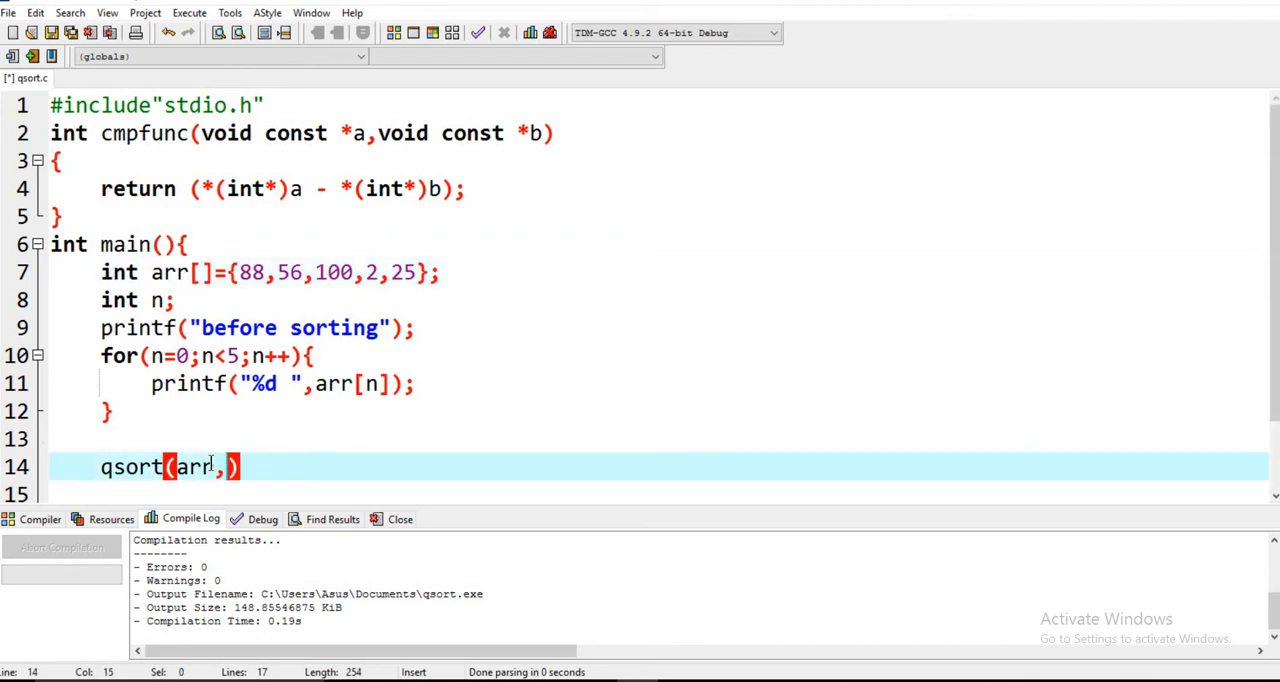
mouse_move(273, 303)
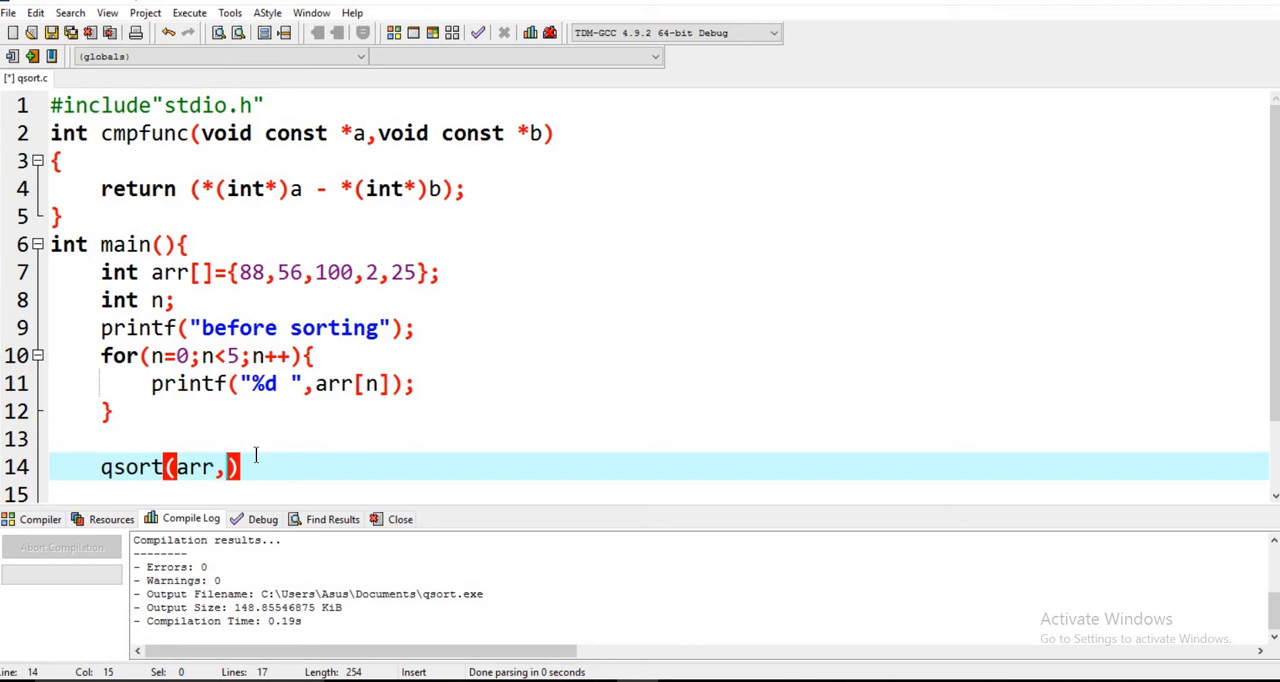
type("5,")
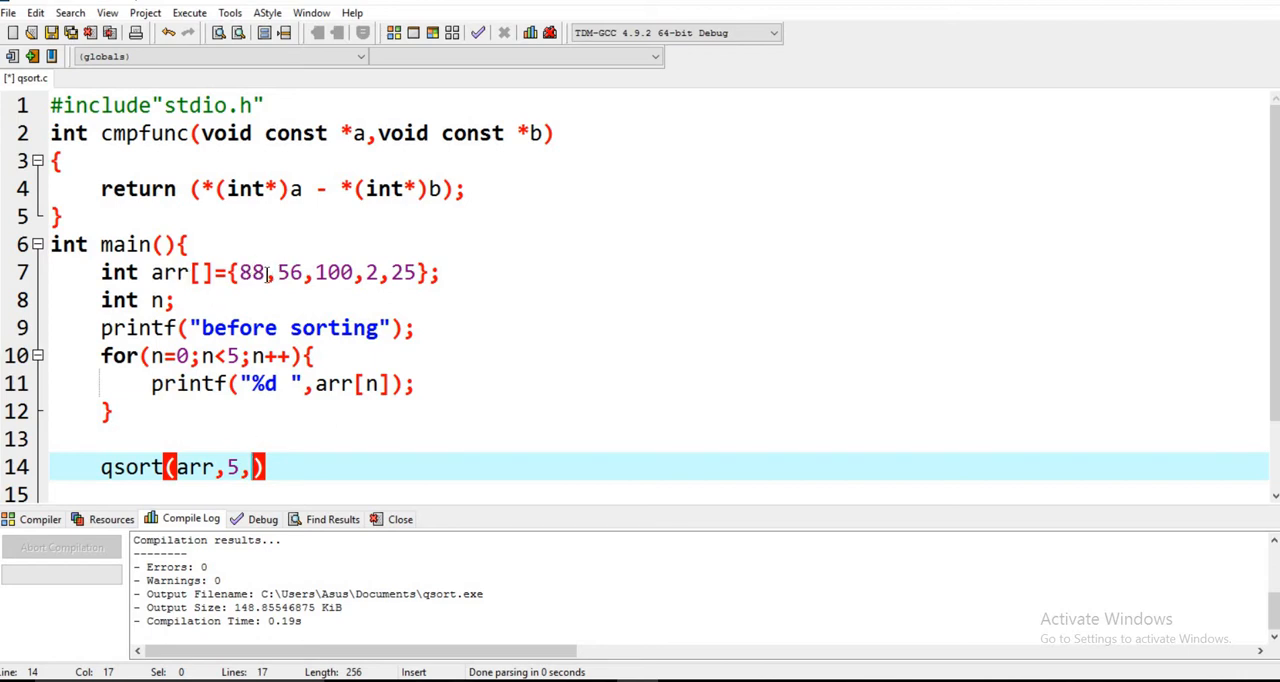
type("sizeof")
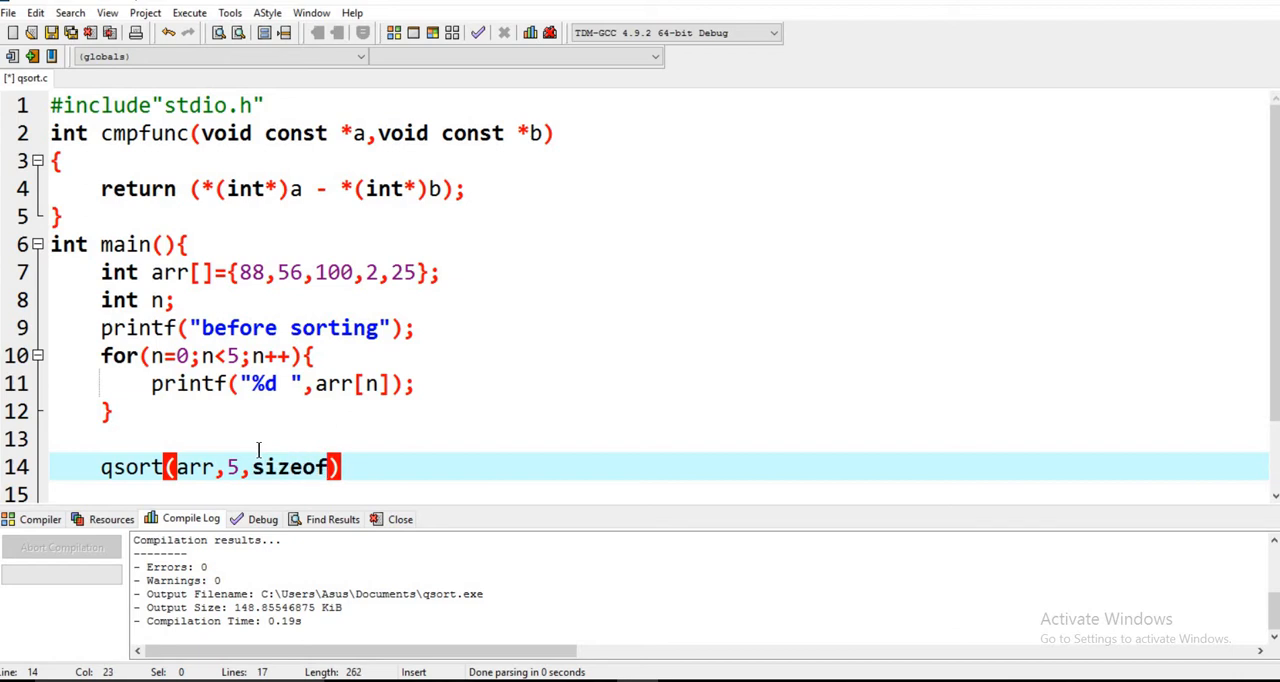
type("(int)")
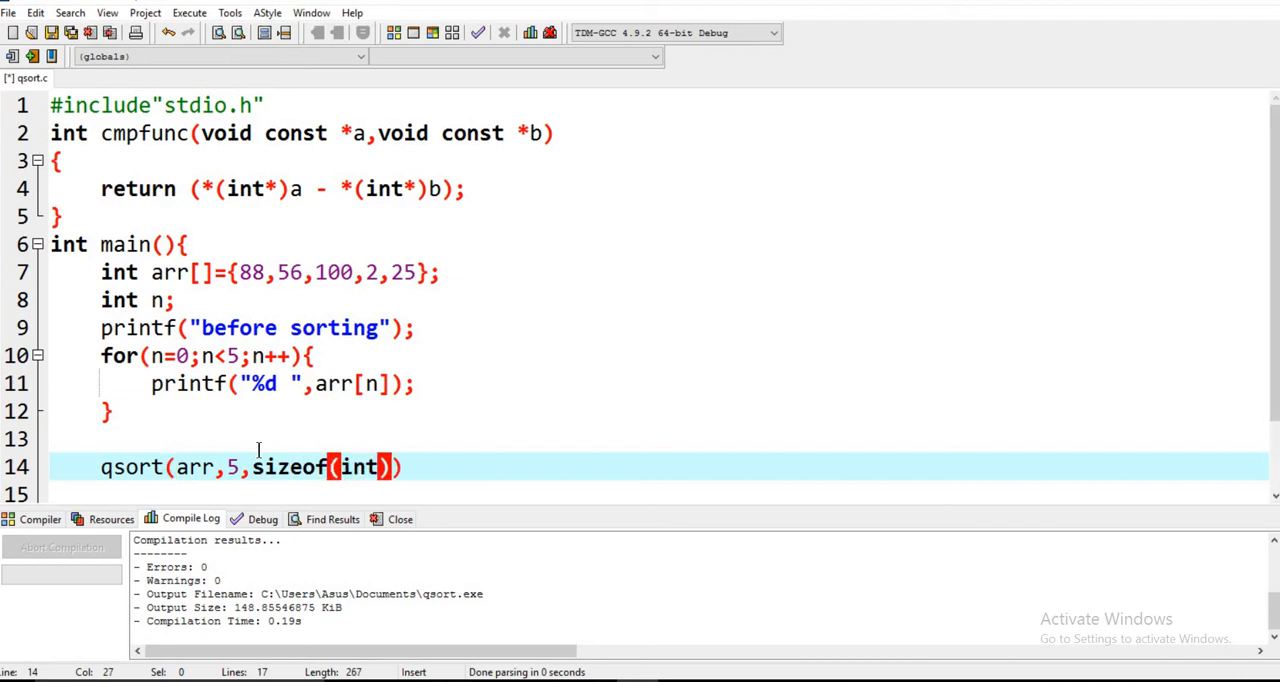
type(",")
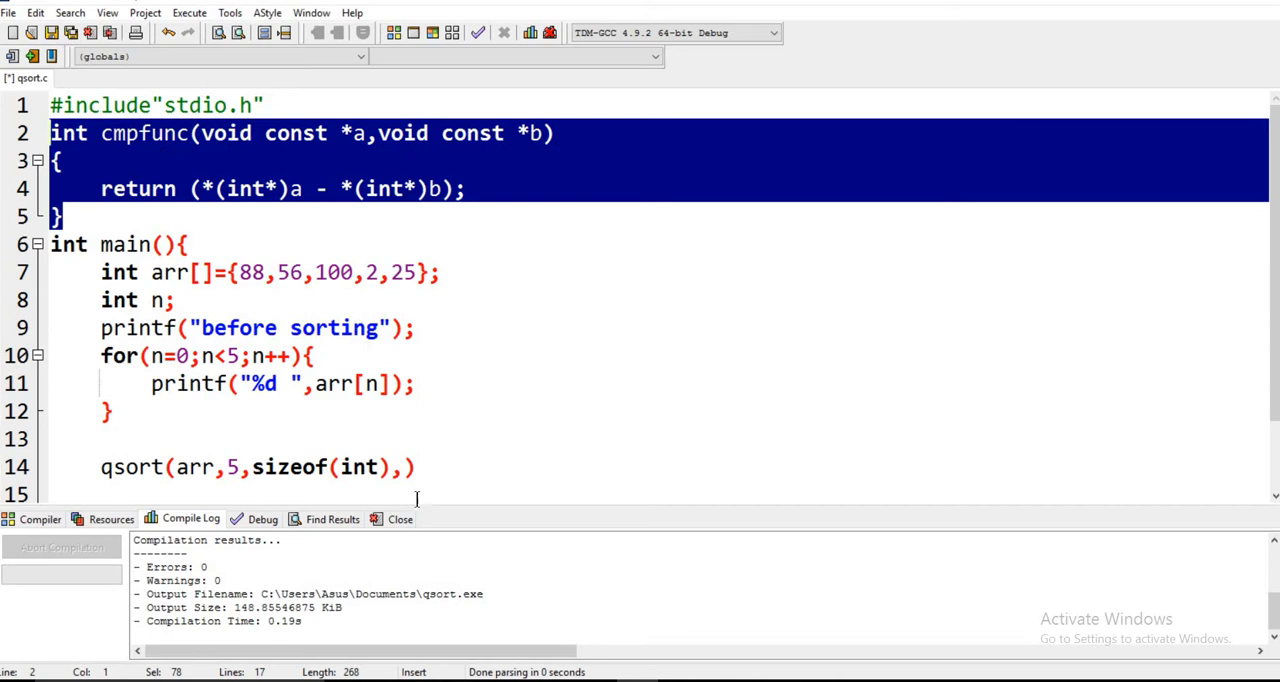
left_click(405, 467)
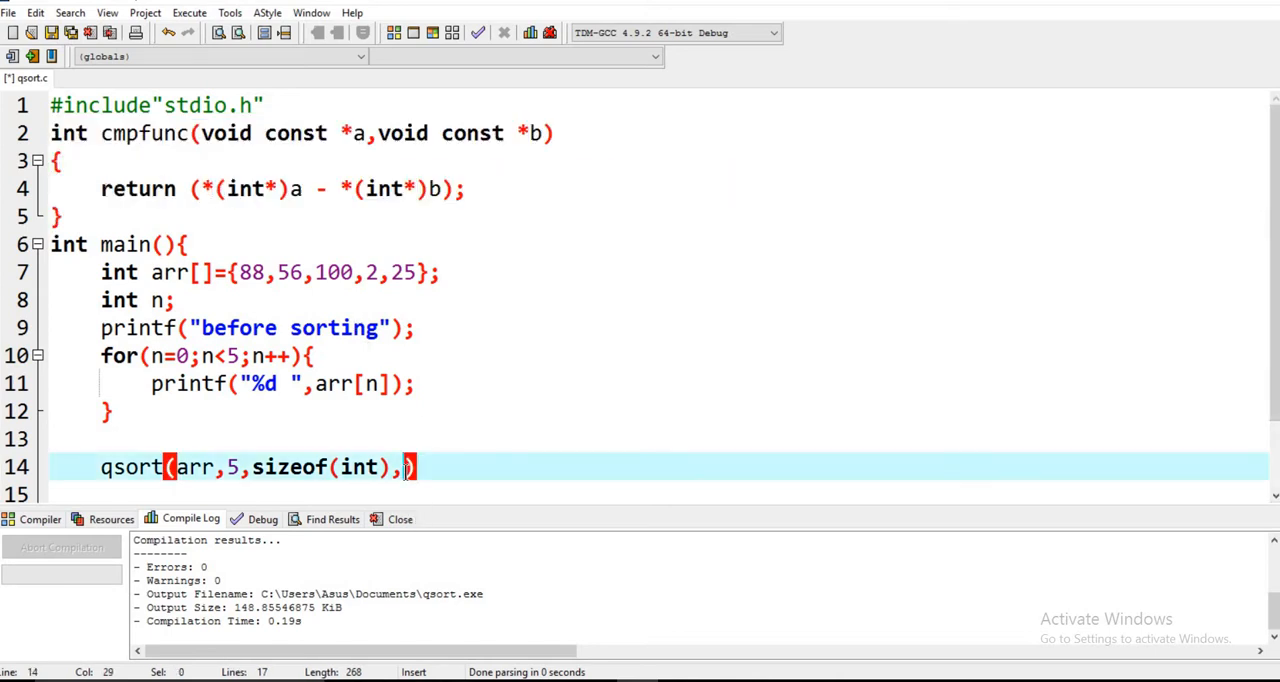
type("cm")
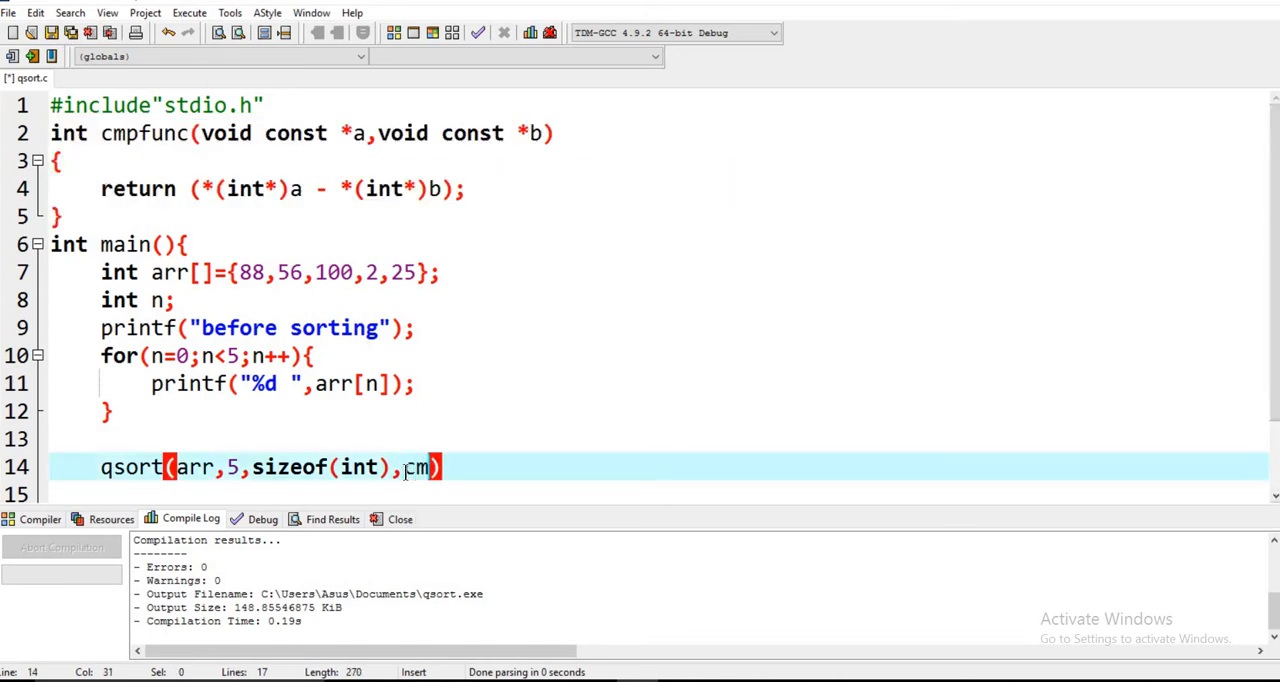
type("pfunc")
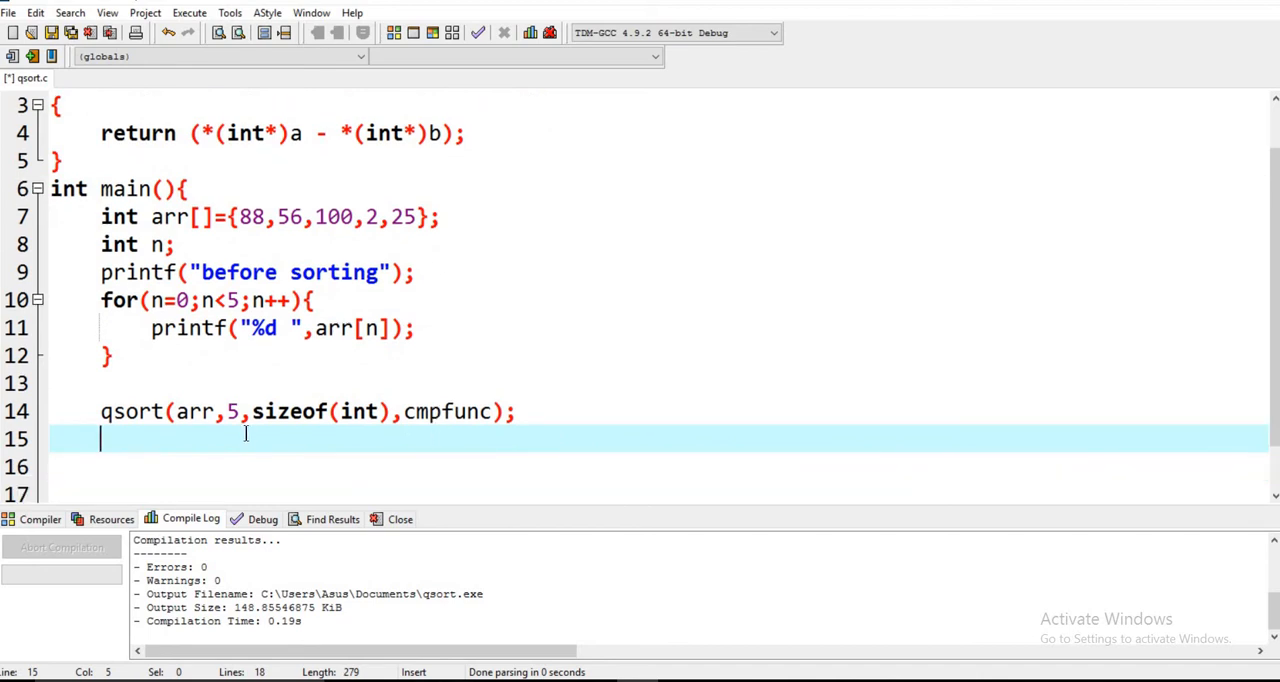
- Below the qsort call, write the second loop header for(n=0;n<5;n++)
key("Return")
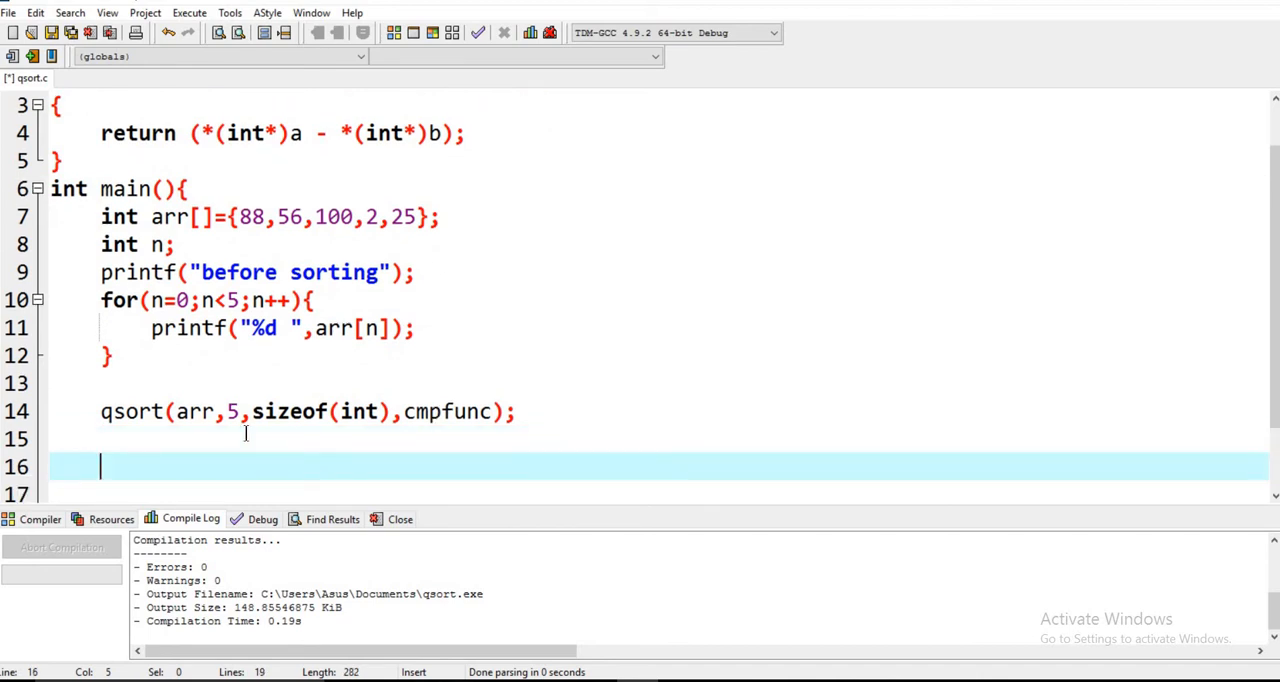
scroll("down", 3)
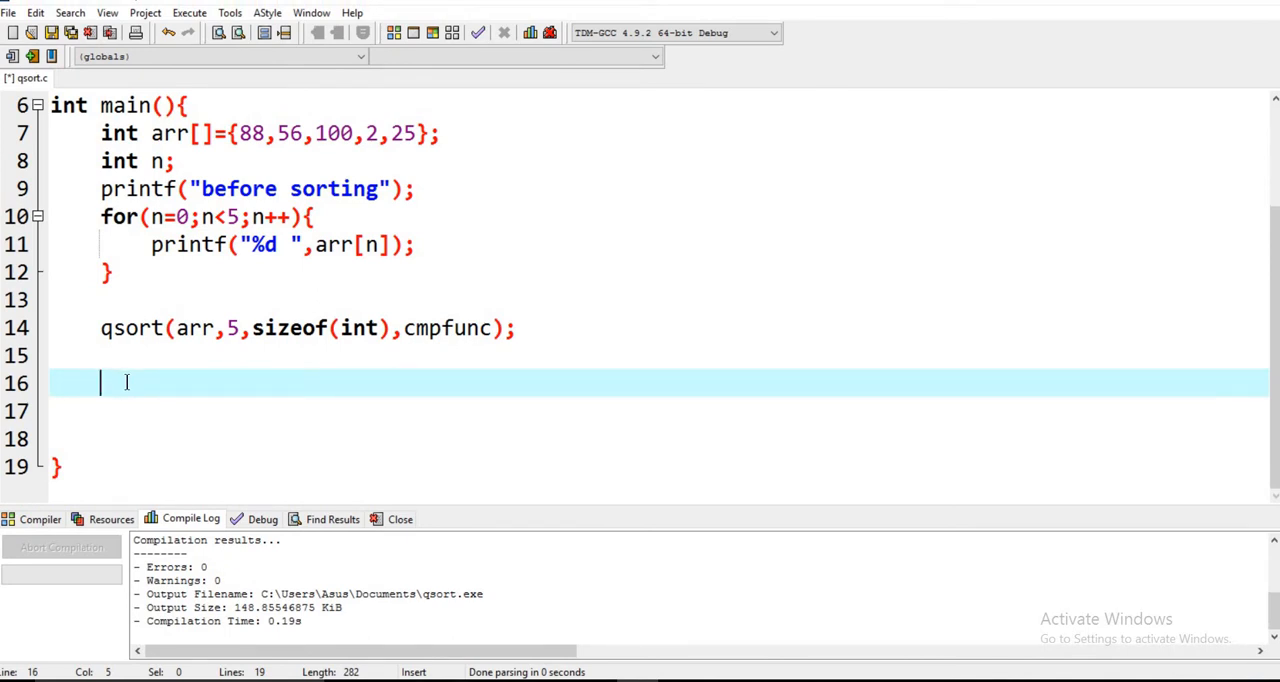
type("for(")
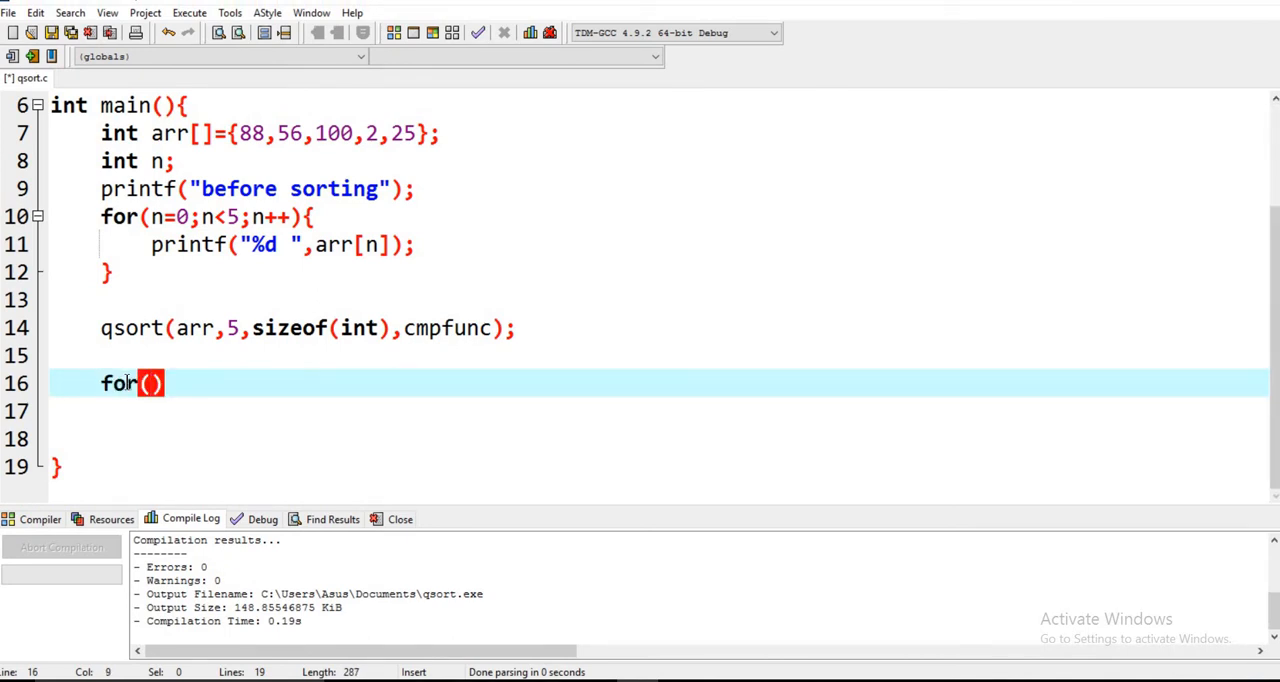
type("n=0")
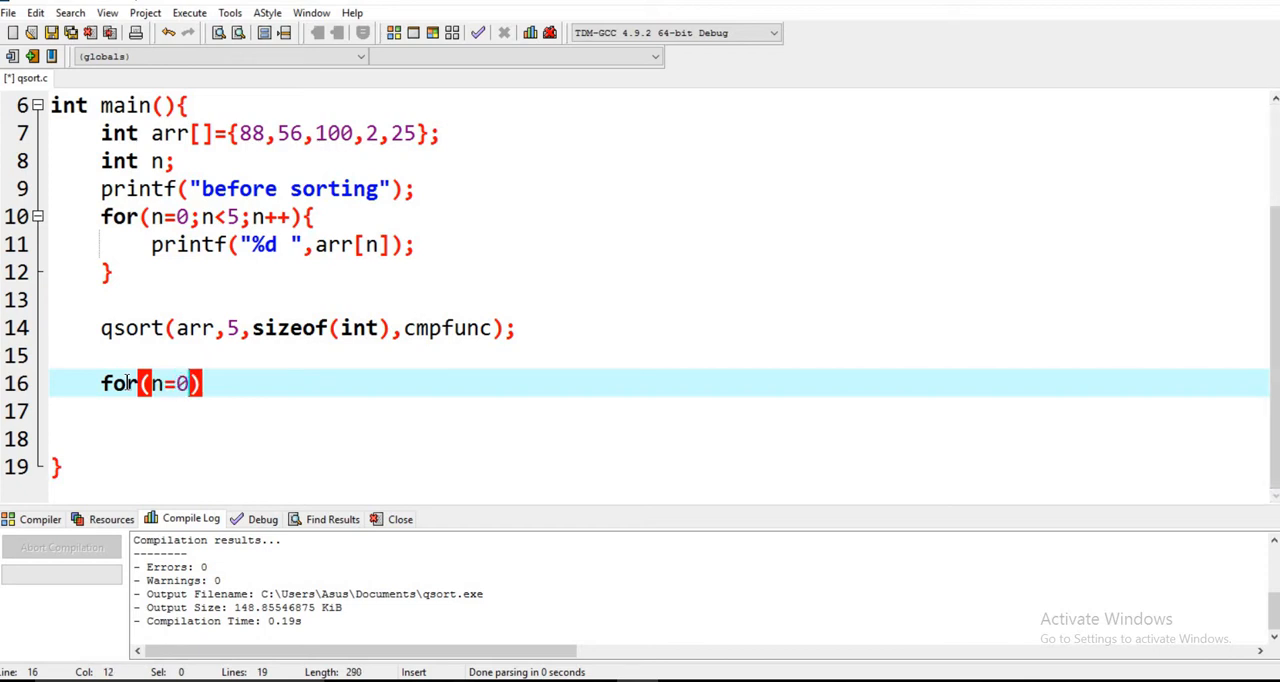
type(";")
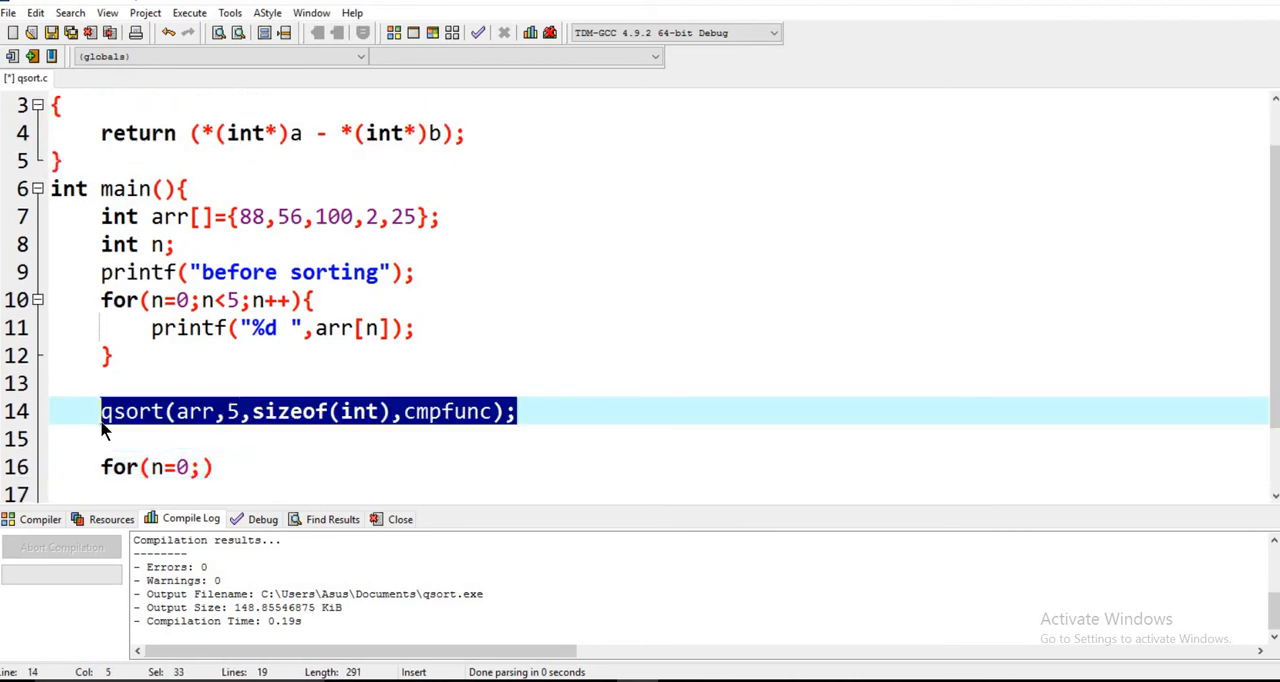
mouse_move(348, 351)
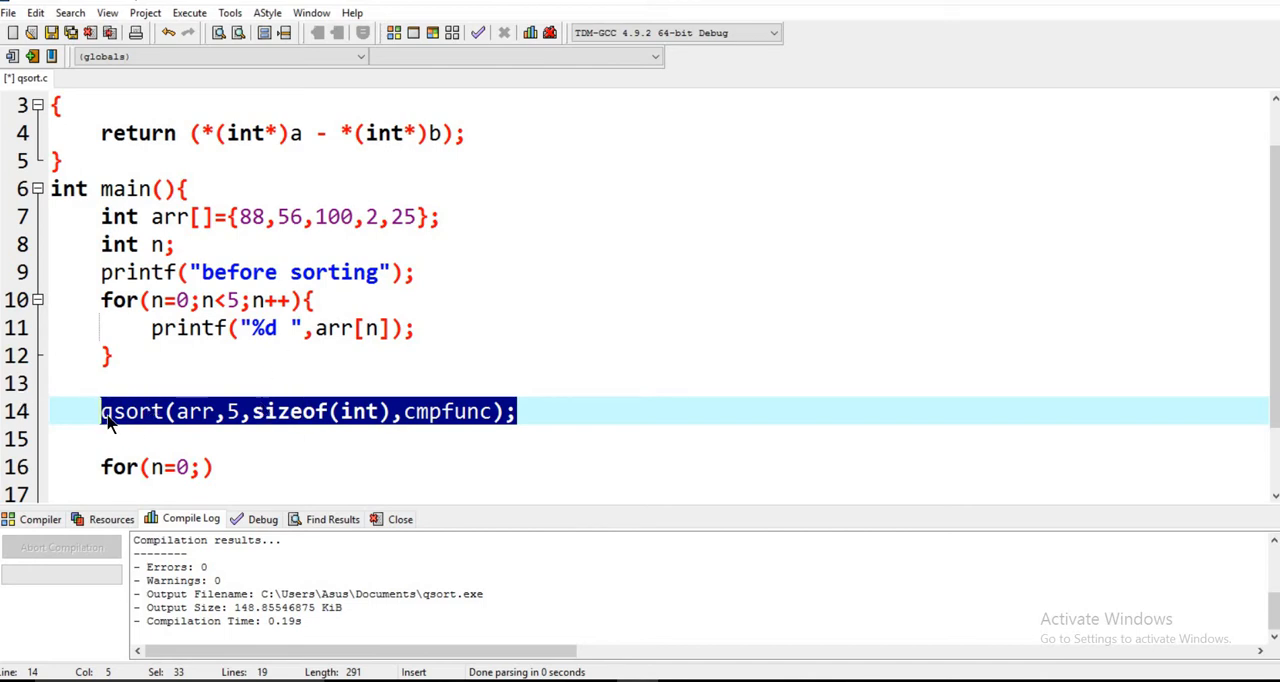
left_click_drag(100, 411, 213, 467)
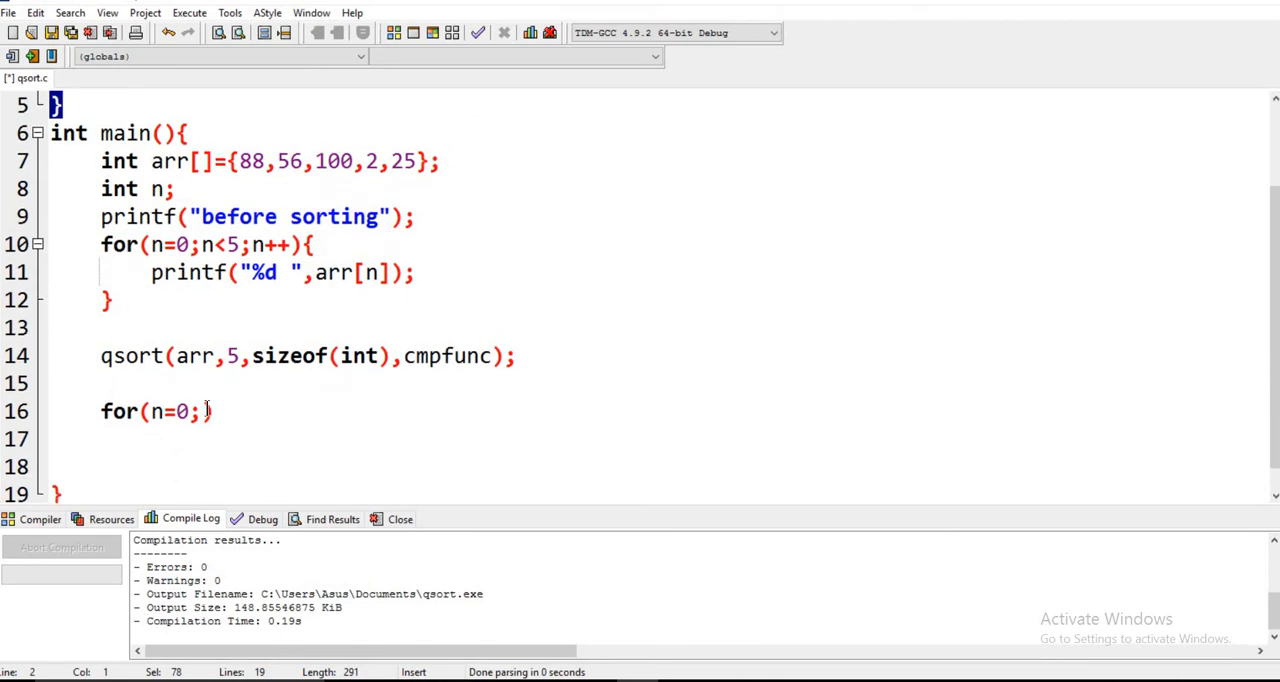
type("h")
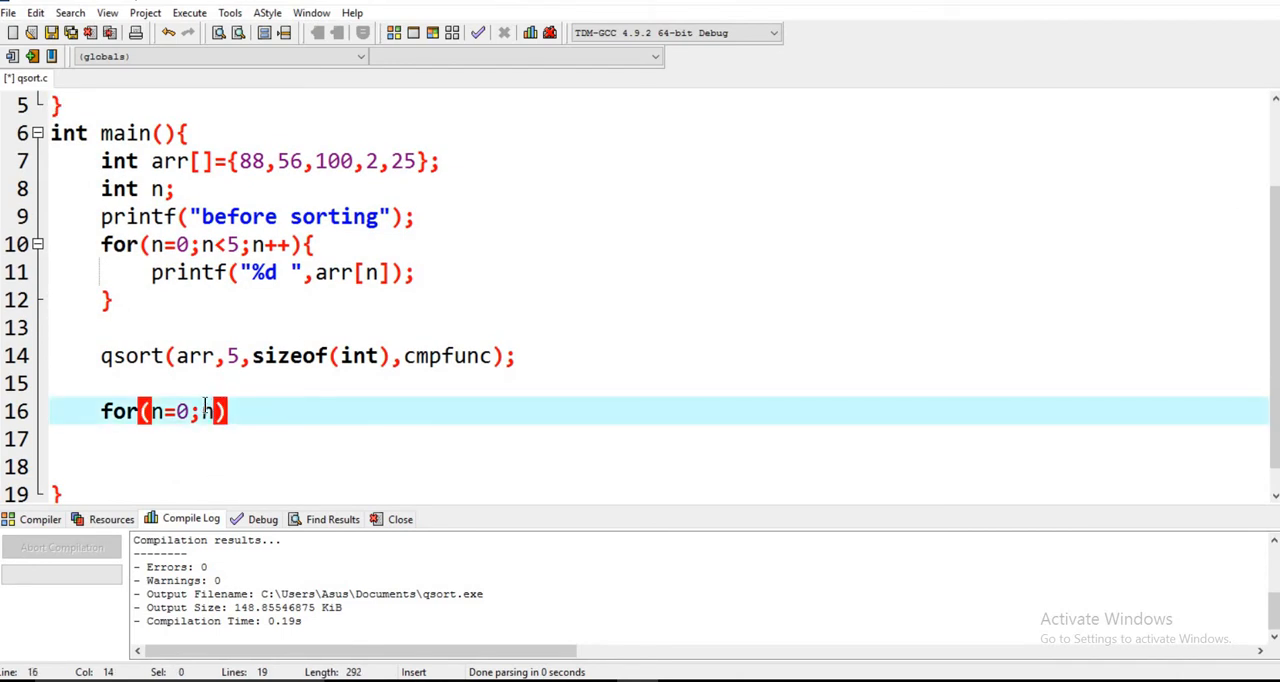
type("<5;")
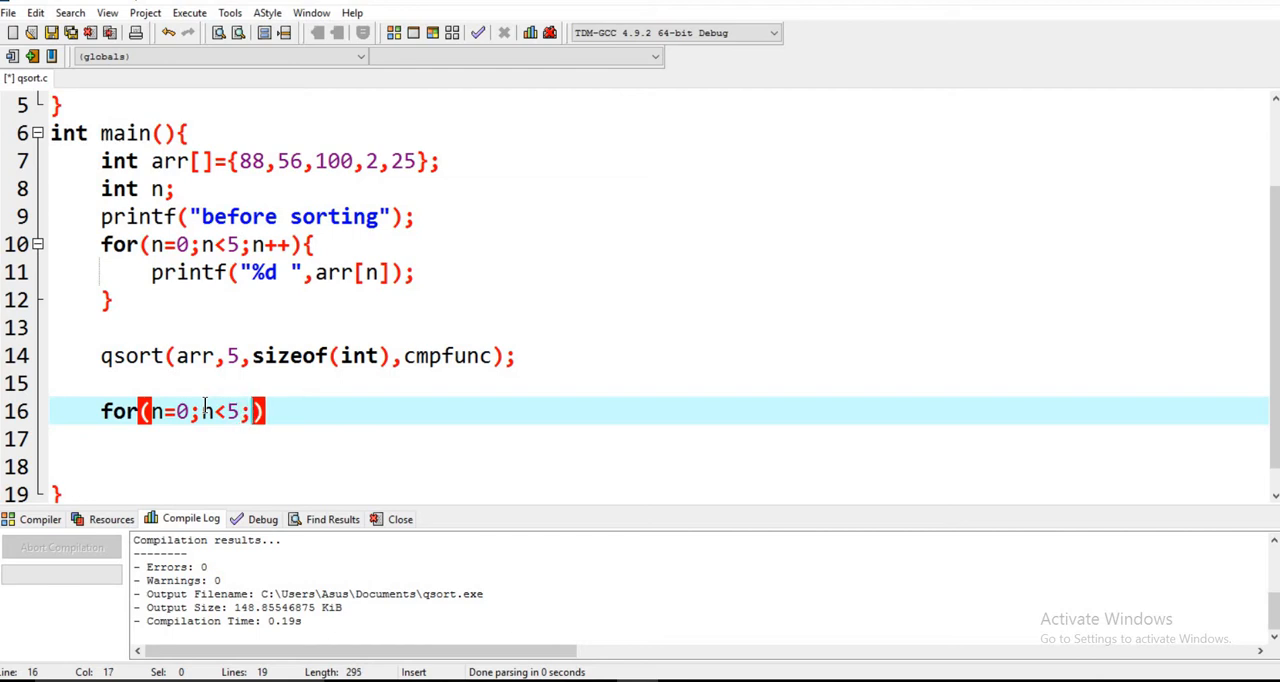
type("n++")
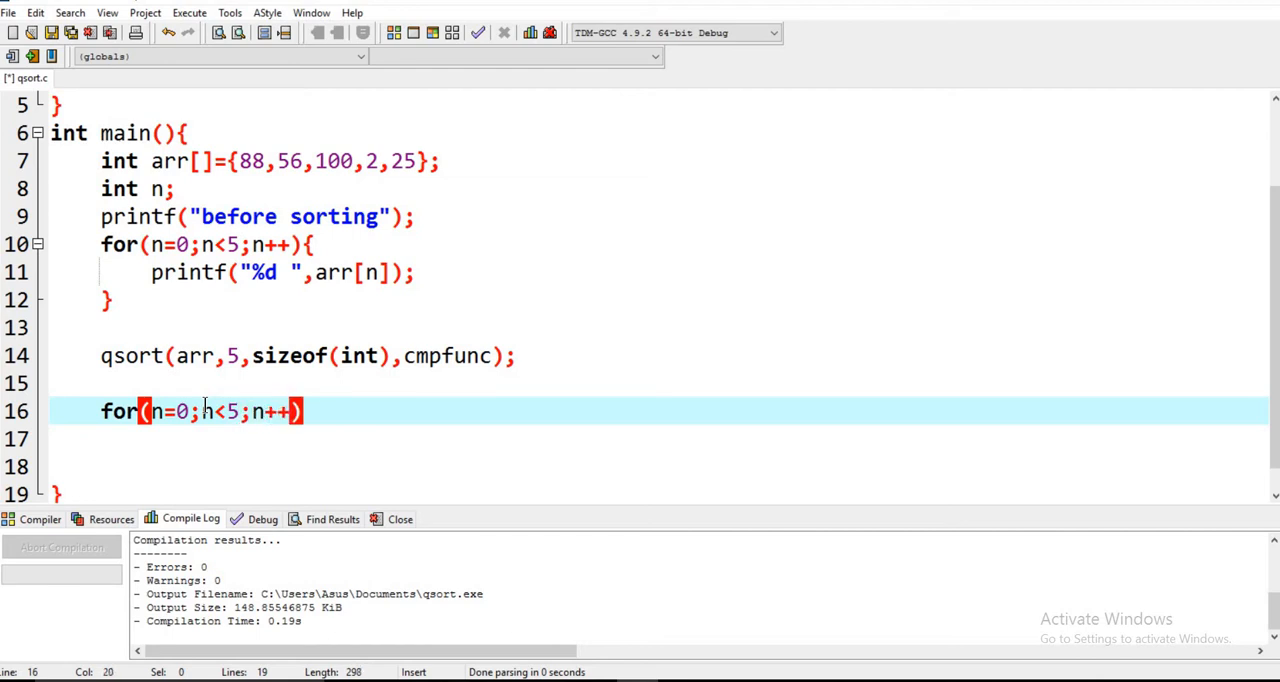
- Write printf("after sorting") and insert \n before the message text
type("{")
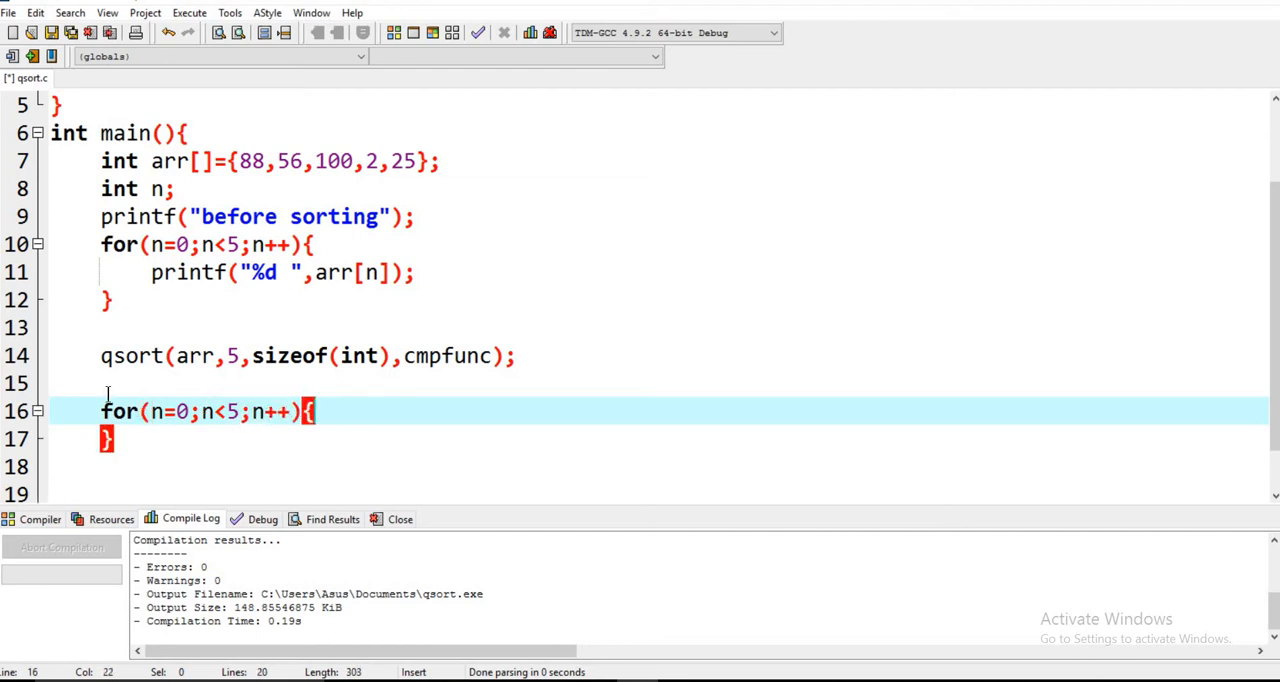
type("prin")
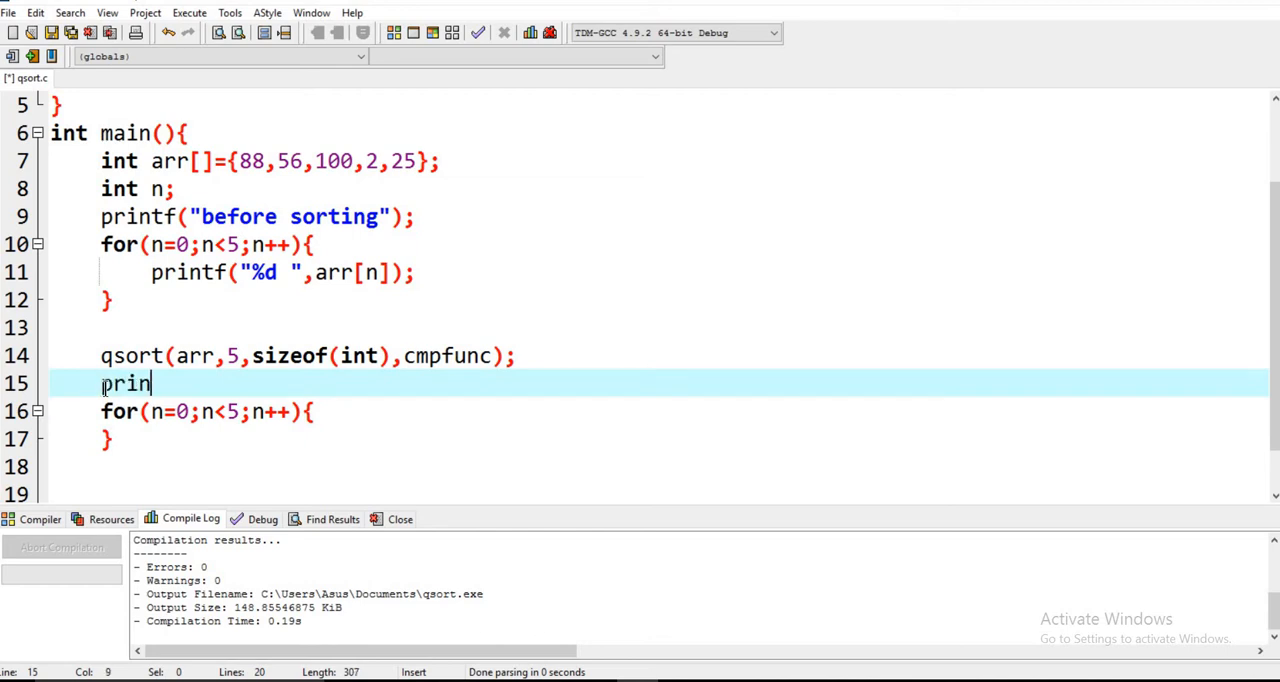
type("tf")
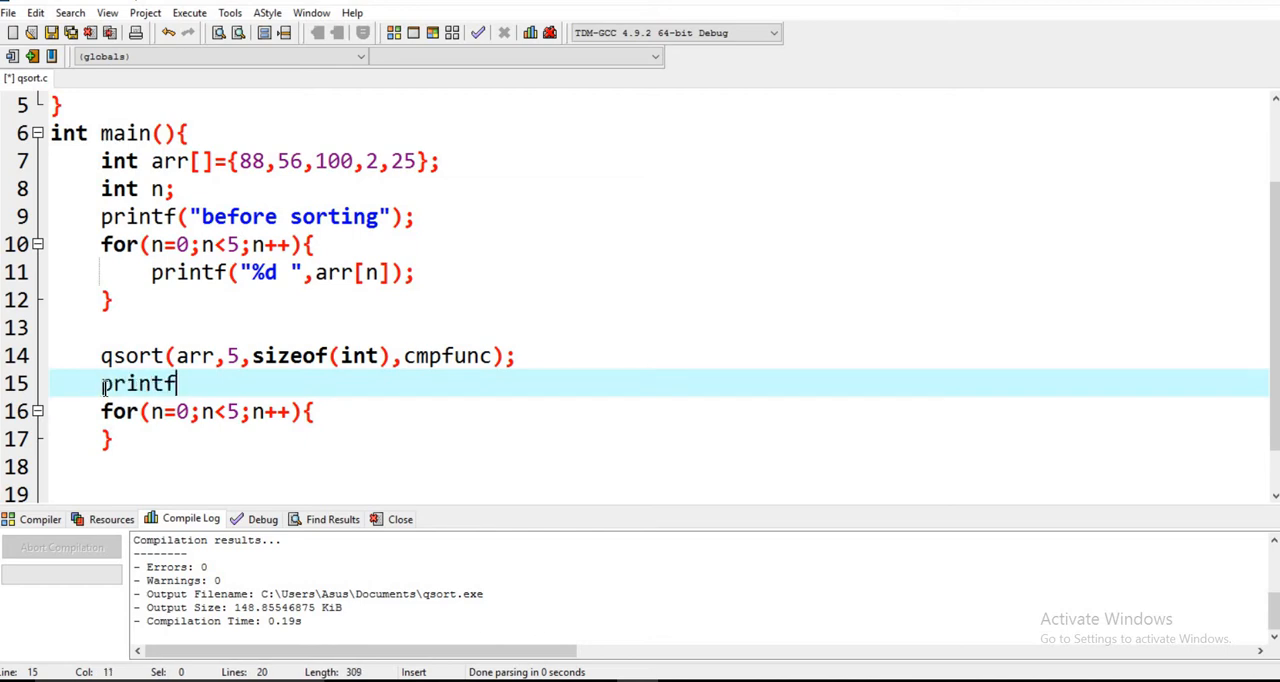
type("(\"\")")
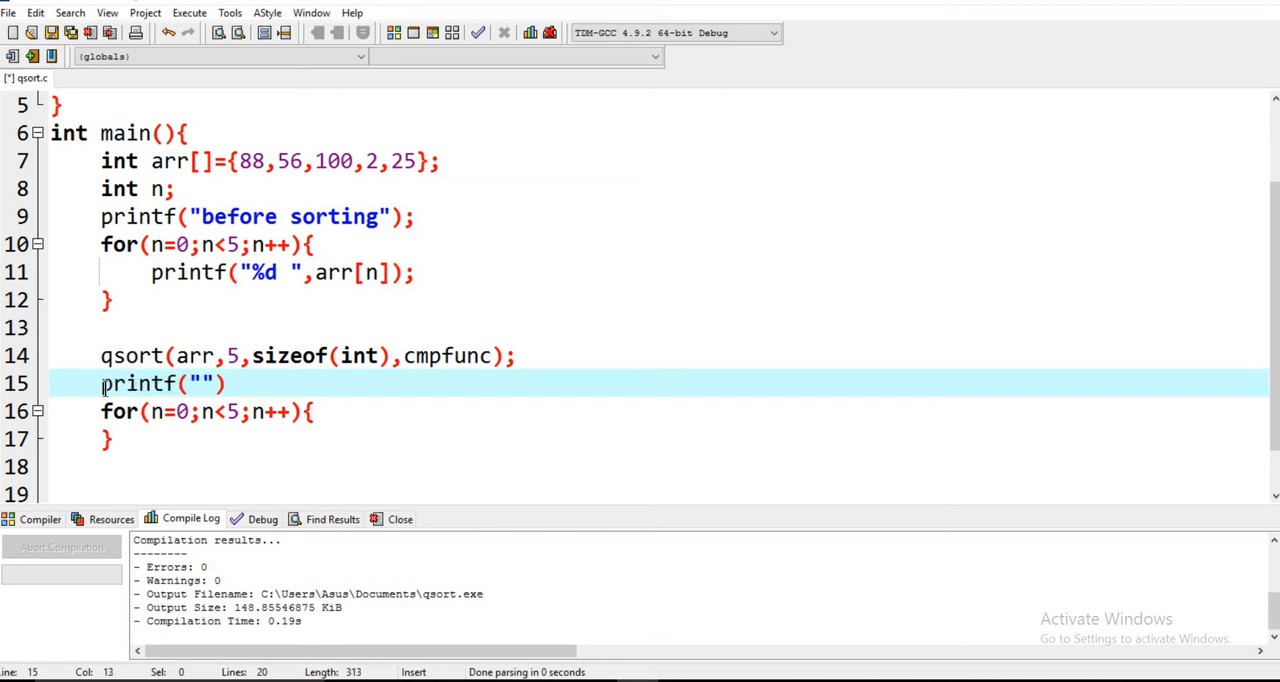
type("after")
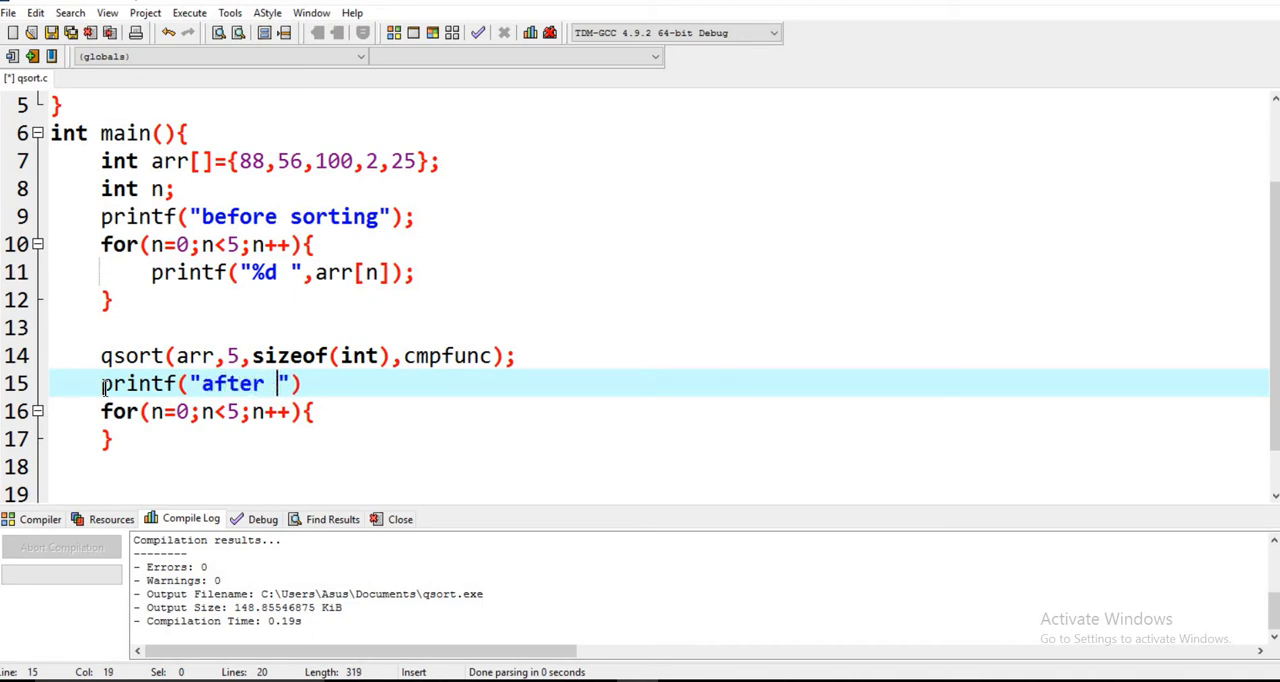
type("sortin")
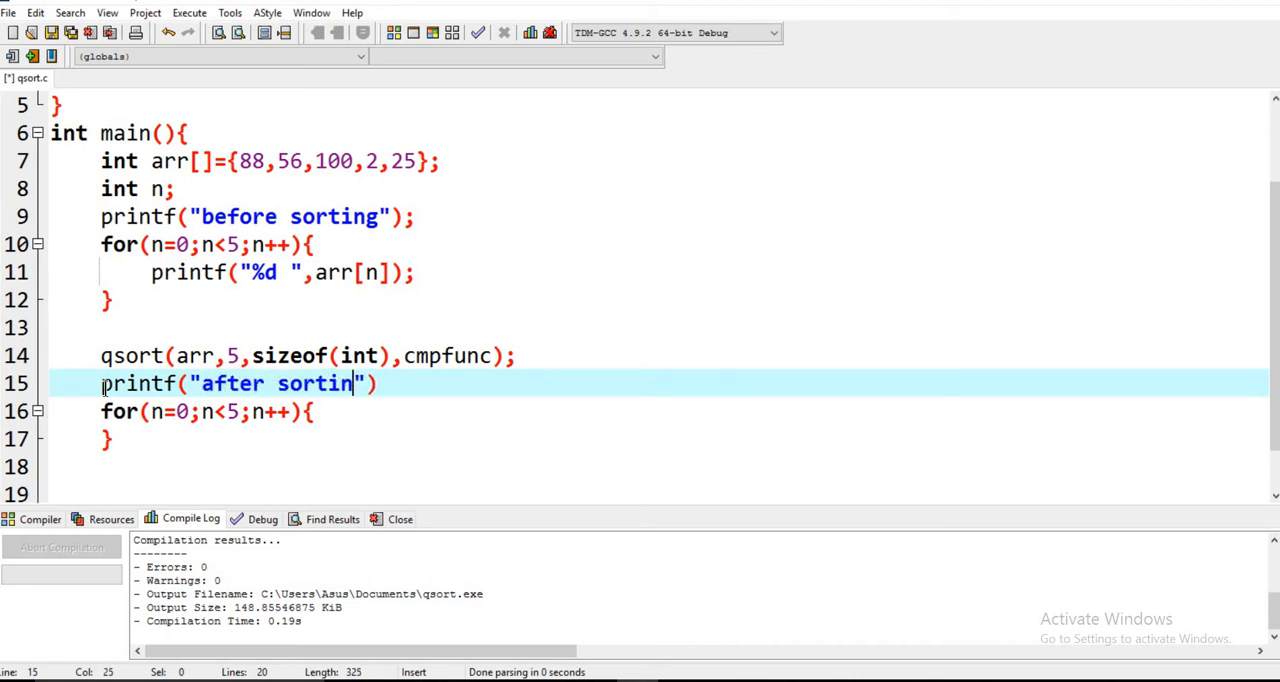
type("g")
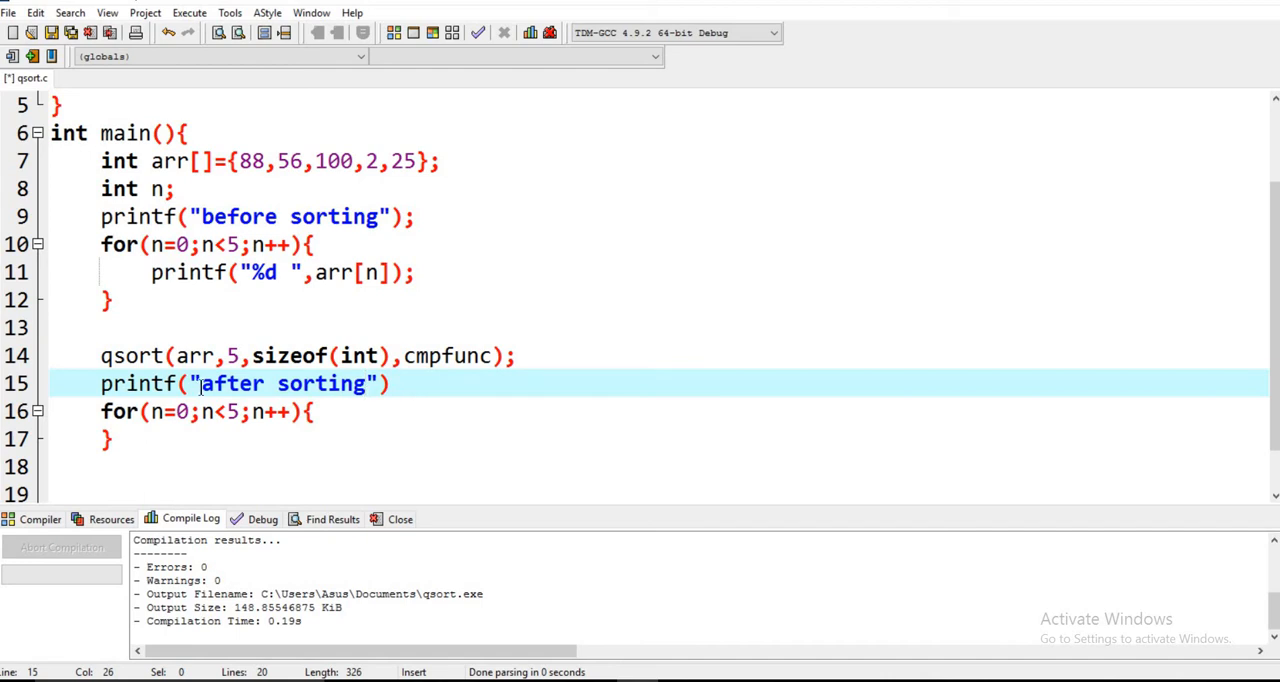
left_click(199, 383)
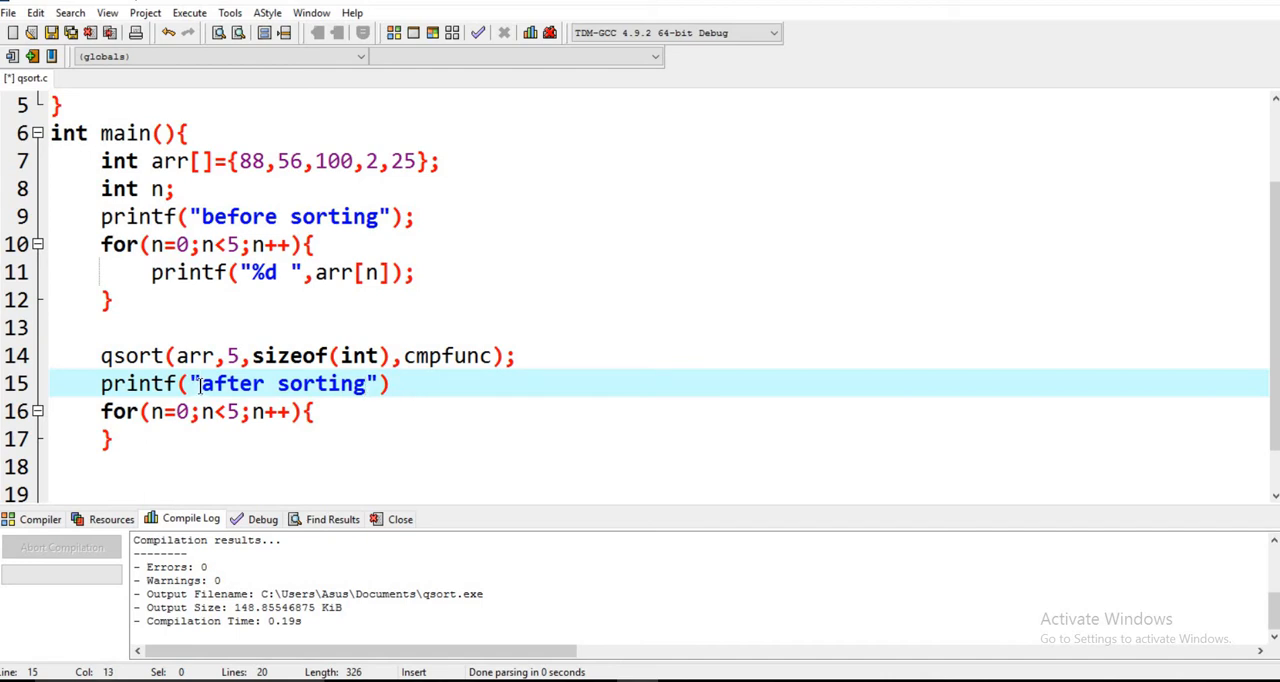
type("\\n")
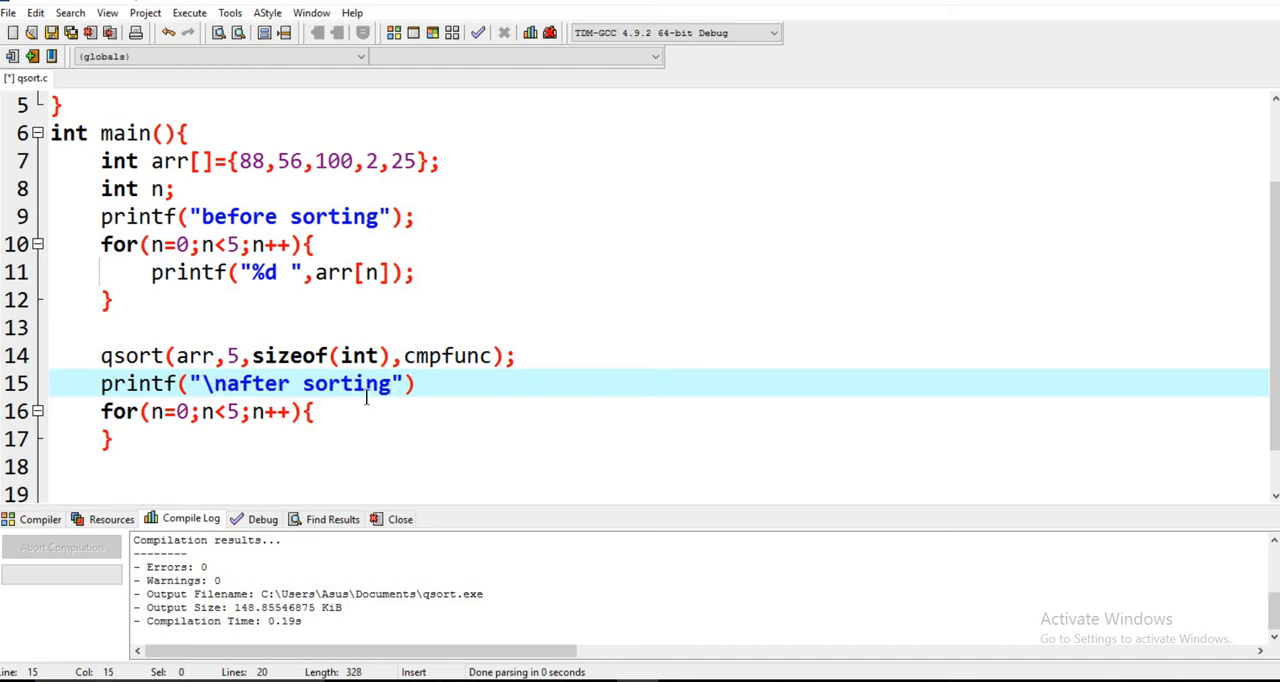
left_click(325, 411)
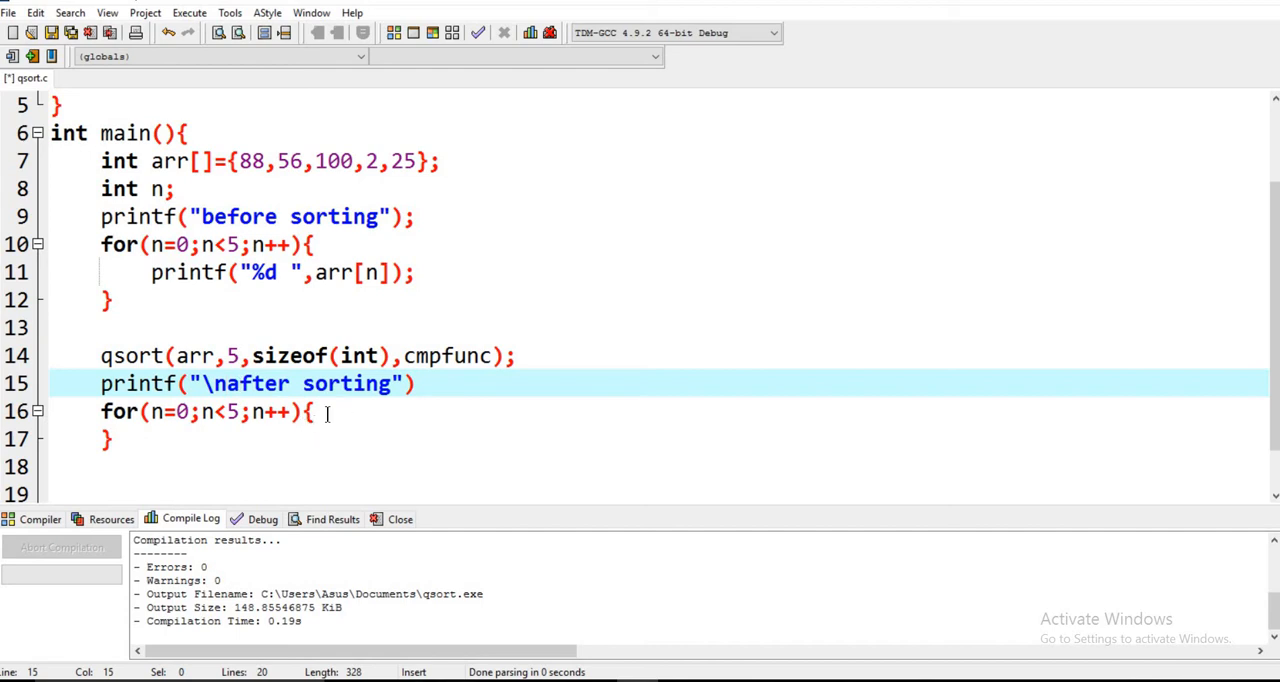
- In the second loop, type the print statement printf("%d ", arr[n])
type("prin")
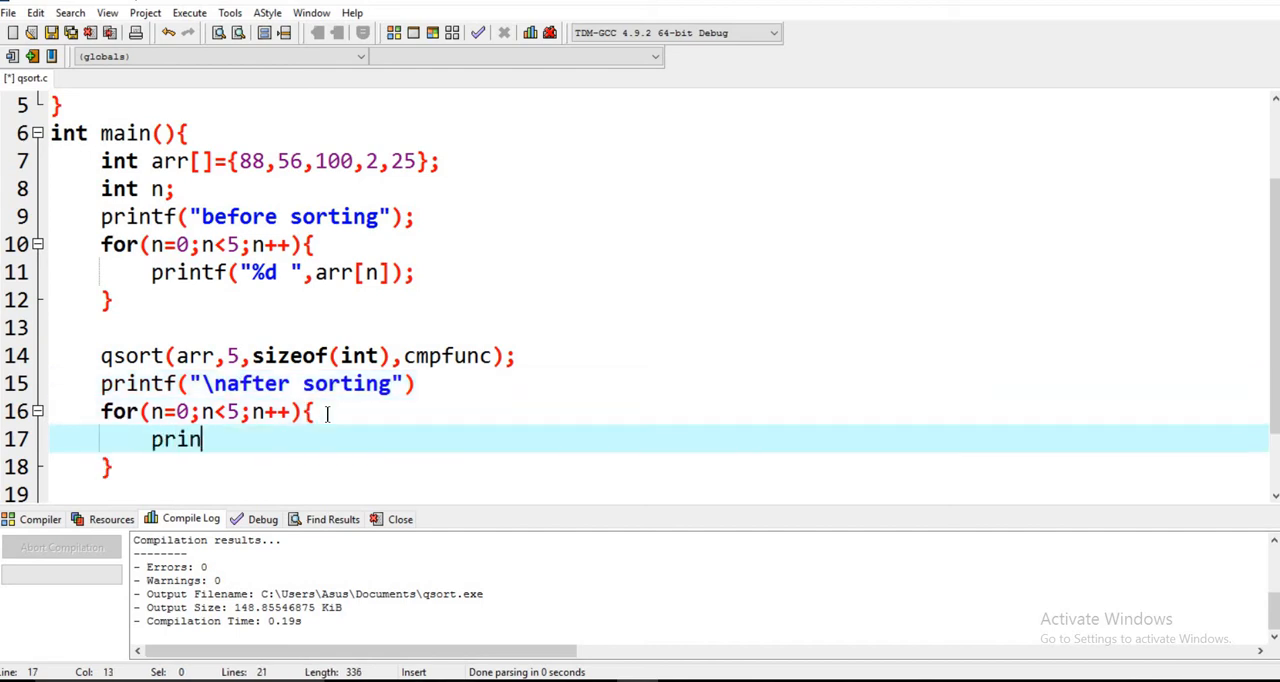
type("tf")
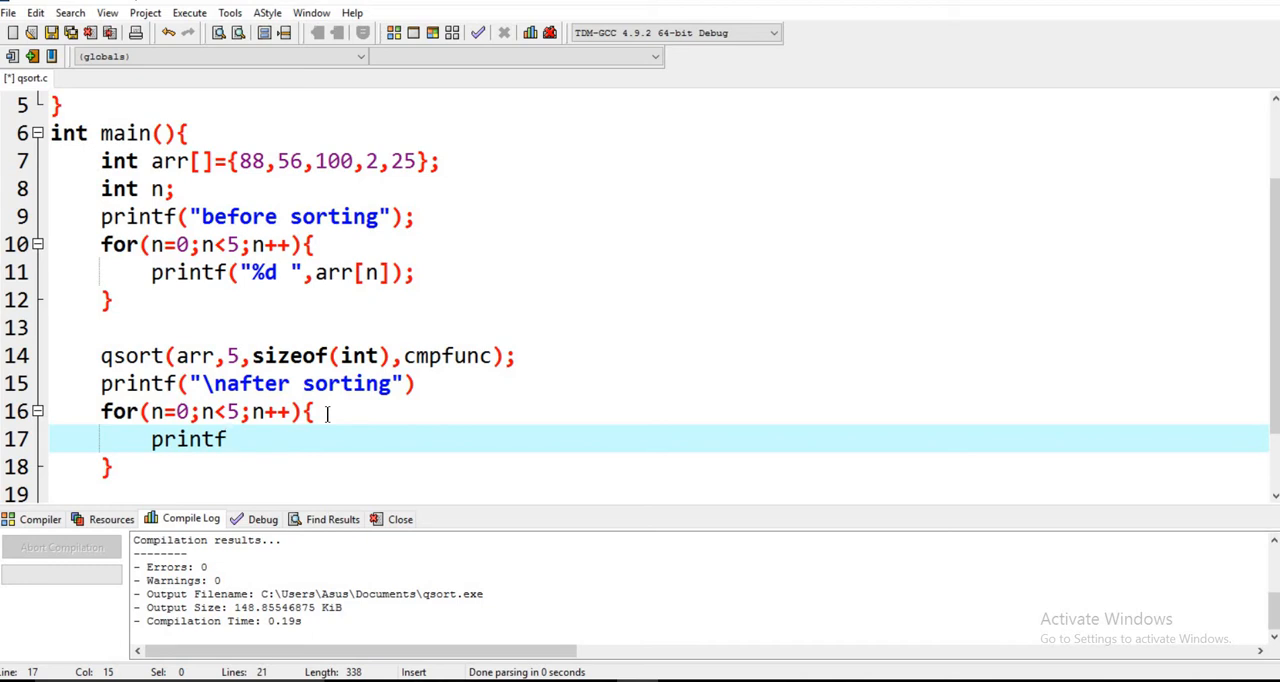
type("(")
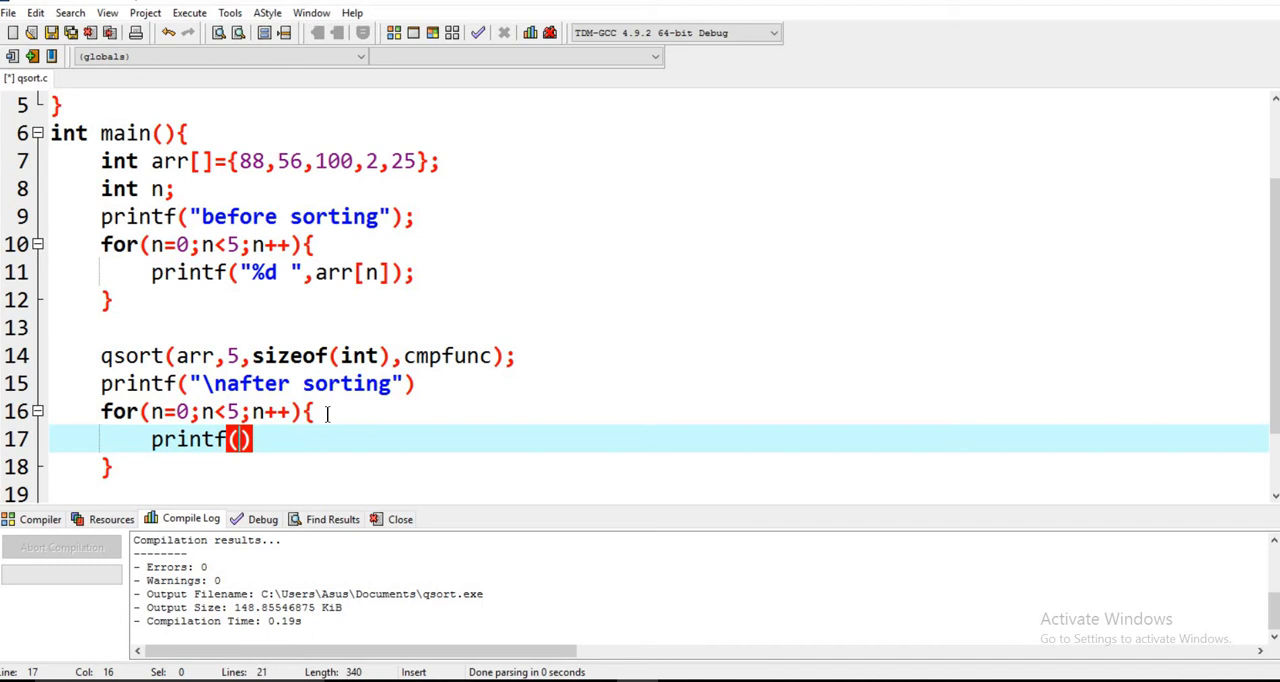
type("\"\"")
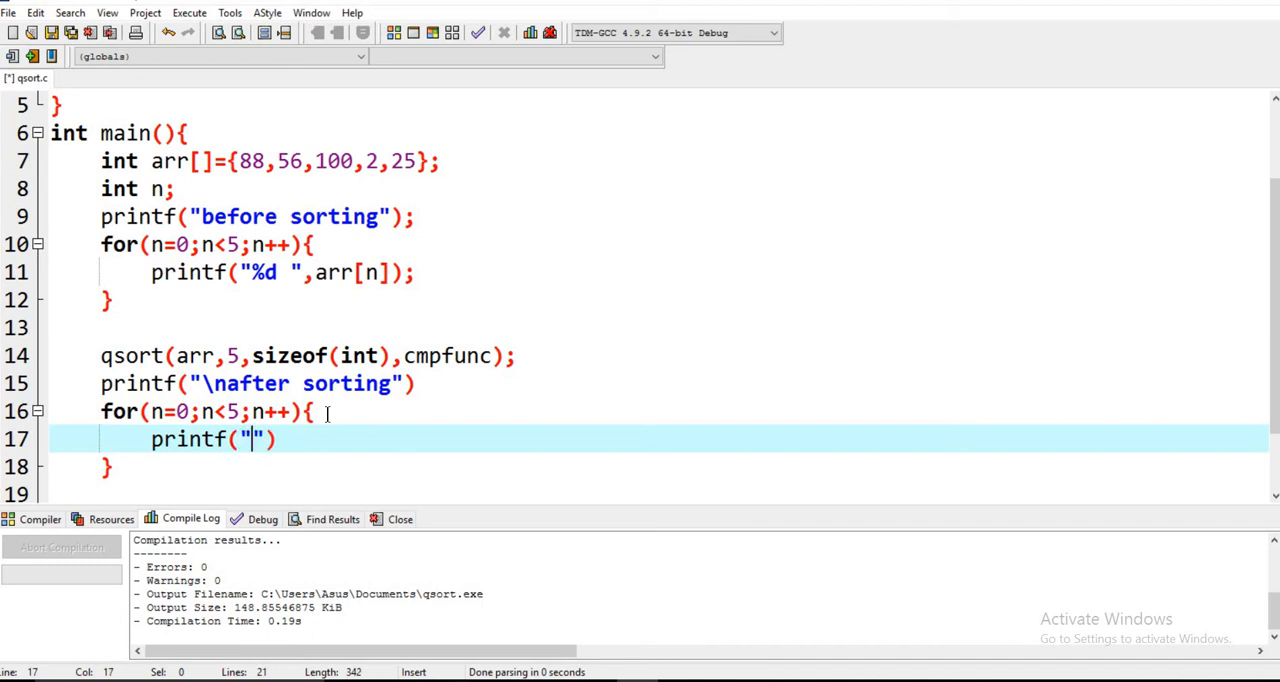
type("%d")
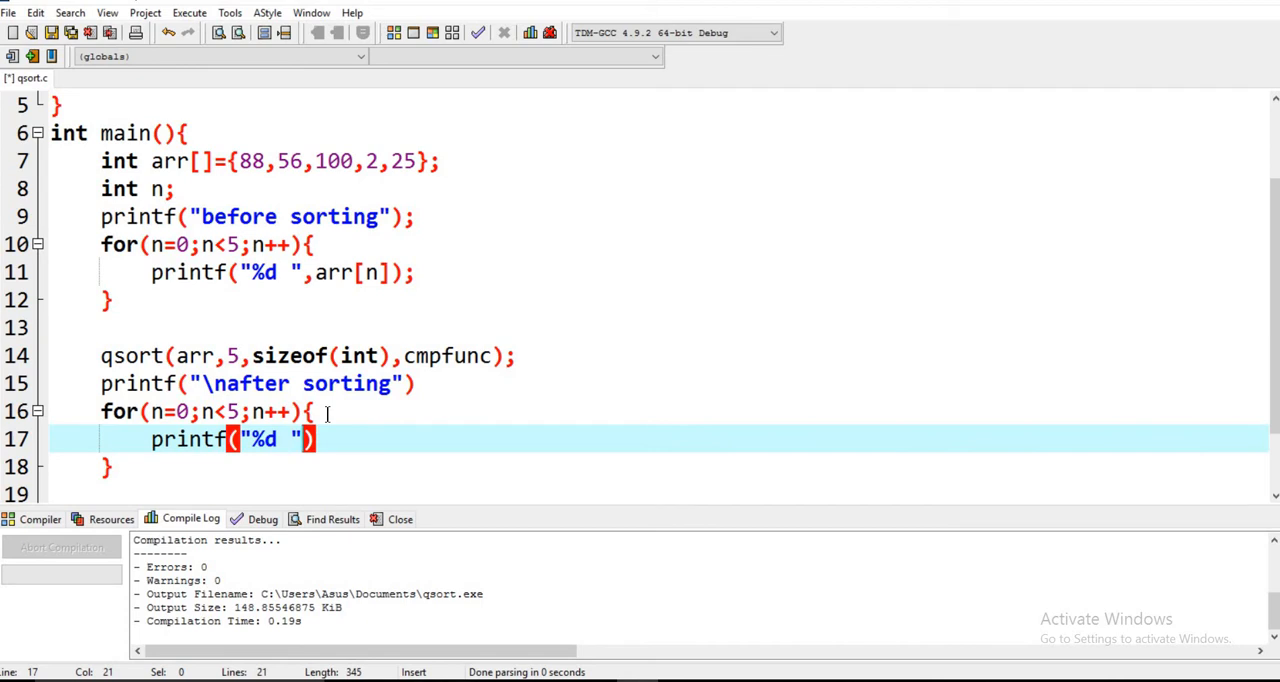
type("arr")
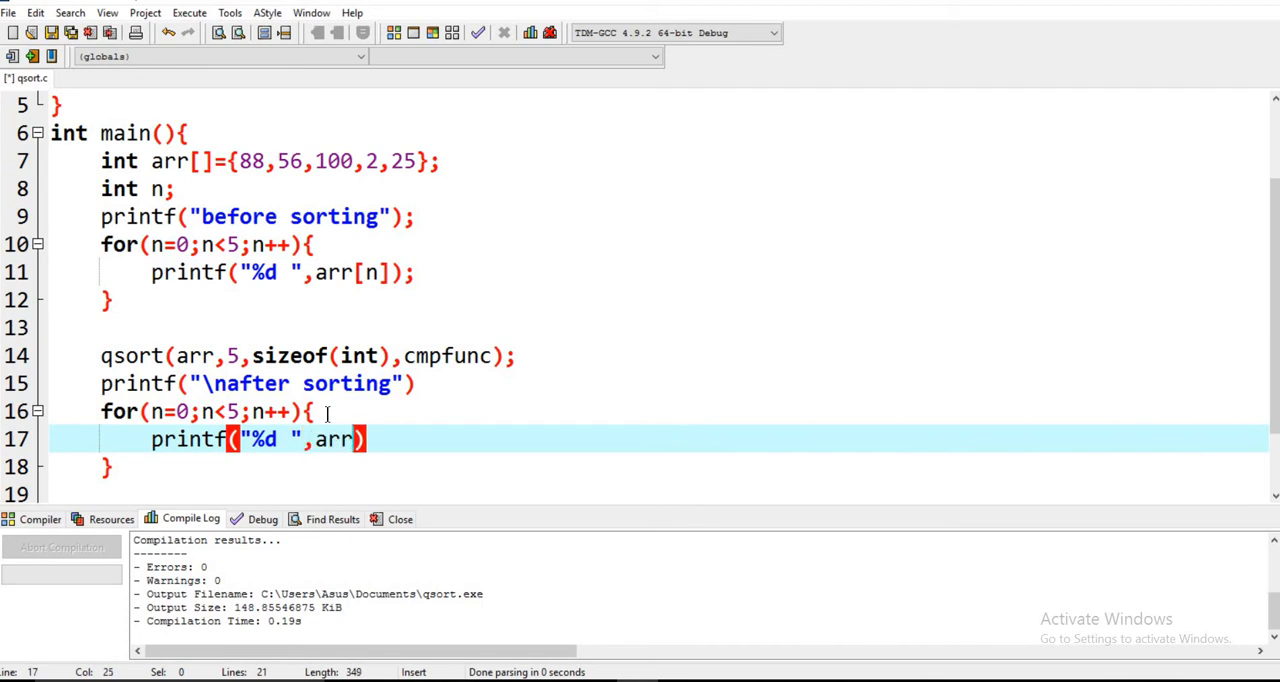
type("[n")
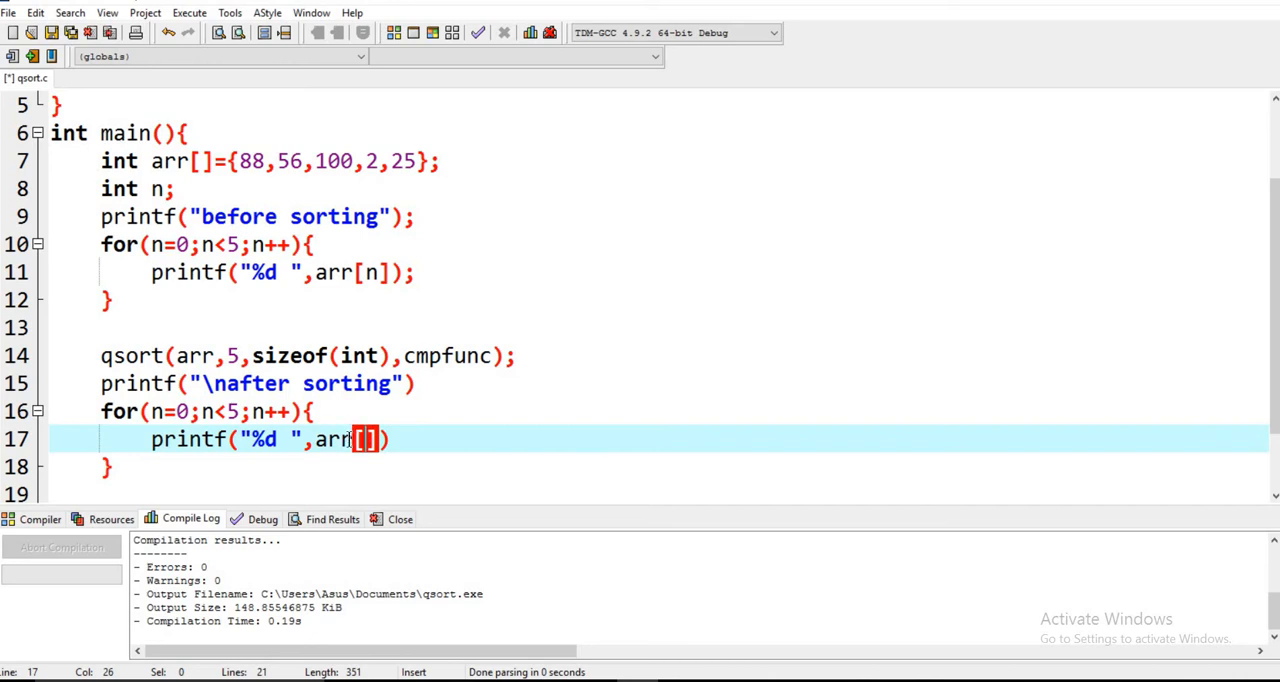
- Fix the print statement, add the missing semicolon, and Compile & Run
double_click(333, 439)
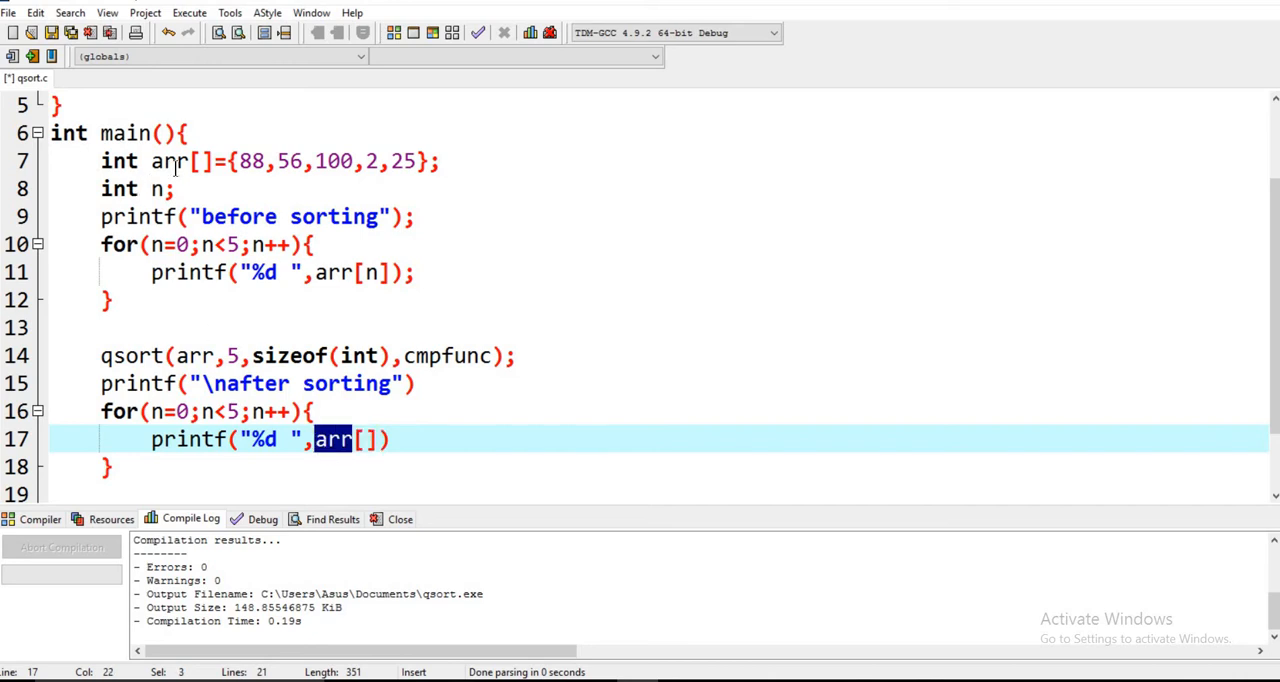
left_click(178, 161)
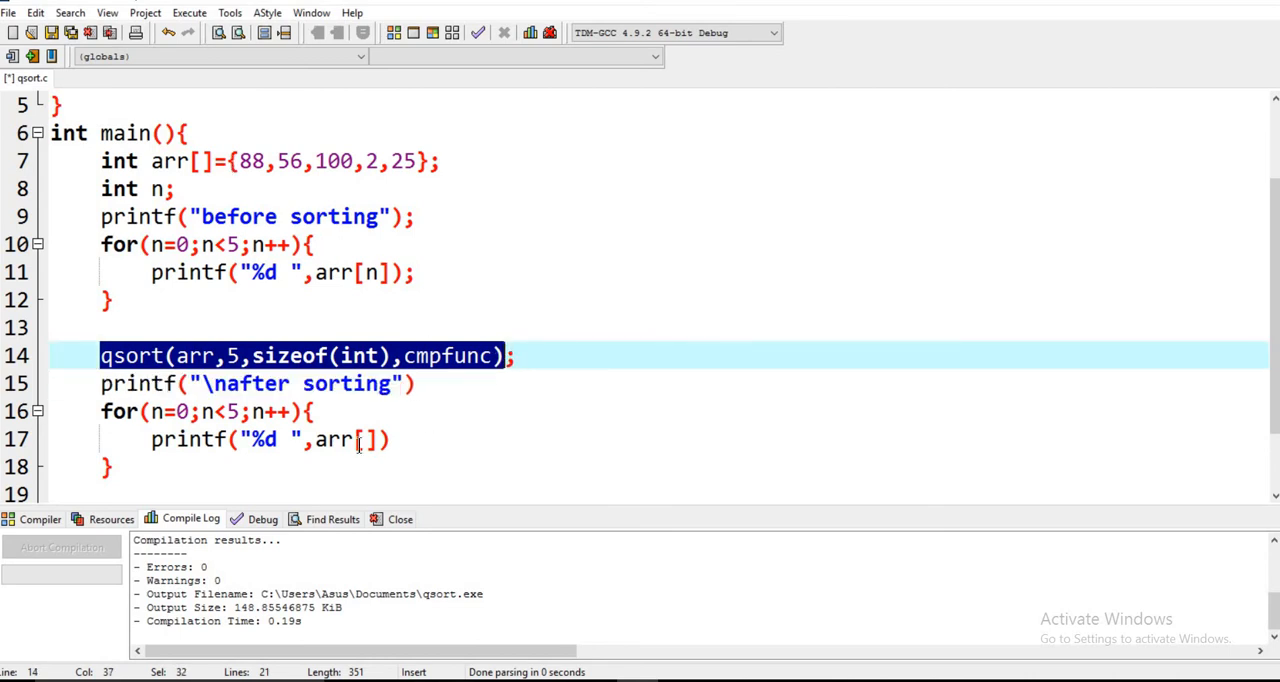
left_click(367, 439)
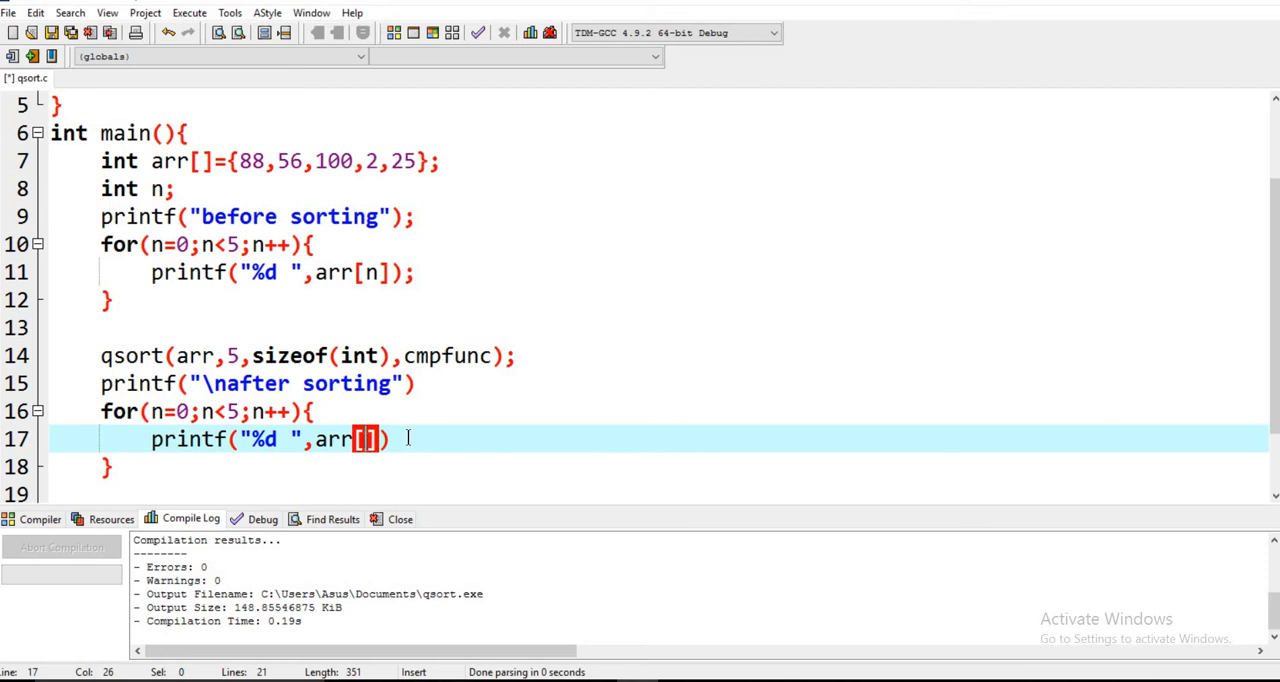
type("i")
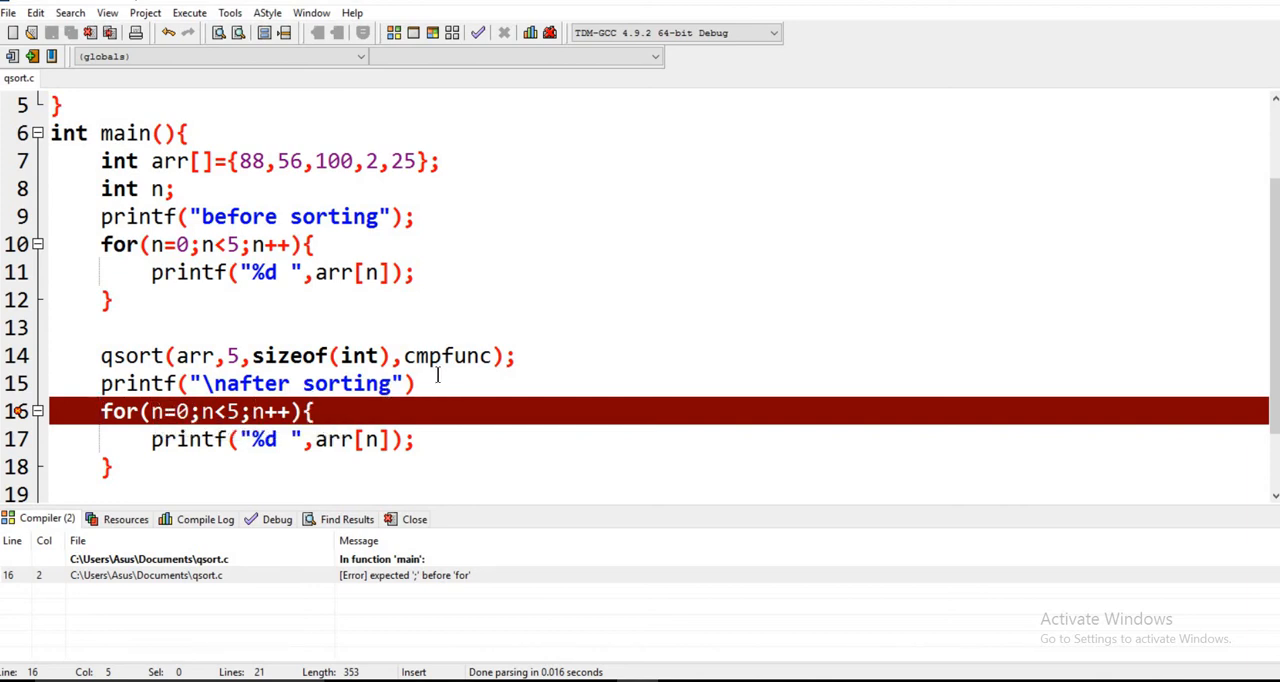
type(";")
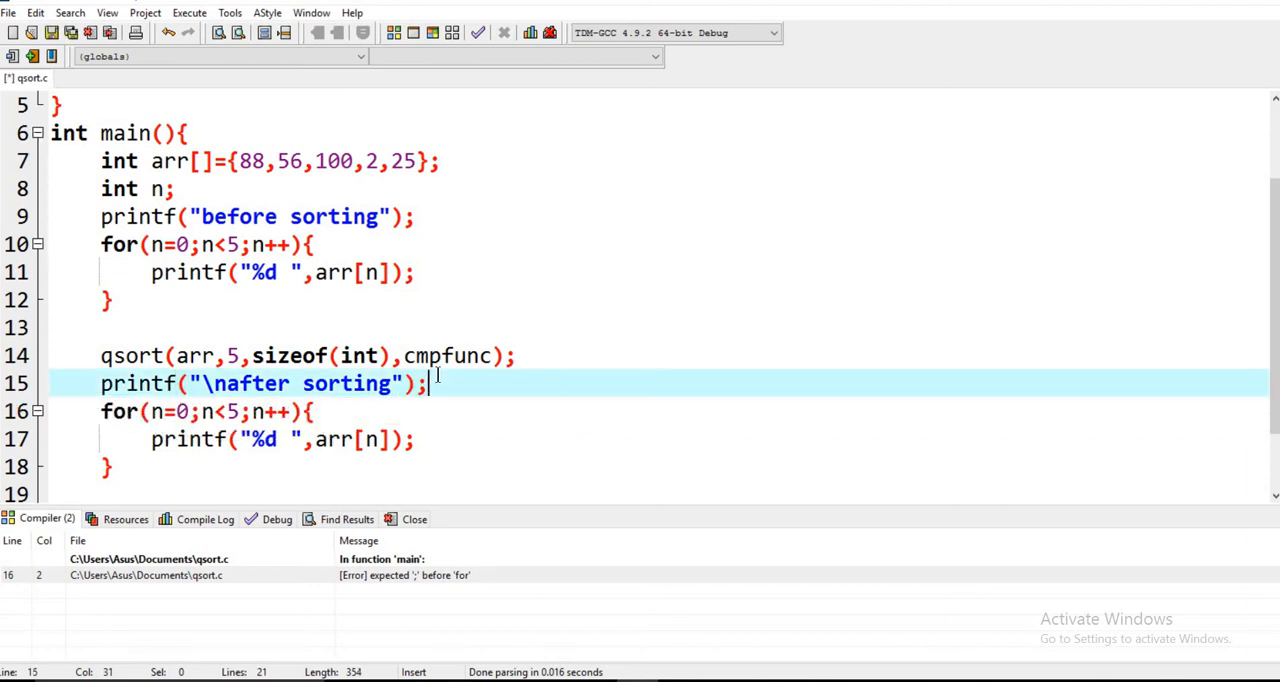
left_click(477, 33)
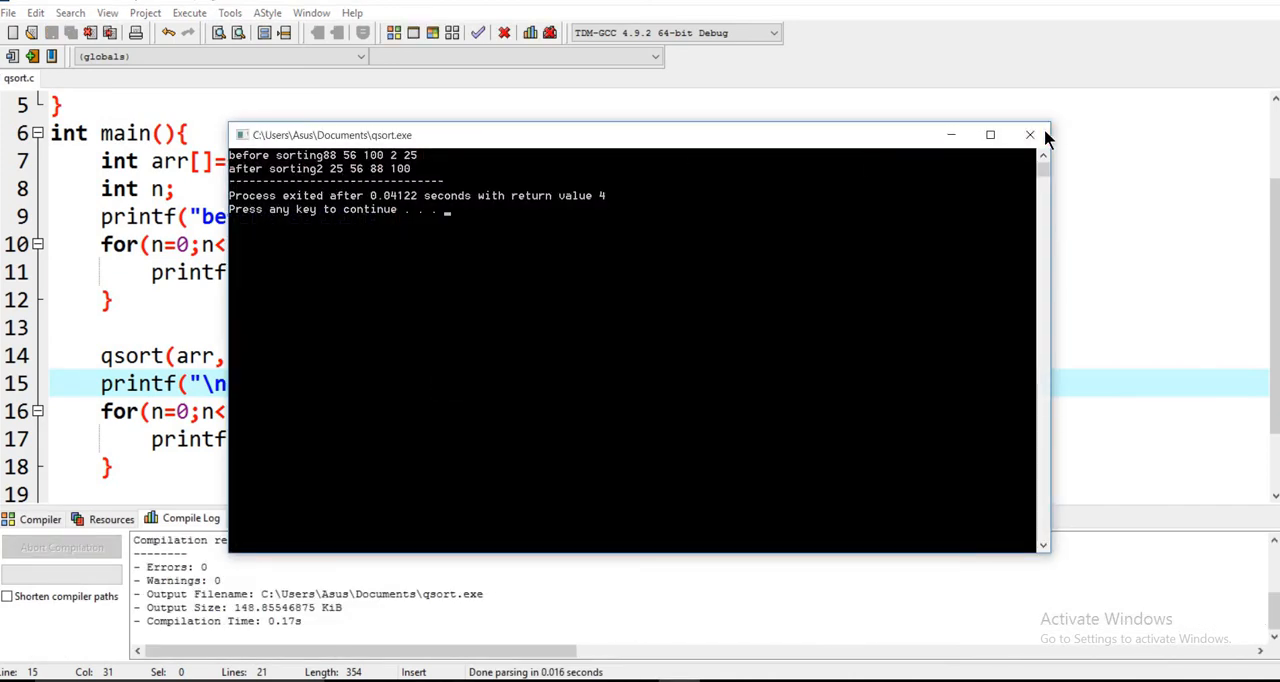
- Close the program's console output window
left_click(1030, 134)
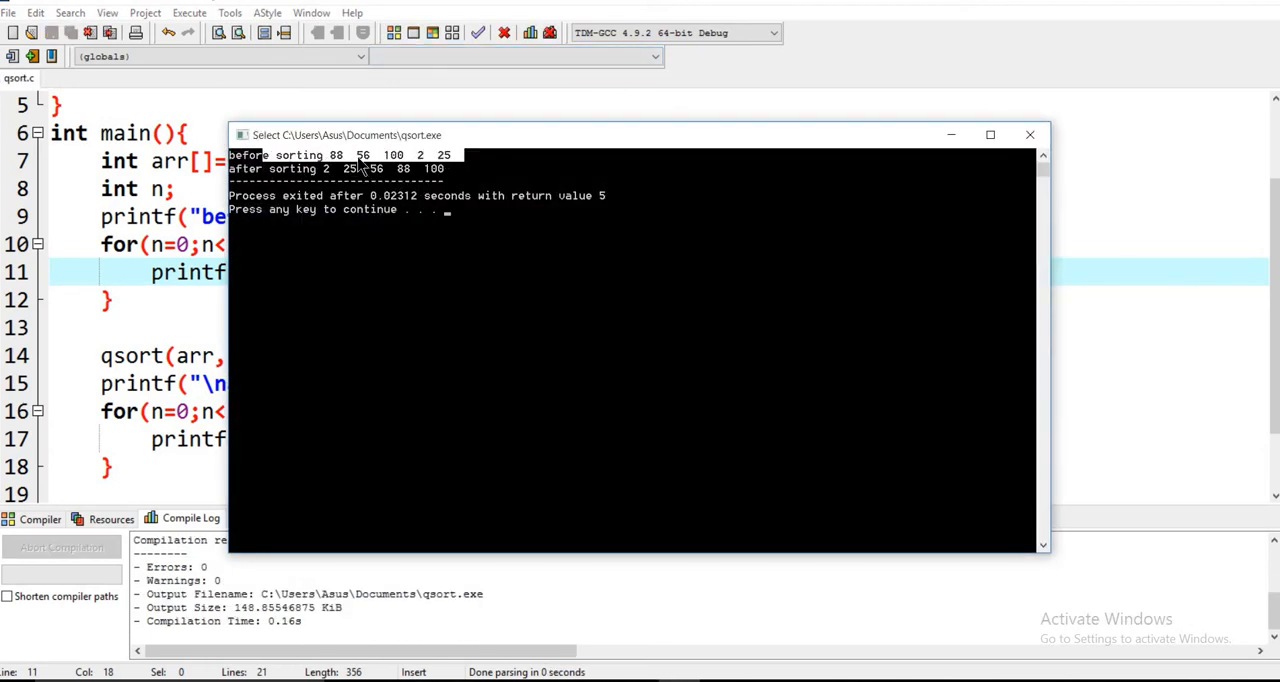
mouse_move(247, 185)
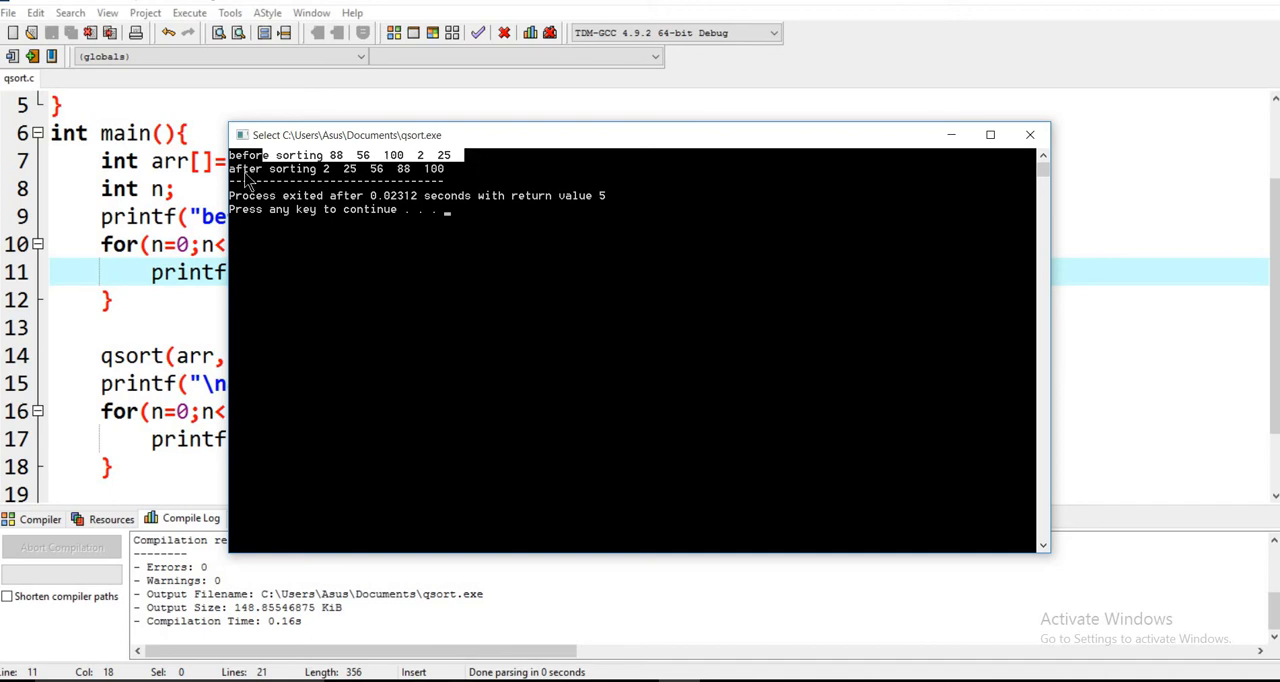
mouse_move(367, 180)
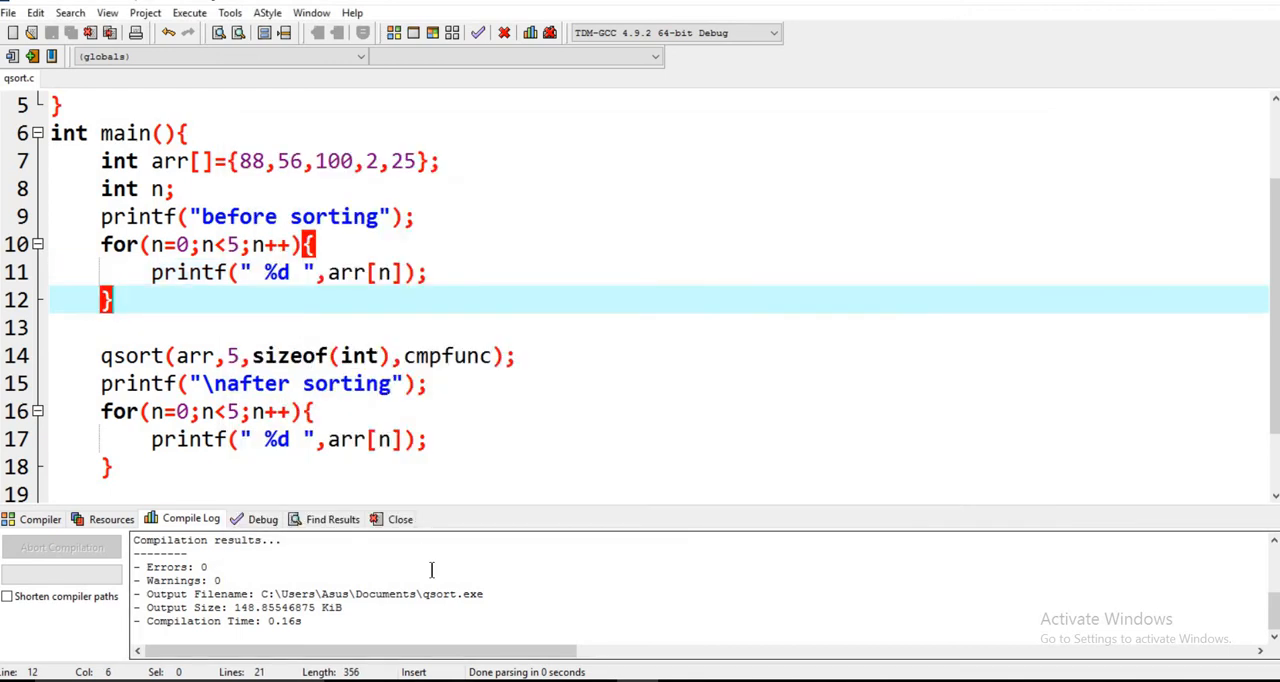
mouse_move(325, 478)
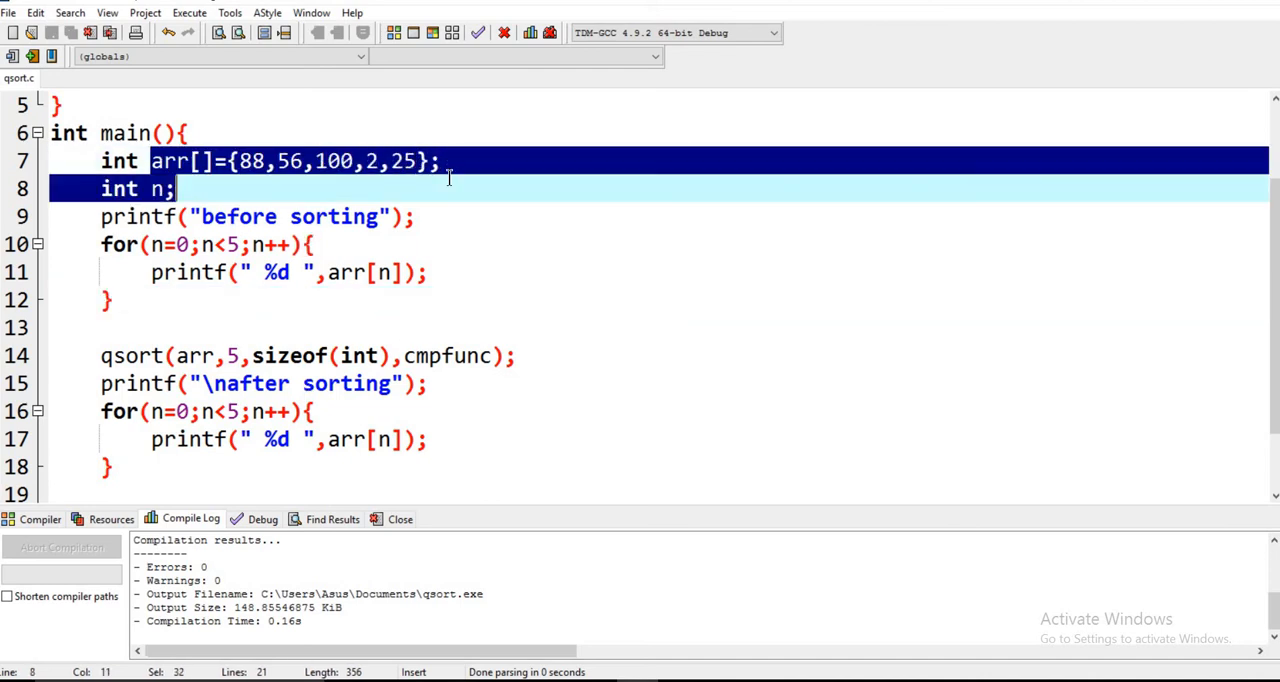
mouse_move(88, 356)
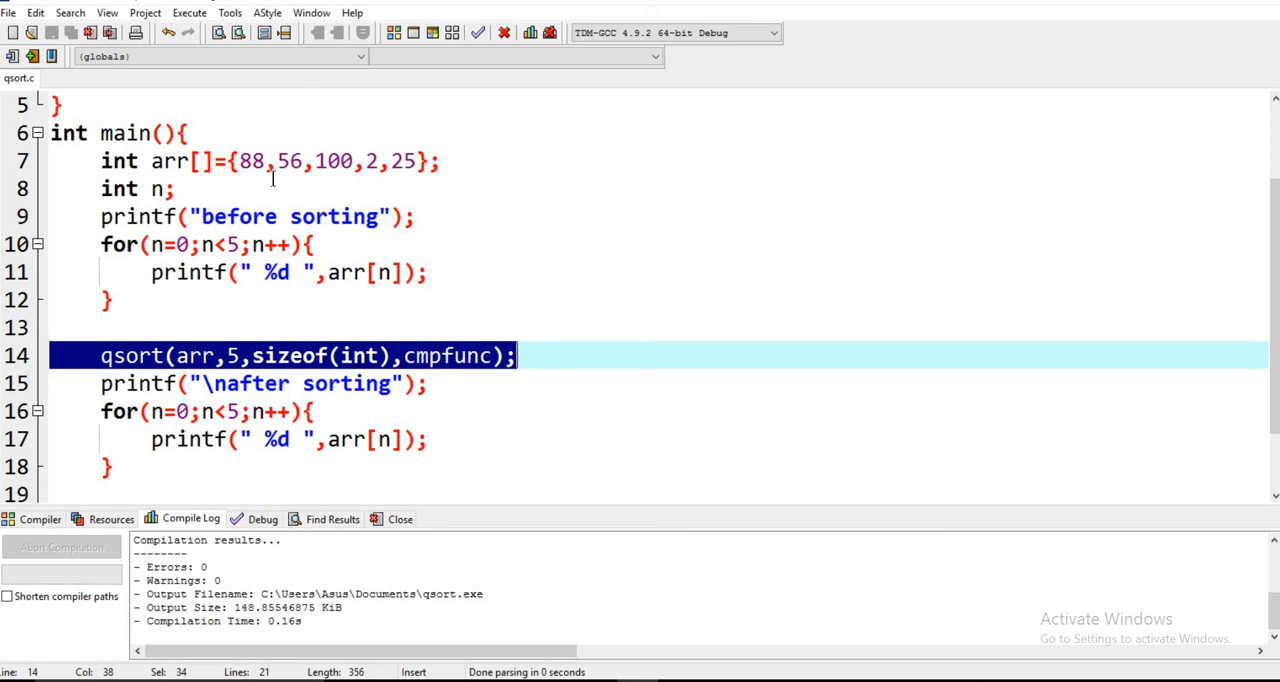
left_click(175, 188)
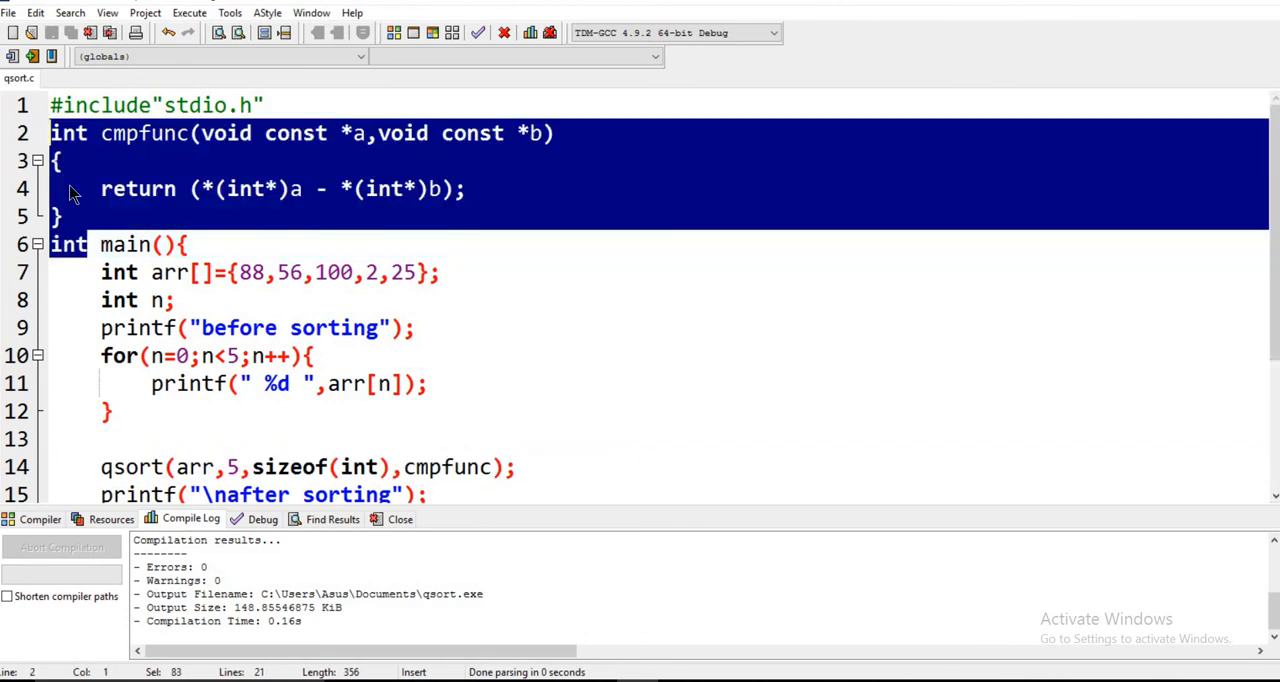
mouse_move(78, 218)
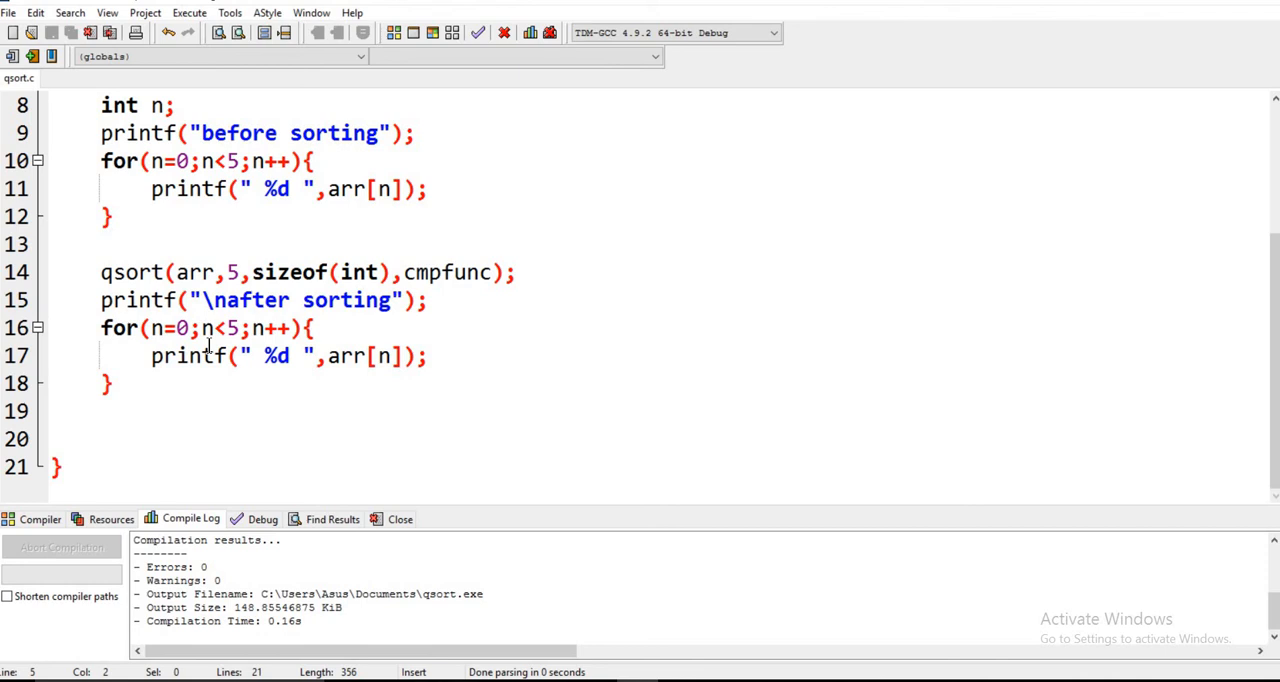
scroll("up", 3)
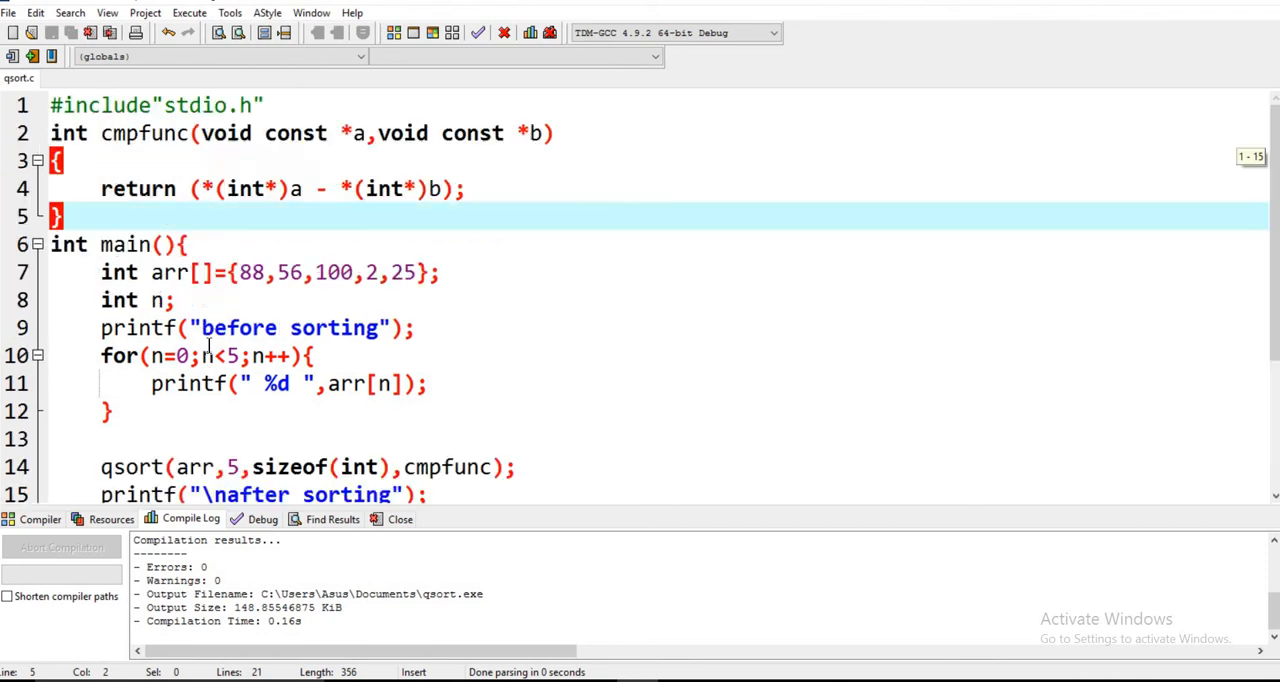
mouse_move(205, 355)
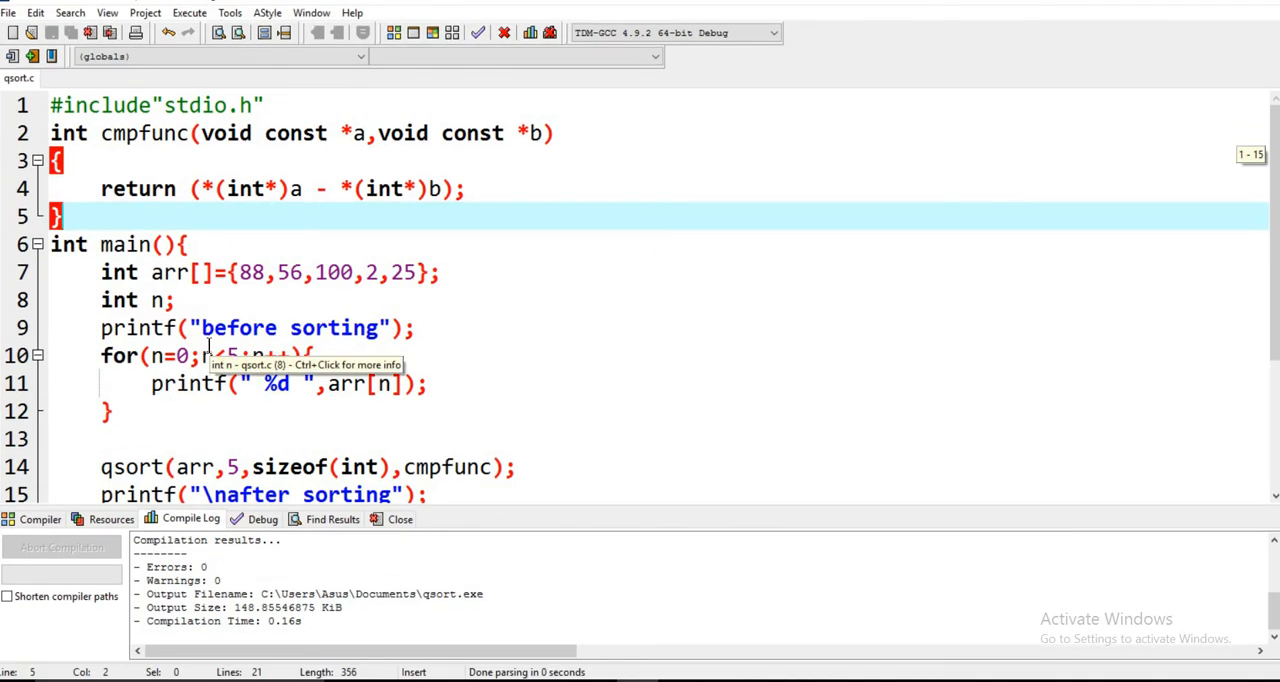